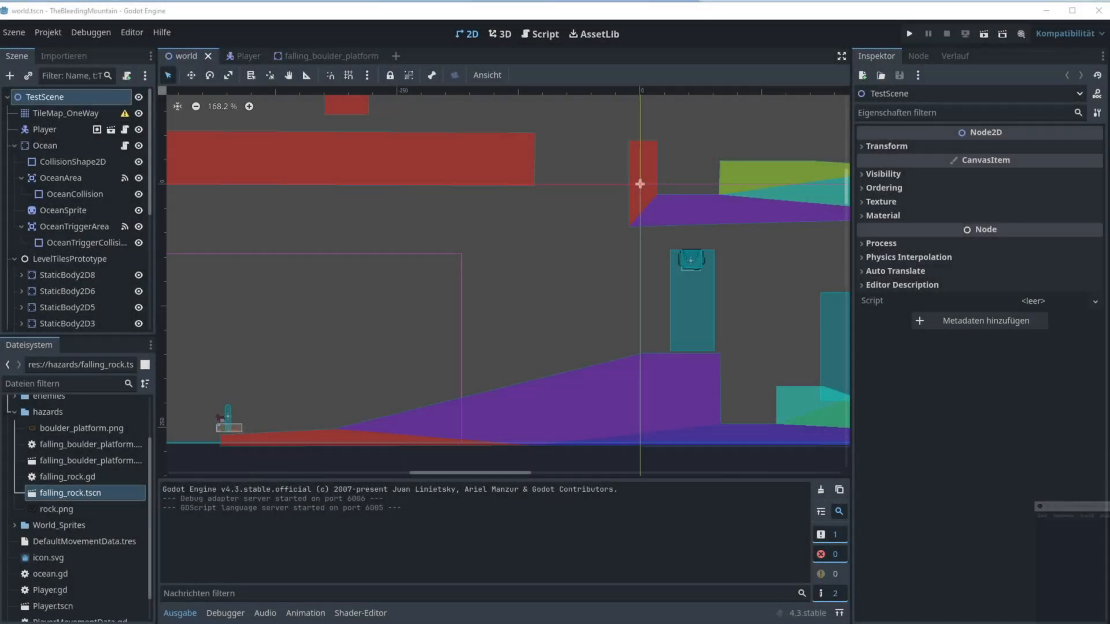
Save and run the world scene, then stop the debugging session
left_click(986, 34)
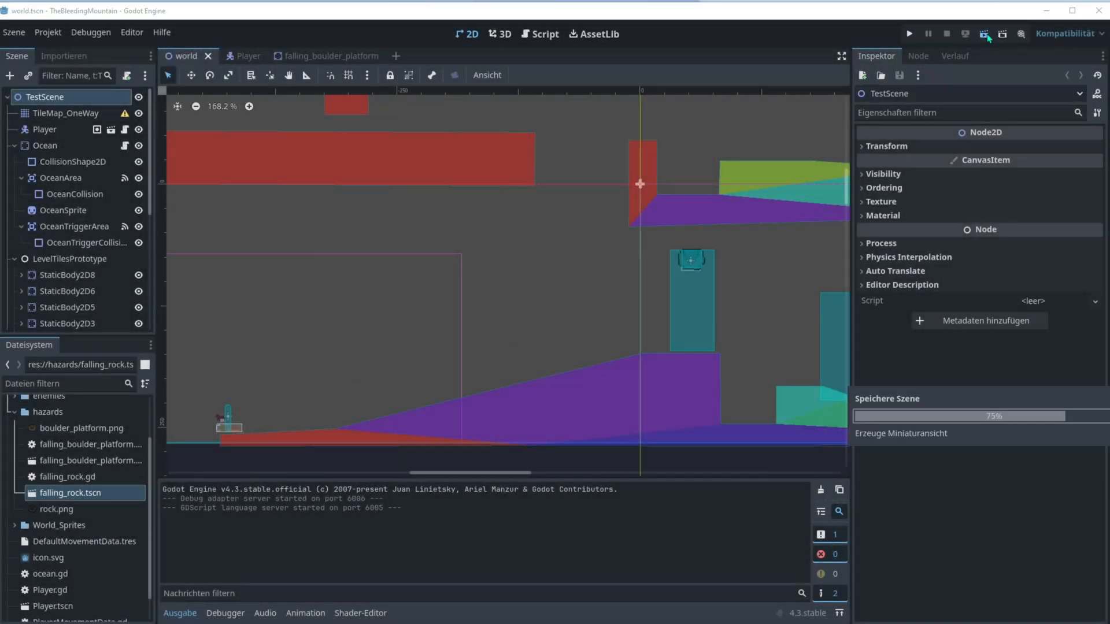
left_click(910, 34)
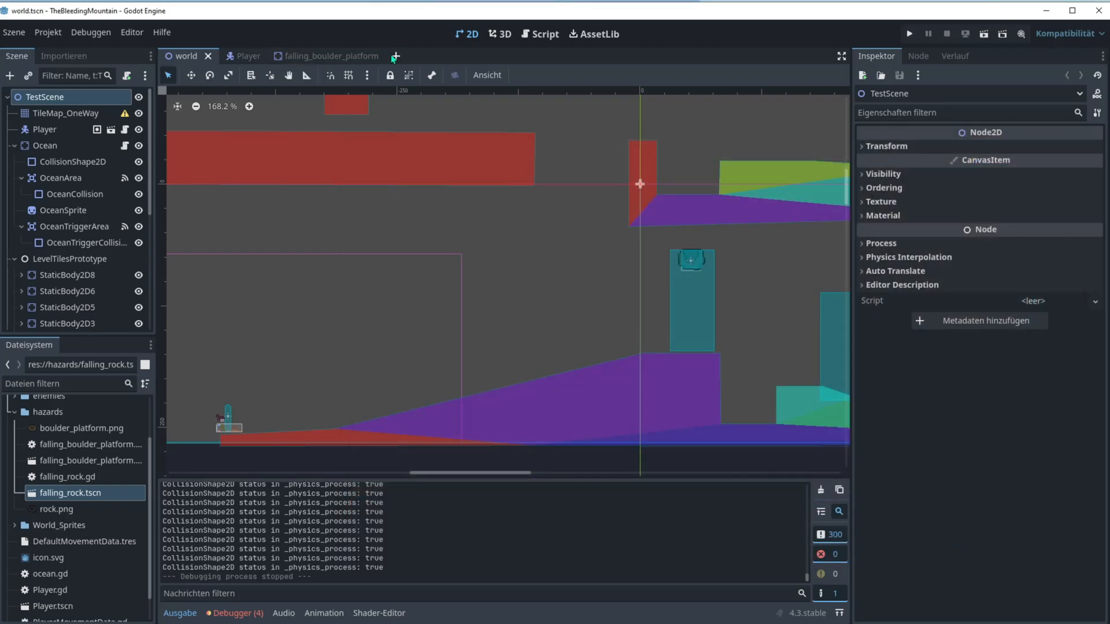
Create a new 2D scene with its root renamed FallingPlatform
left_click(396, 55)
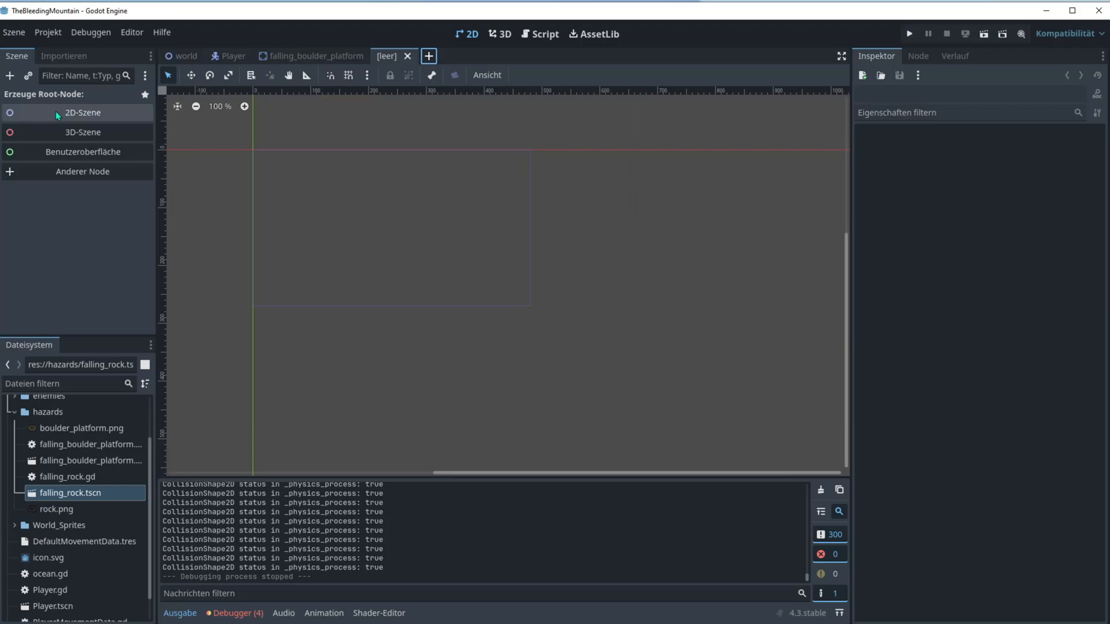
left_click(82, 112)
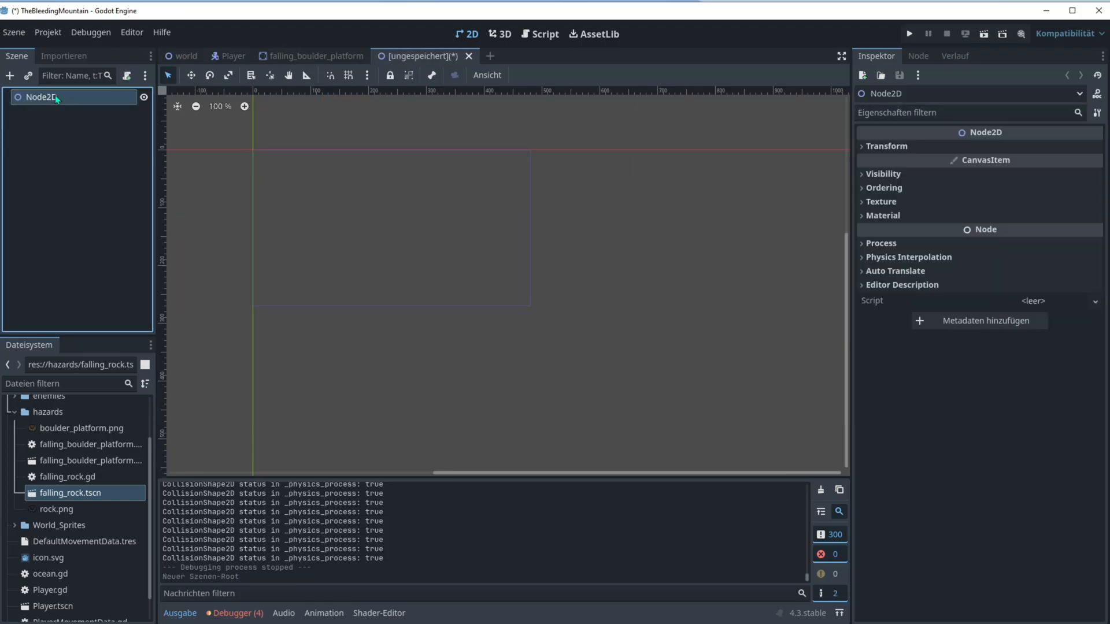
type("FallingPlatform")
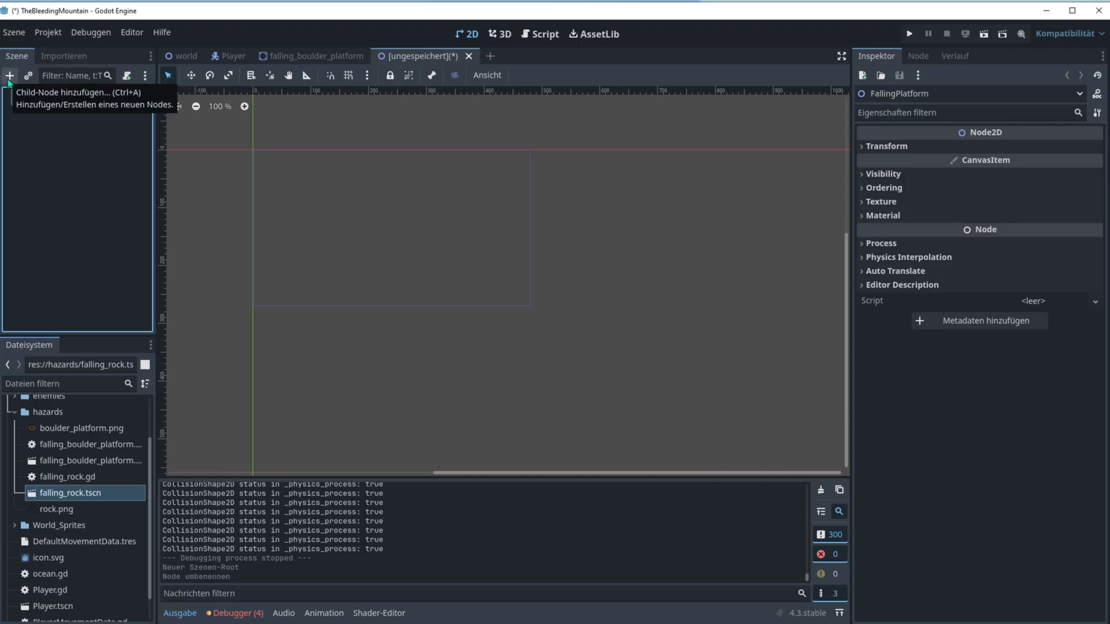
Add two Timer children named FallTimer and SelfDestructTimer
left_click(9, 77)
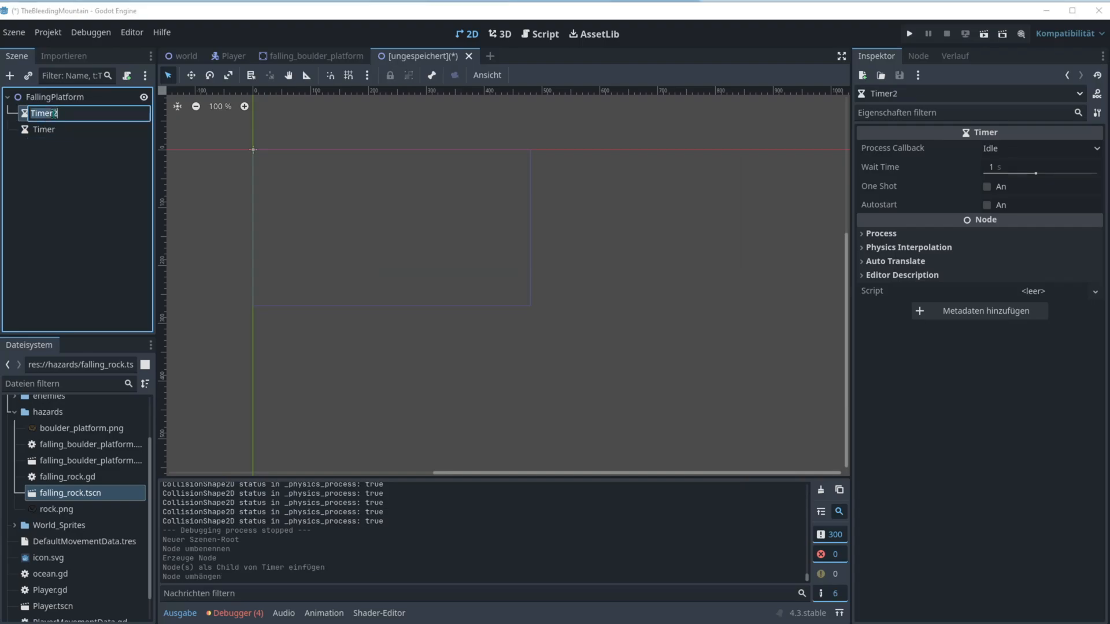
type("Fall")
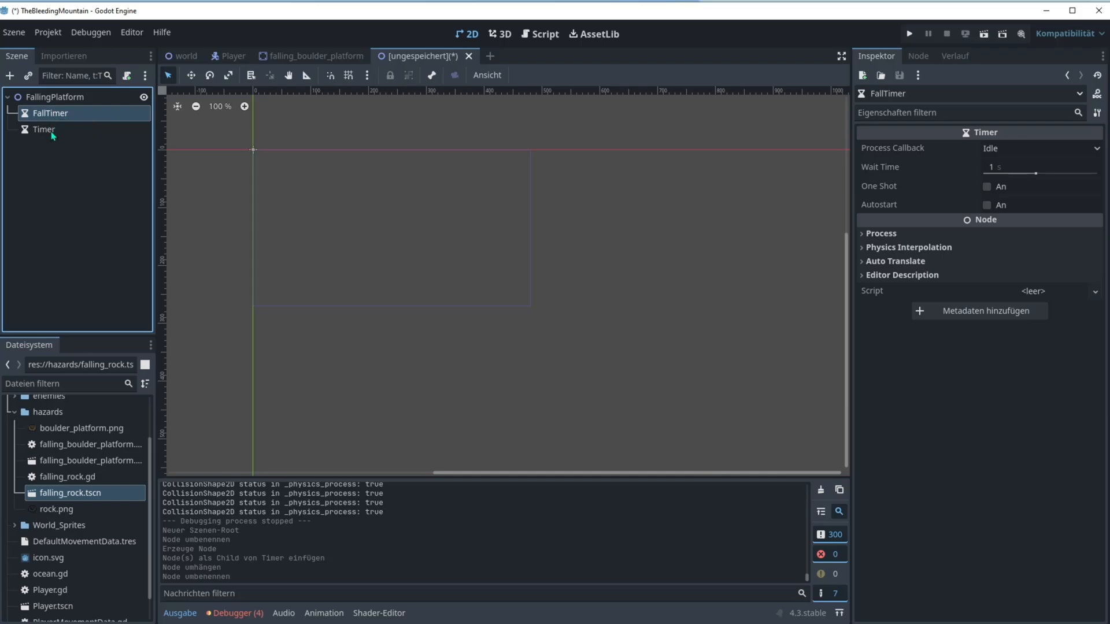
type("SelfDe")
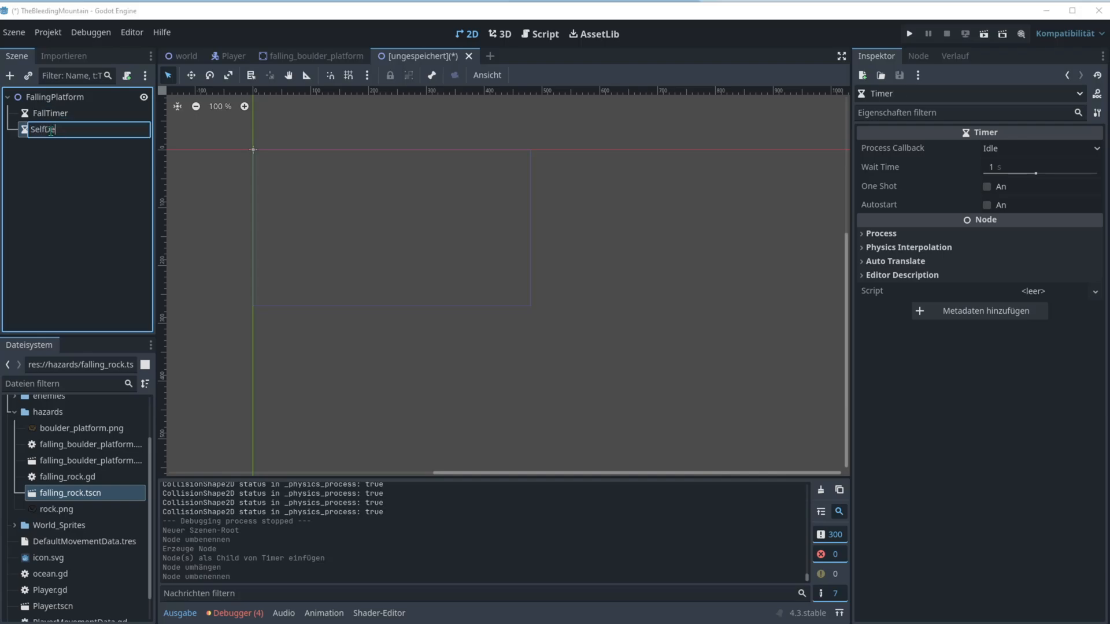
type("structTi")
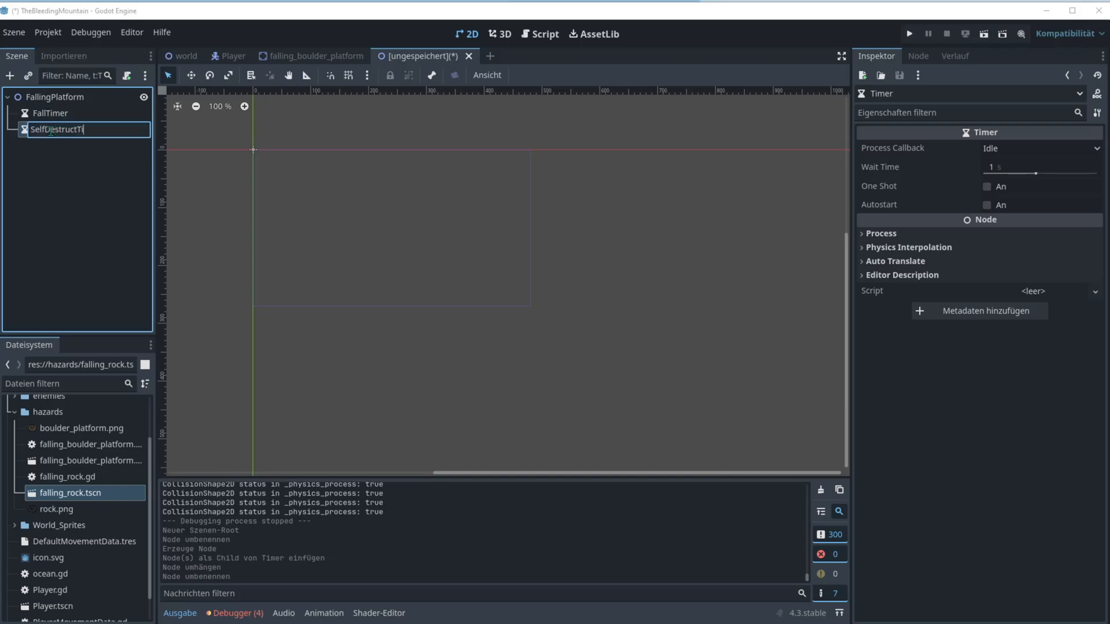
Add an Area2D with a CollisionShape2D and rename it TriggerArea
left_click(9, 76)
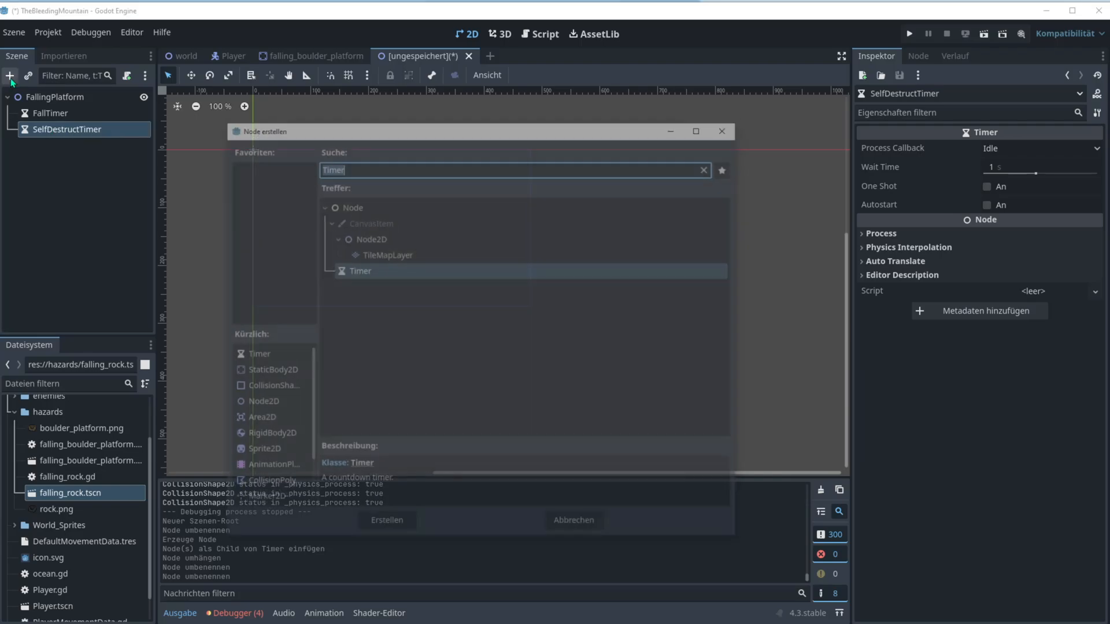
type("area")
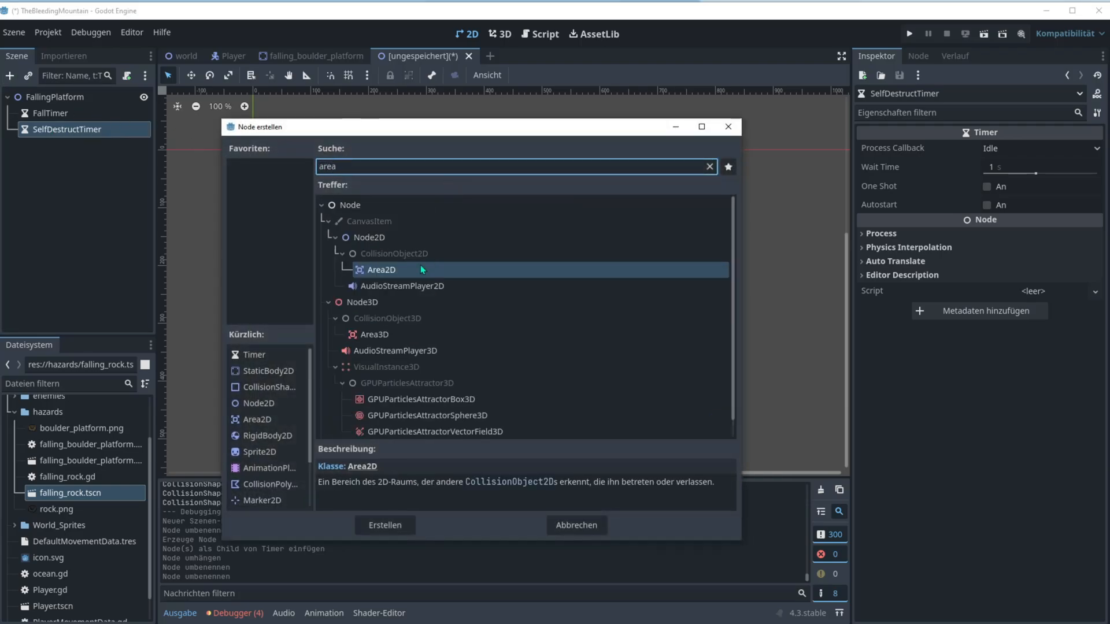
left_click(384, 525)
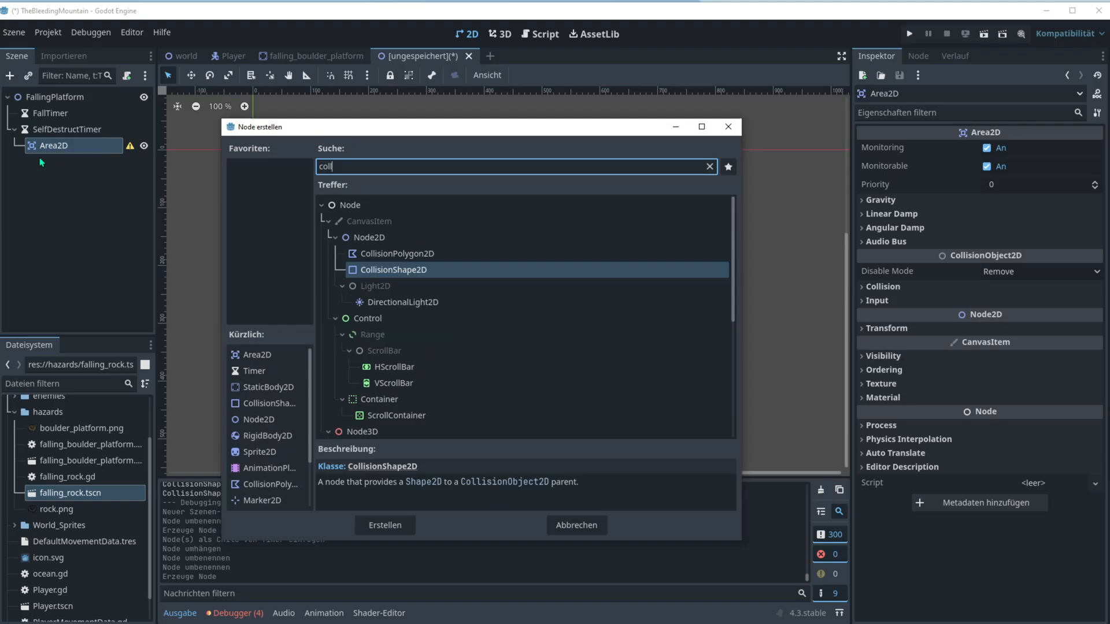
left_click(384, 525)
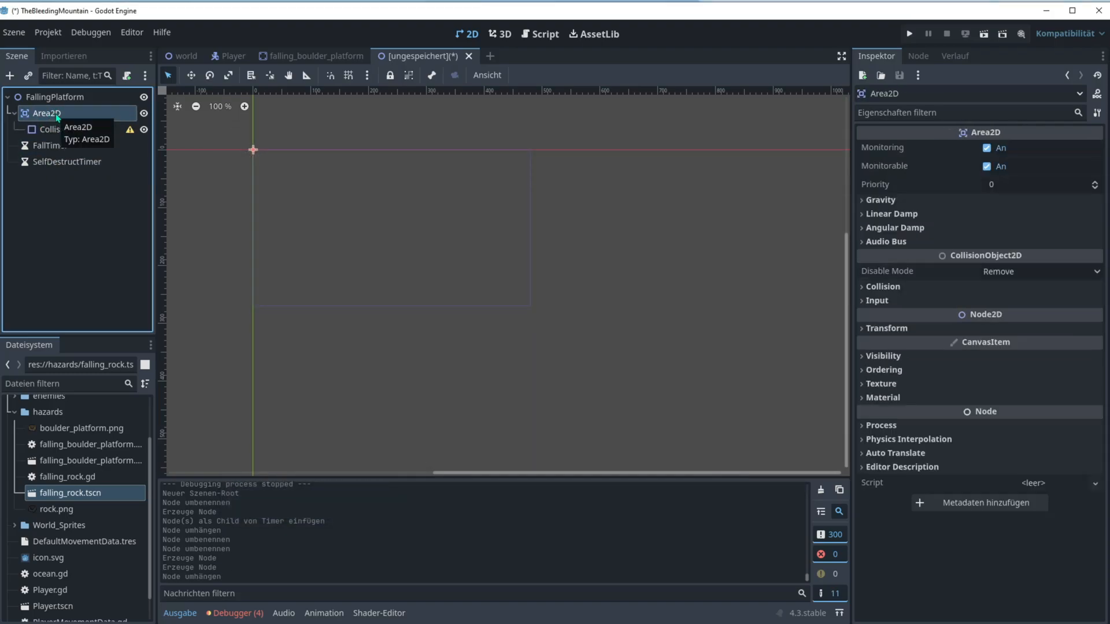
double_click(46, 112)
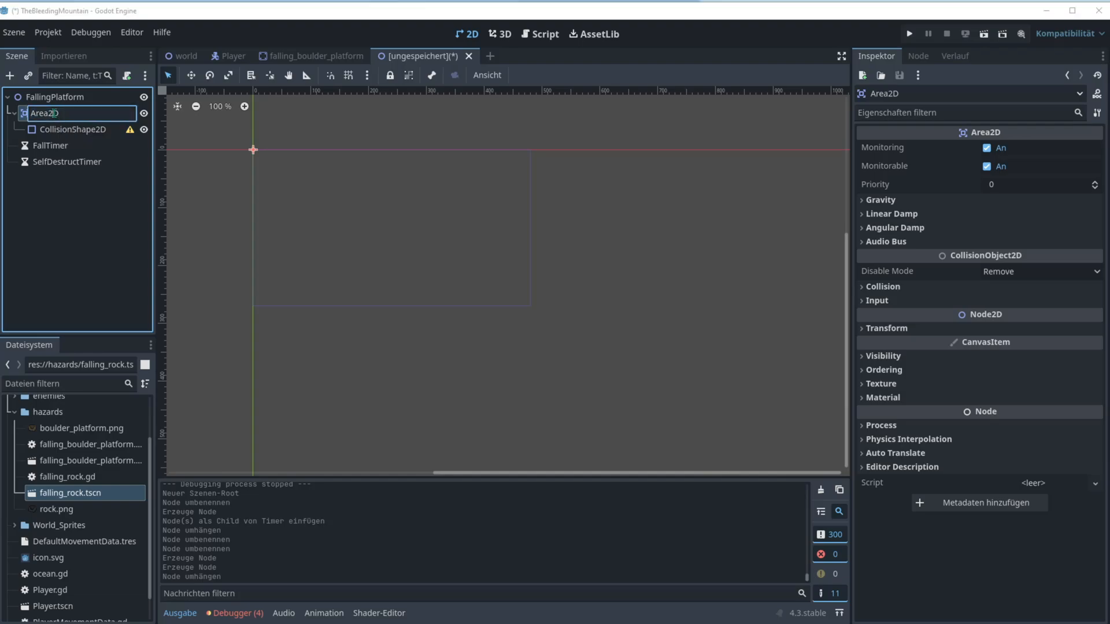
type("T")
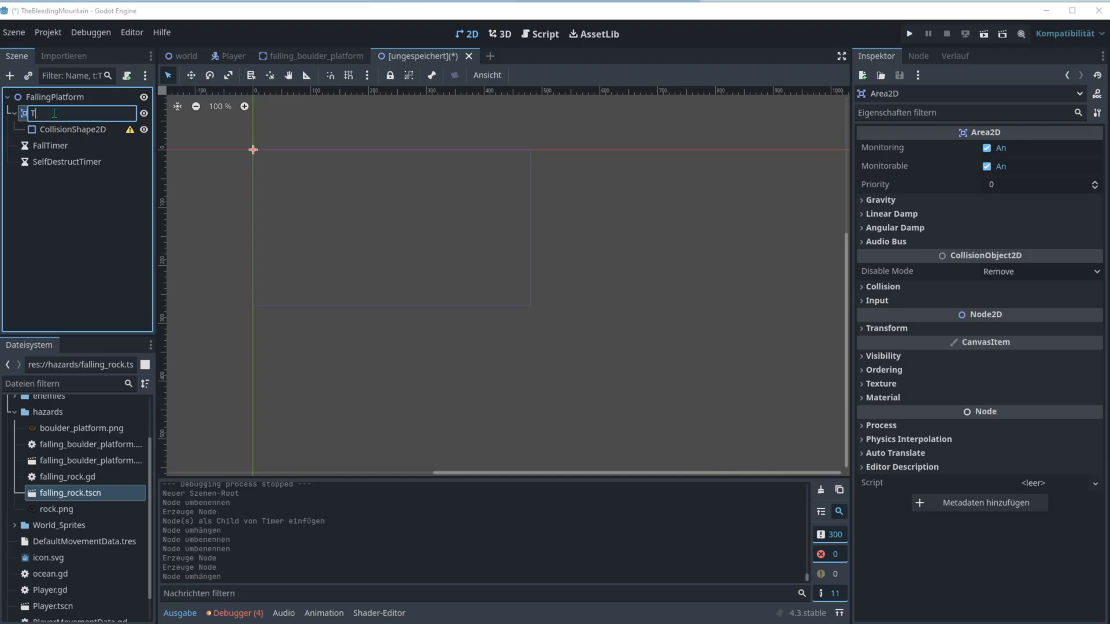
type("riggerArea")
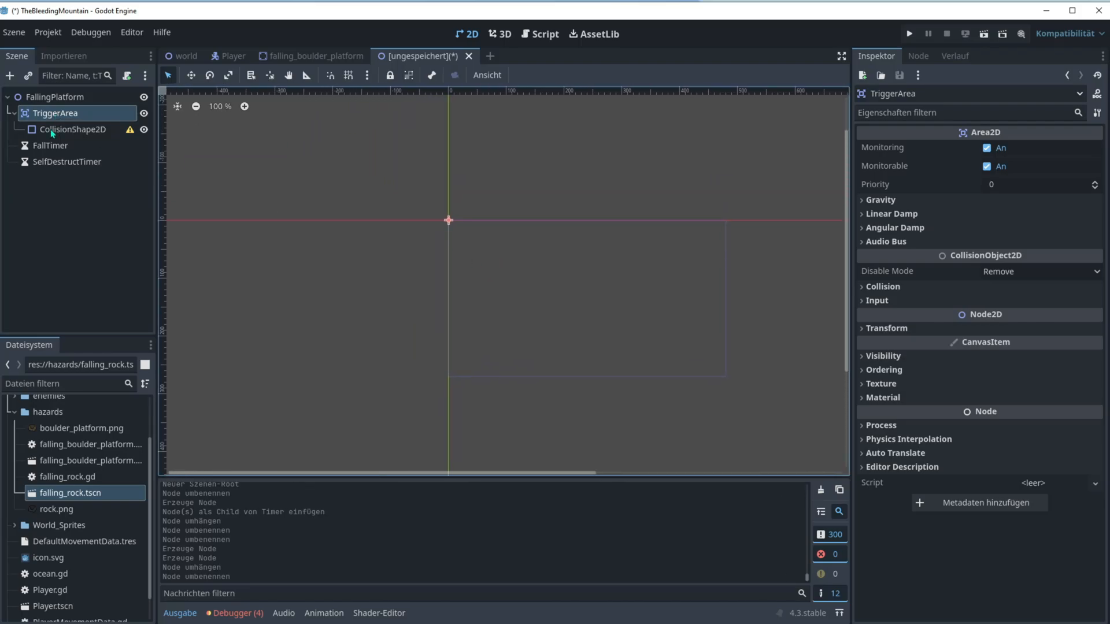
mouse_move(10, 75)
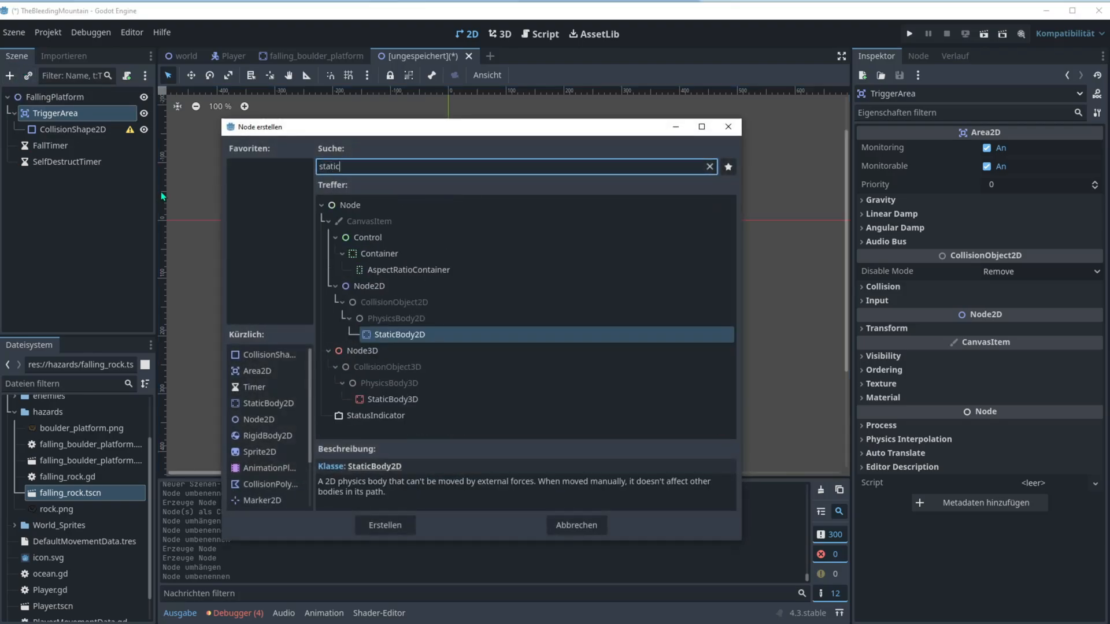
Add a StaticBody2D with a CollisionShape2D, plus a Sprite2D
left_click(384, 525)
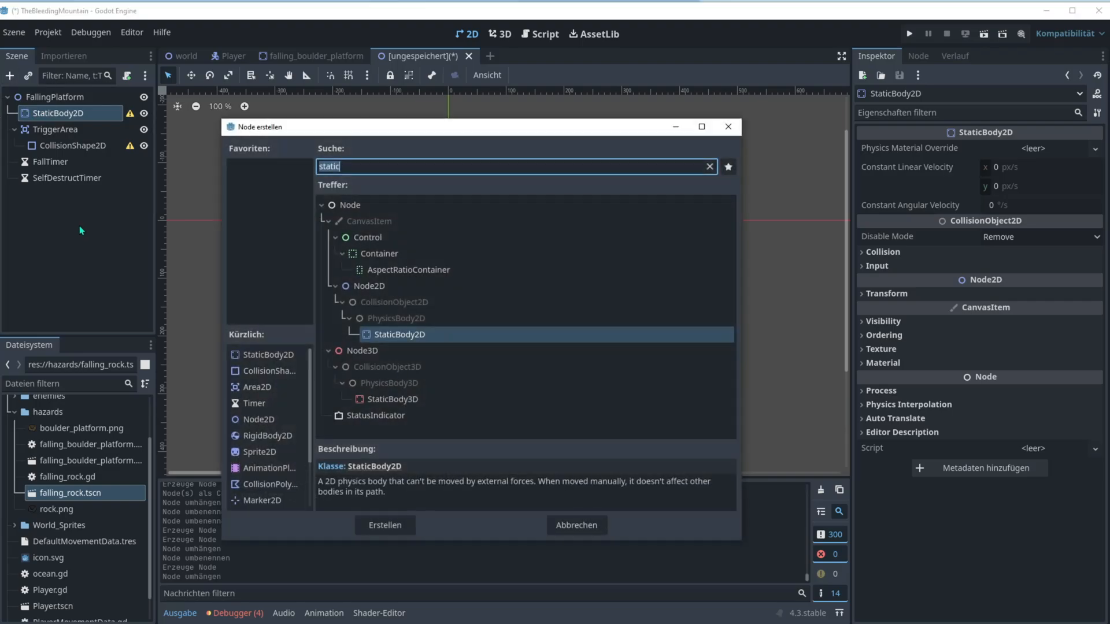
left_click(384, 525)
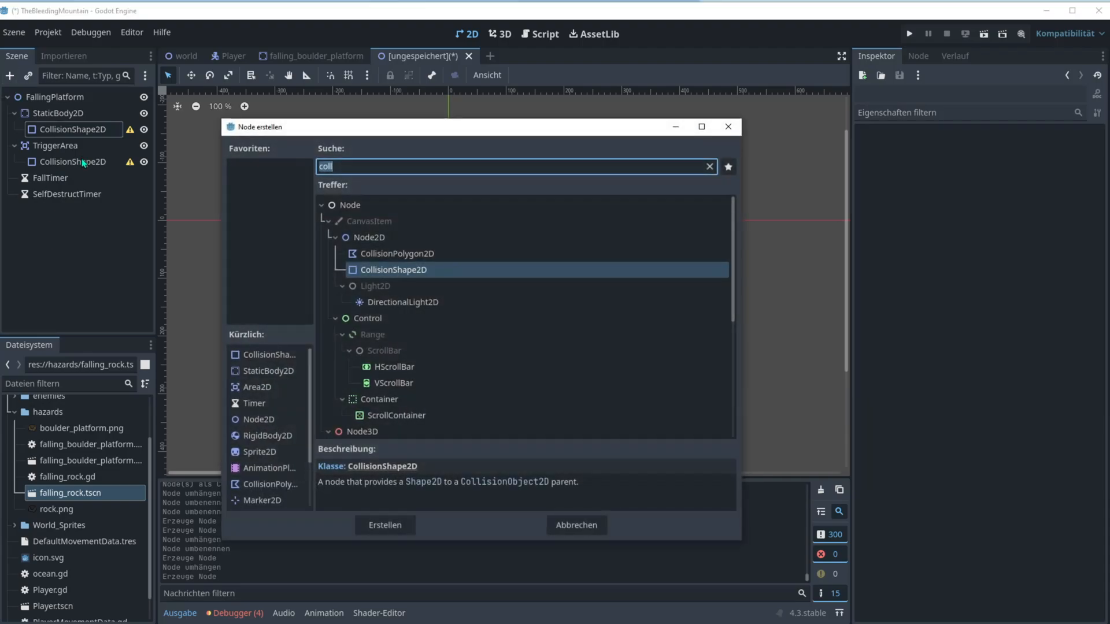
type("sprite")
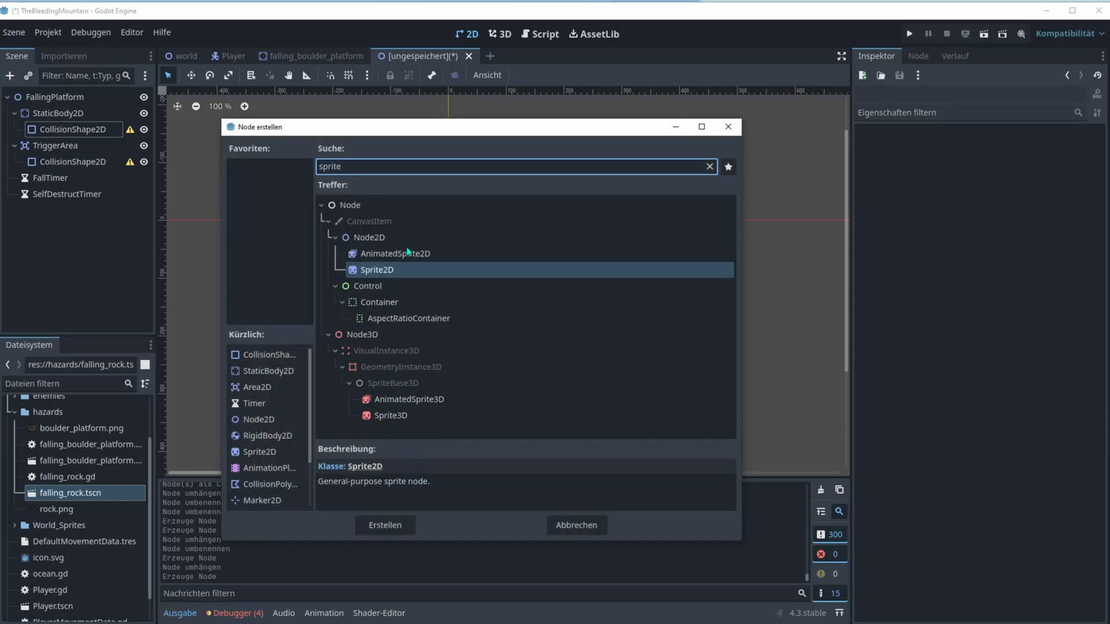
left_click(383, 525)
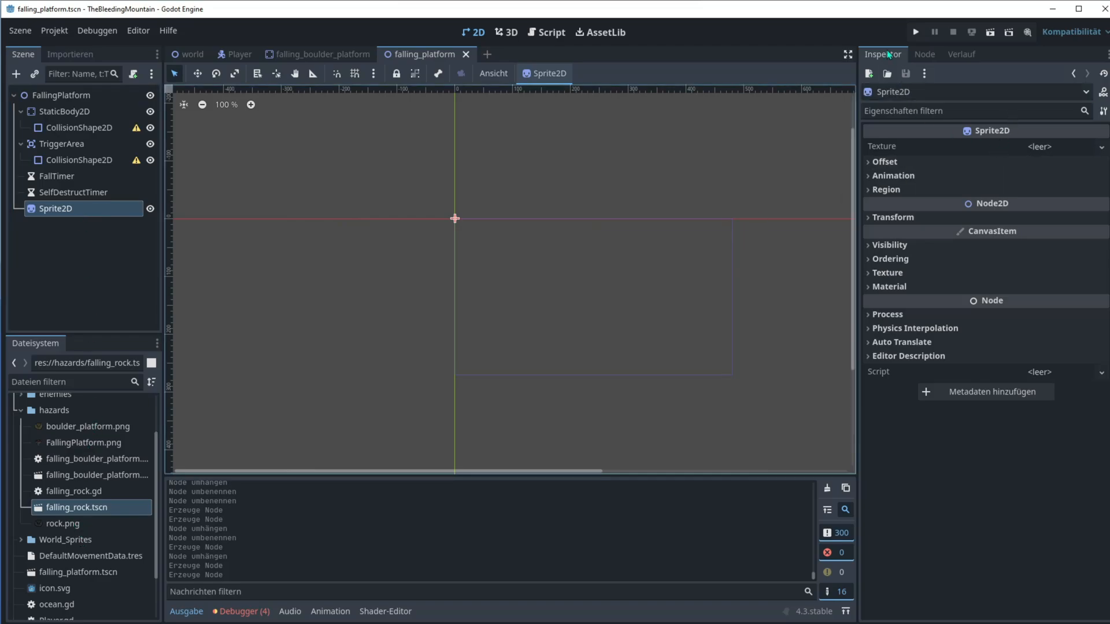
Load FallingPlatform.png from the hazards folder as the Sprite2D texture
left_click(1099, 147)
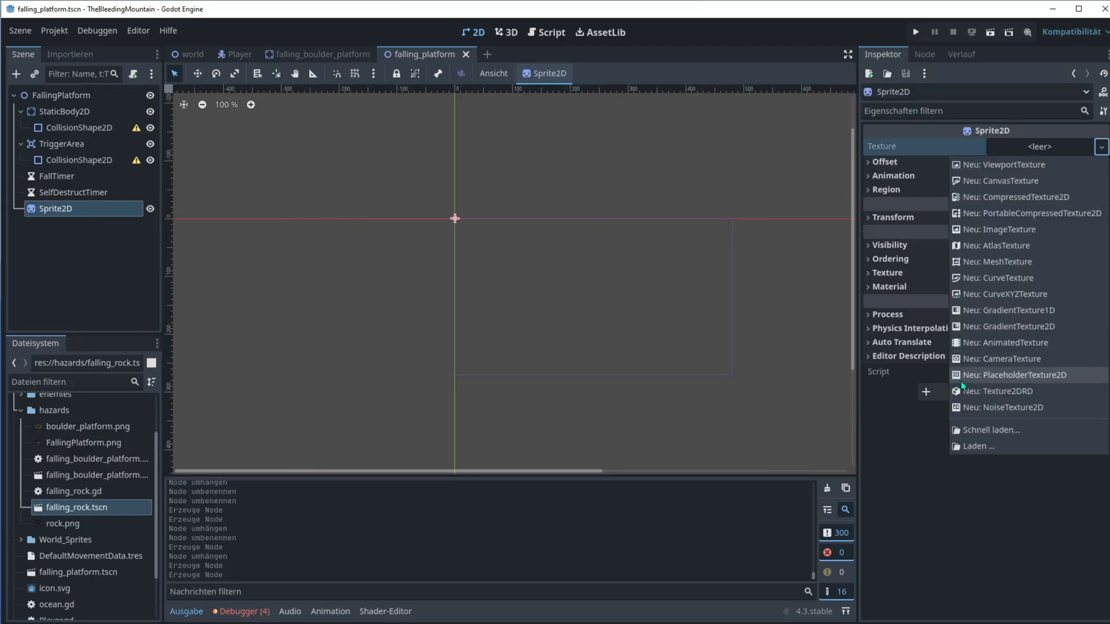
left_click(979, 445)
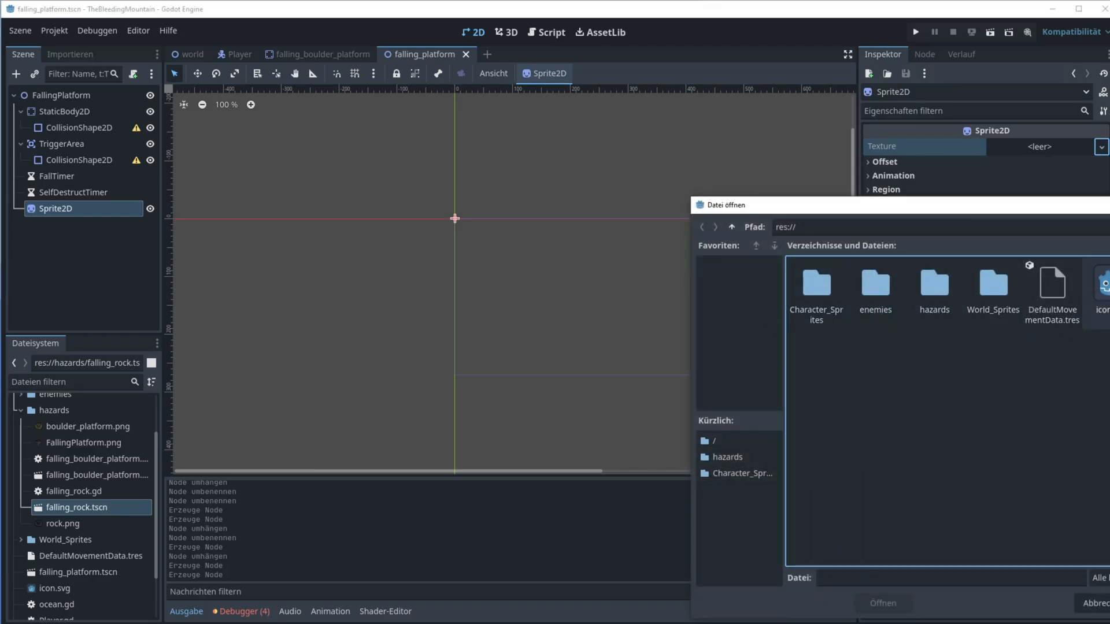
left_click(934, 286)
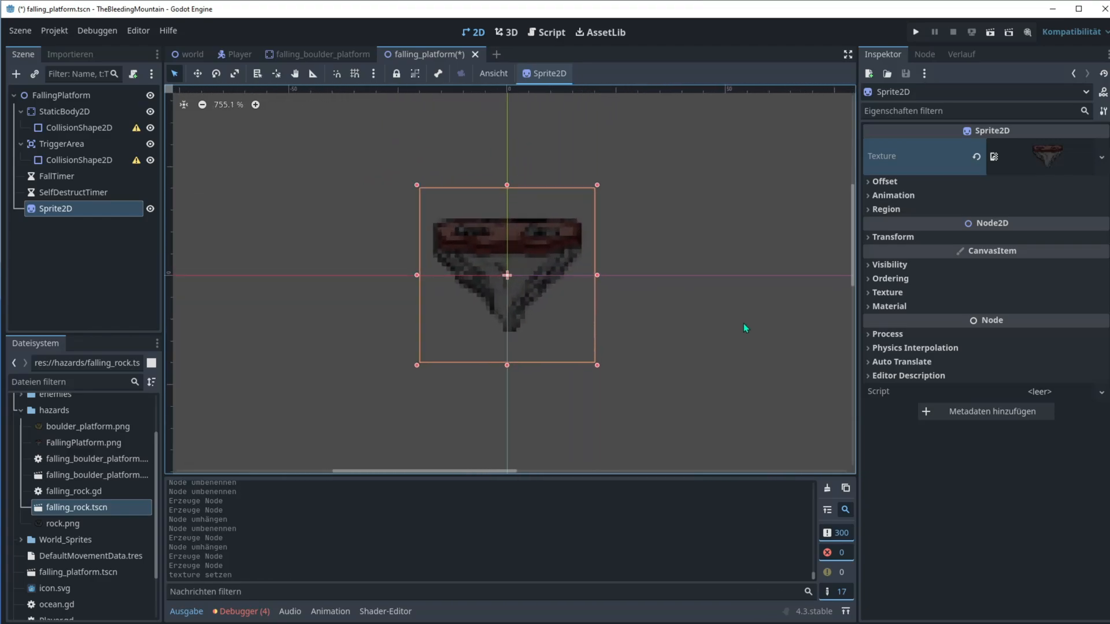
scroll("up", 3)
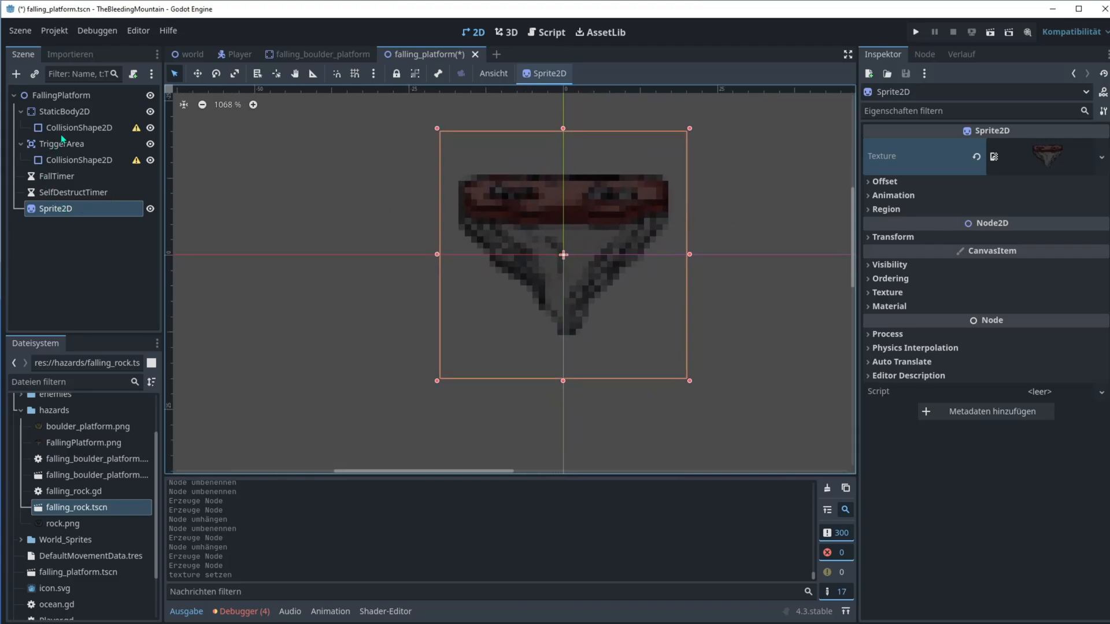
Give the StaticBody2D's CollisionShape2D a rectangle shape
left_click(65, 111)
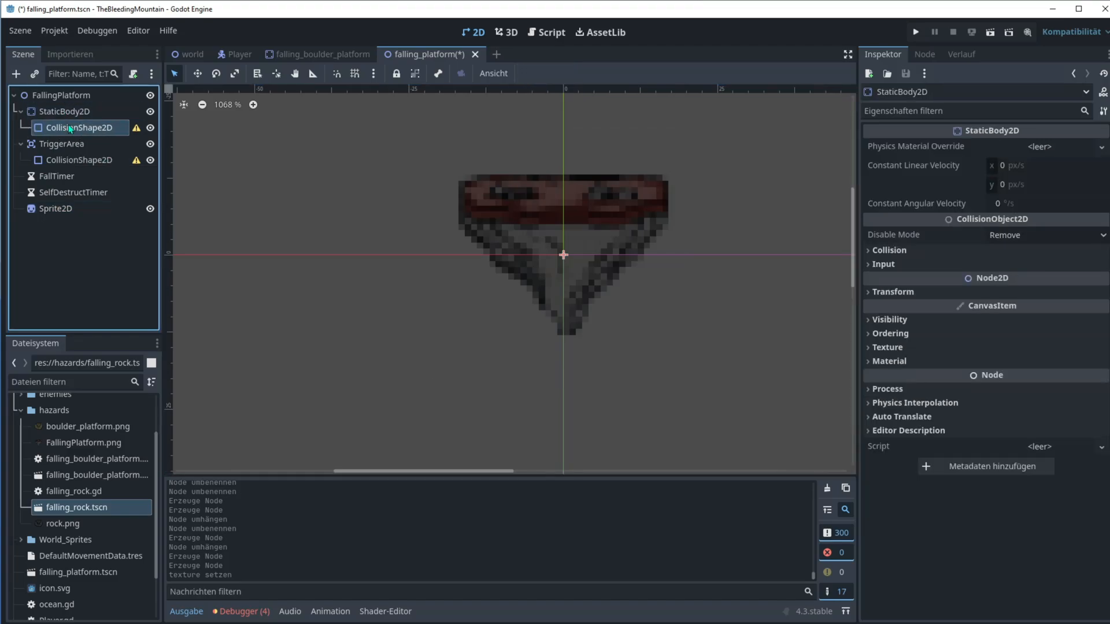
left_click(80, 127)
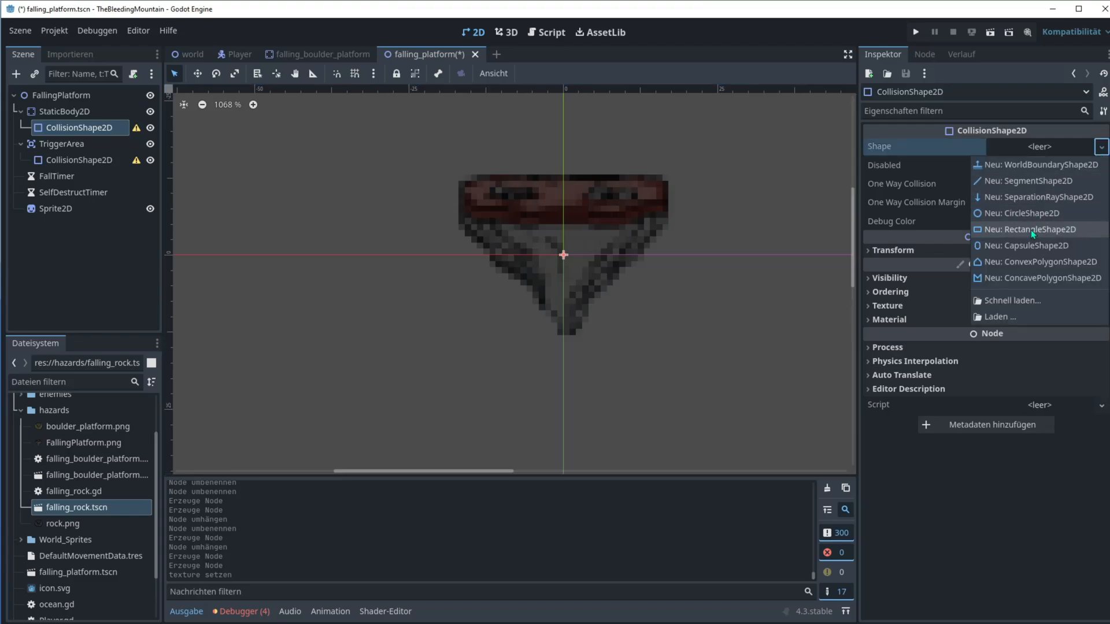
left_click(1030, 229)
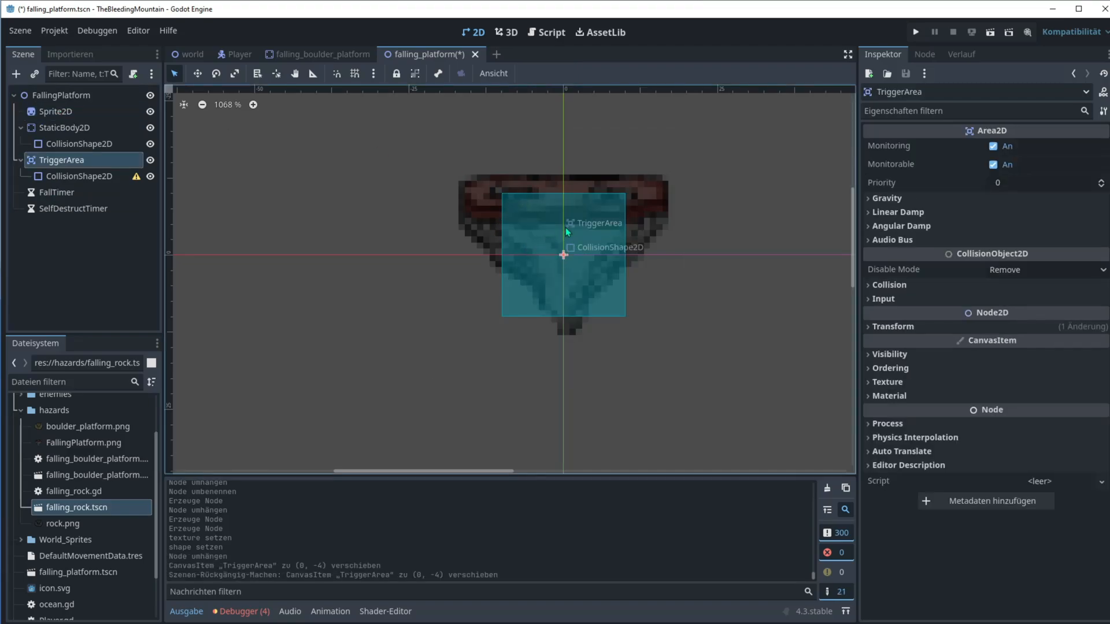
Resize the collision rectangle to cover only the platform's top slab
left_click(86, 143)
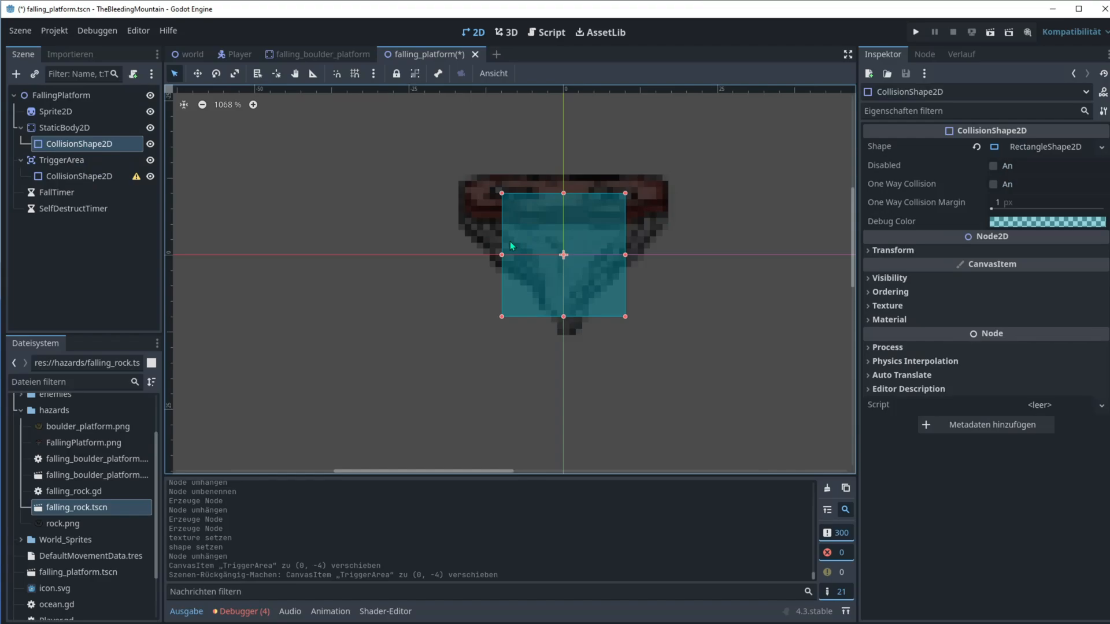
left_click(62, 160)
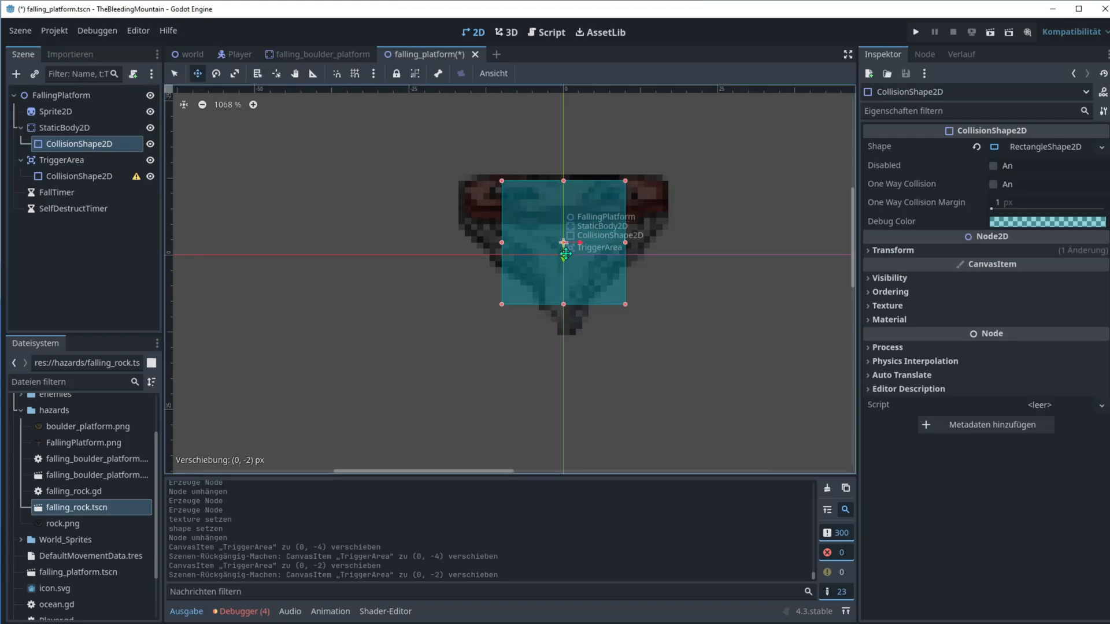
left_click(173, 73)
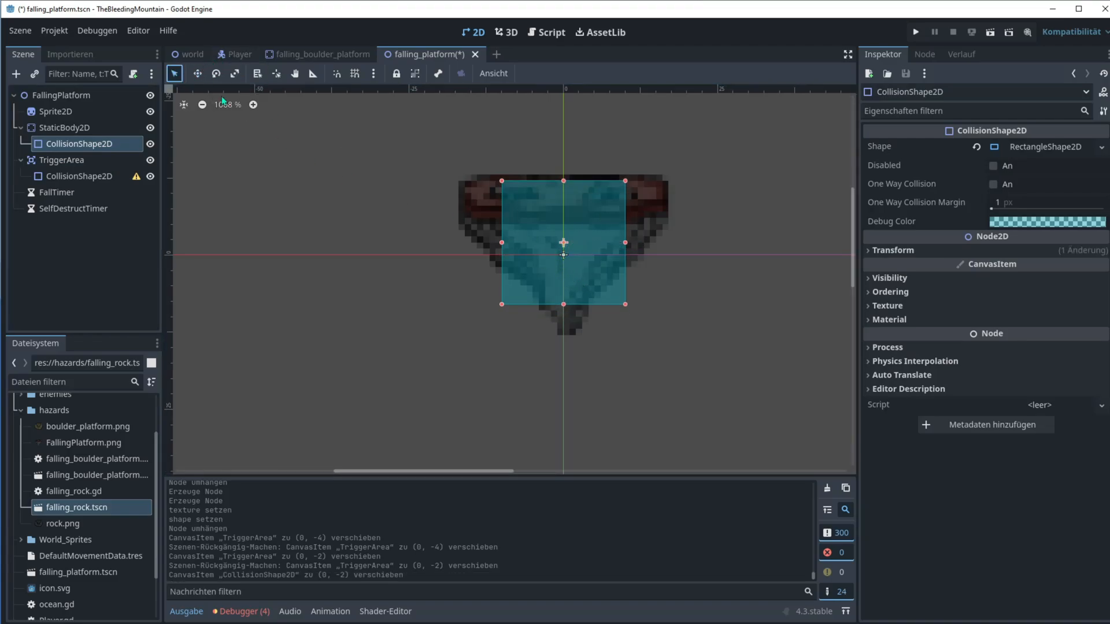
left_click_drag(625, 243, 664, 243)
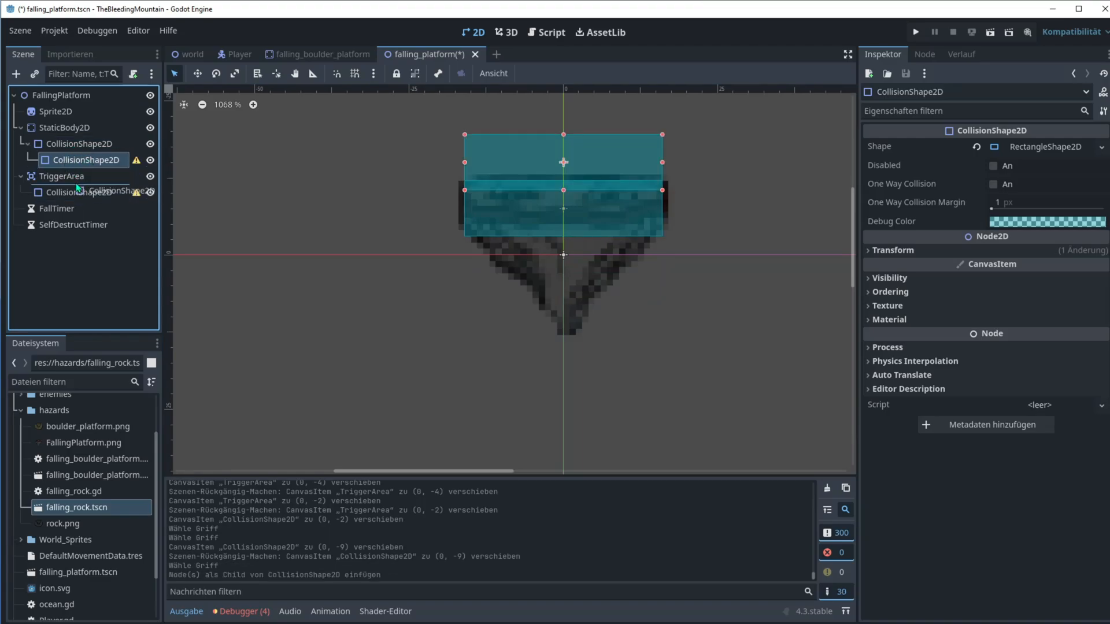
Delete TriggerArea's empty shape and move the copied rectangle up onto the platform top
right_click(83, 192)
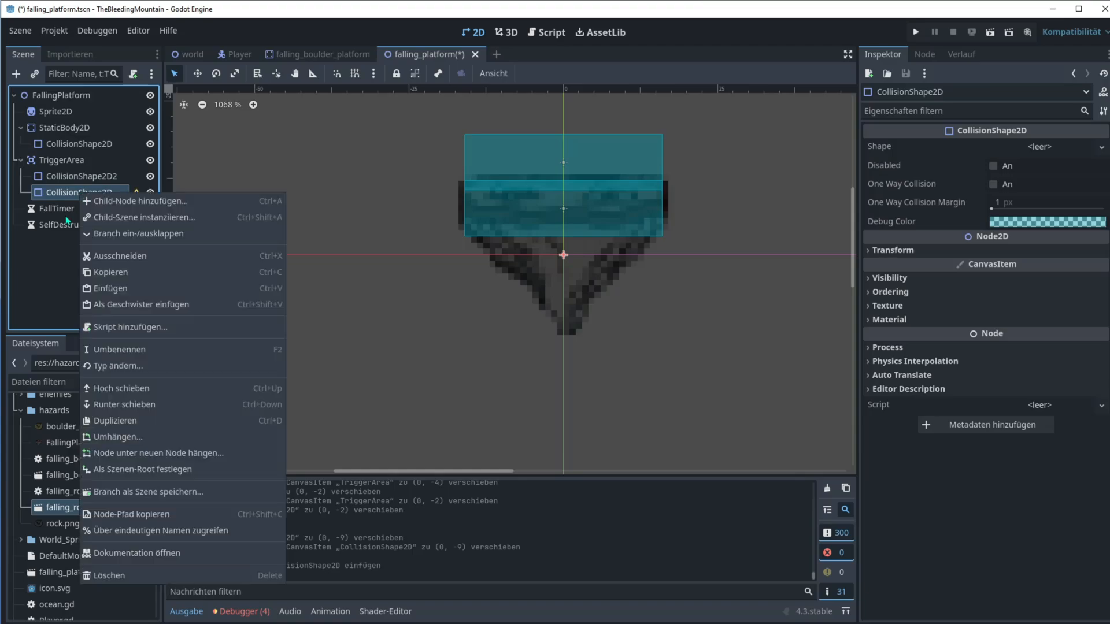
left_click(108, 575)
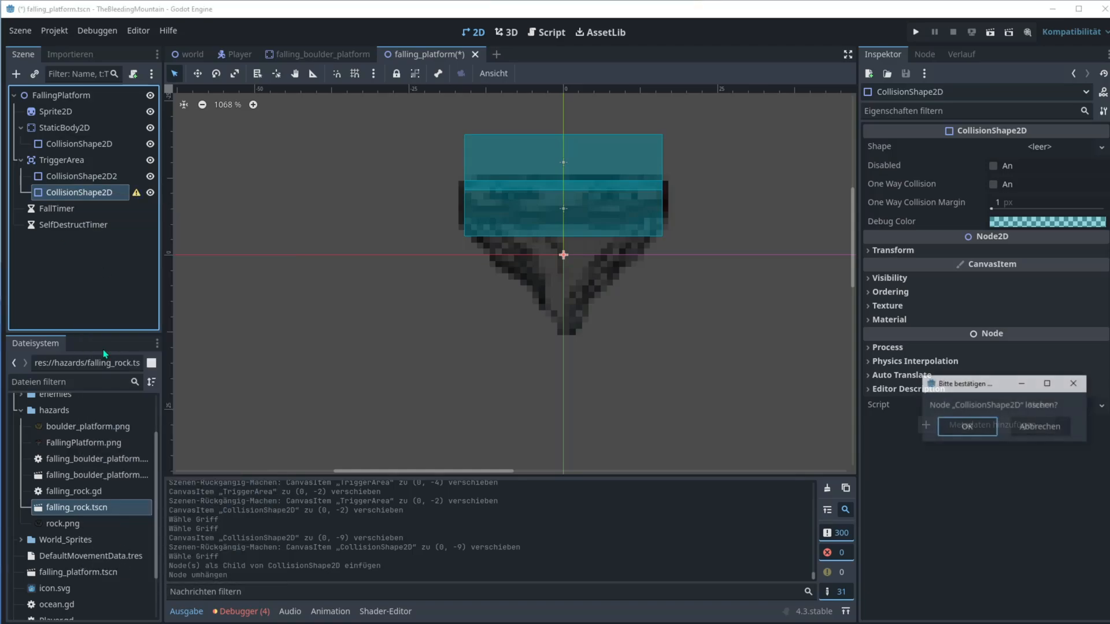
left_click(967, 427)
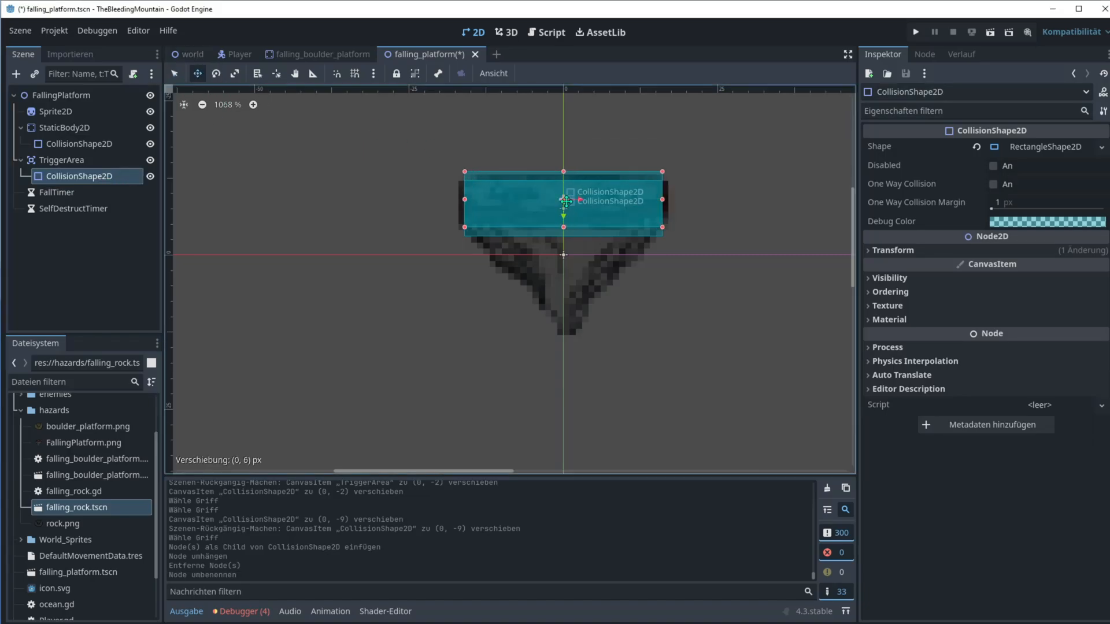
left_click_drag(563, 201, 563, 196)
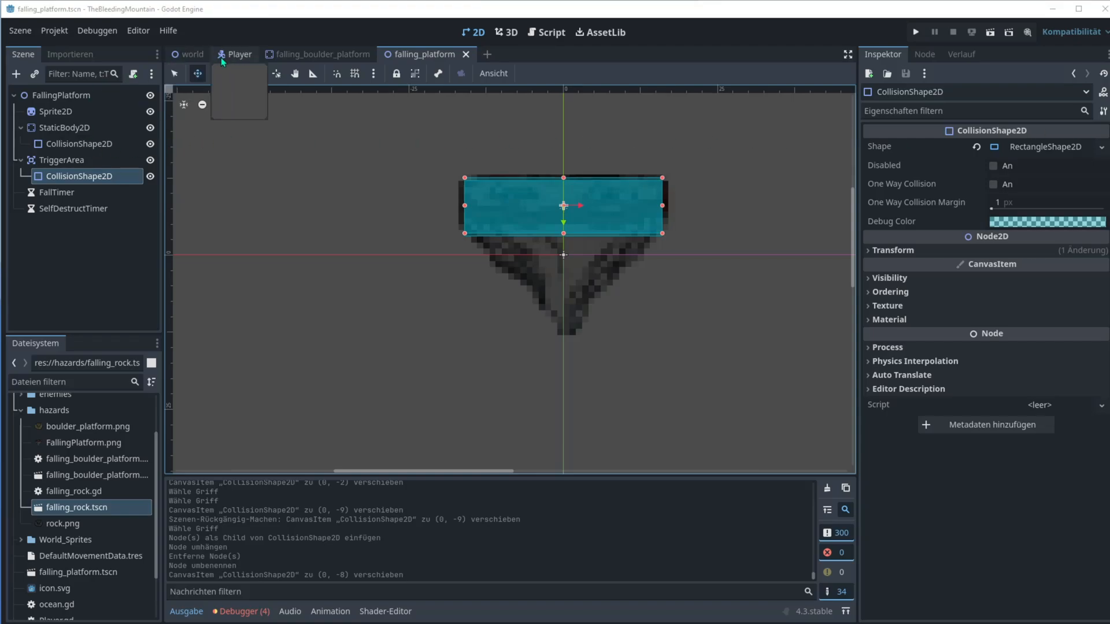
In the Player scene, add the Player node to a global 'Player' group
left_click(237, 54)
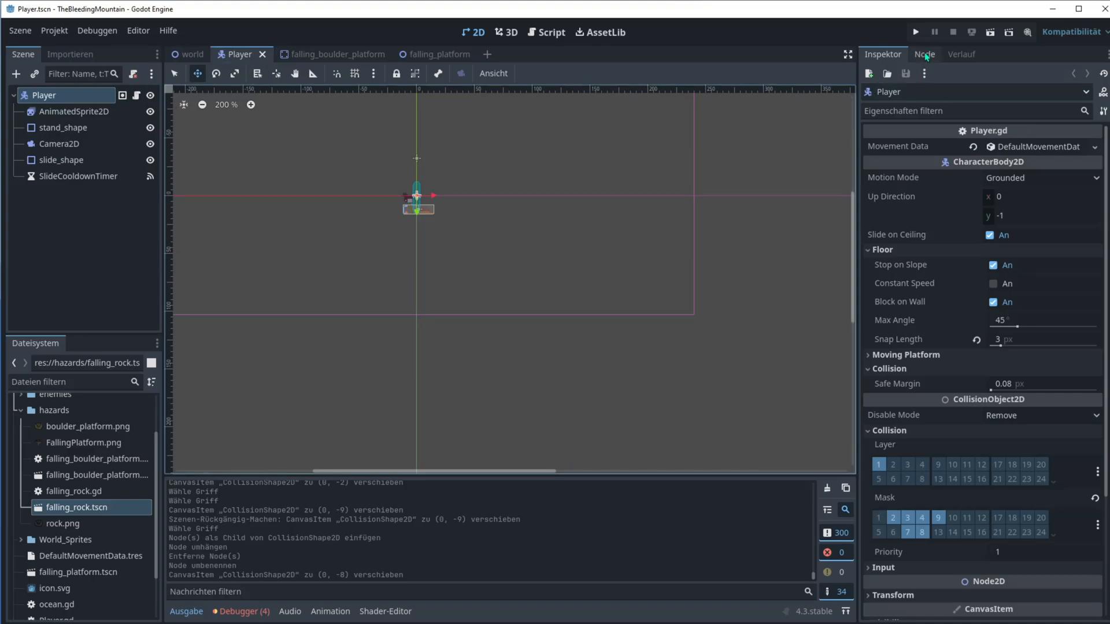
left_click(924, 55)
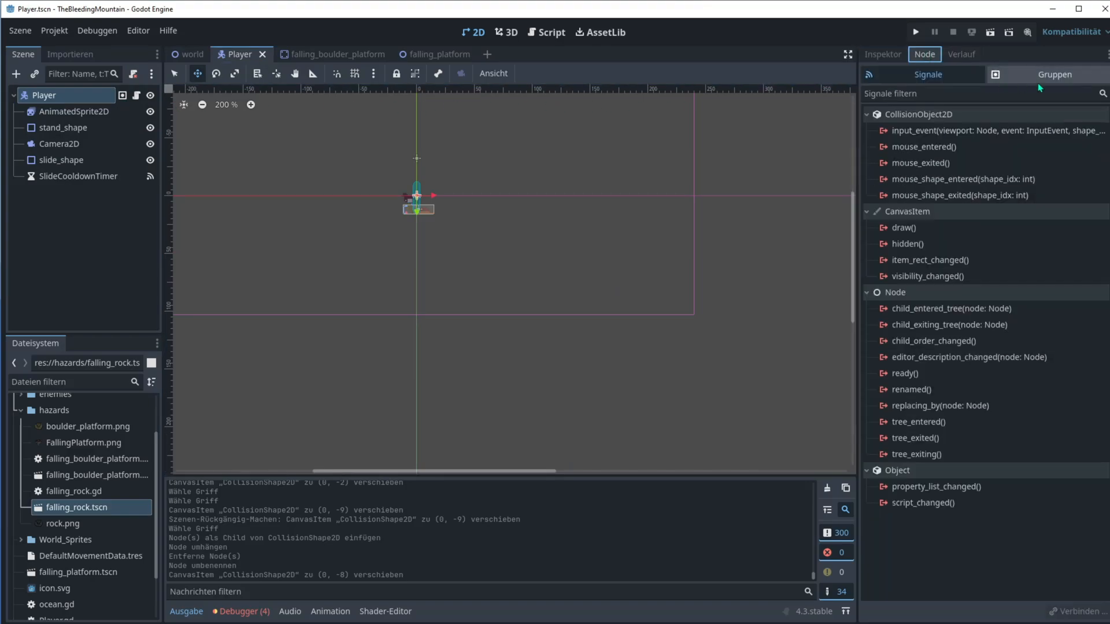
left_click(1055, 74)
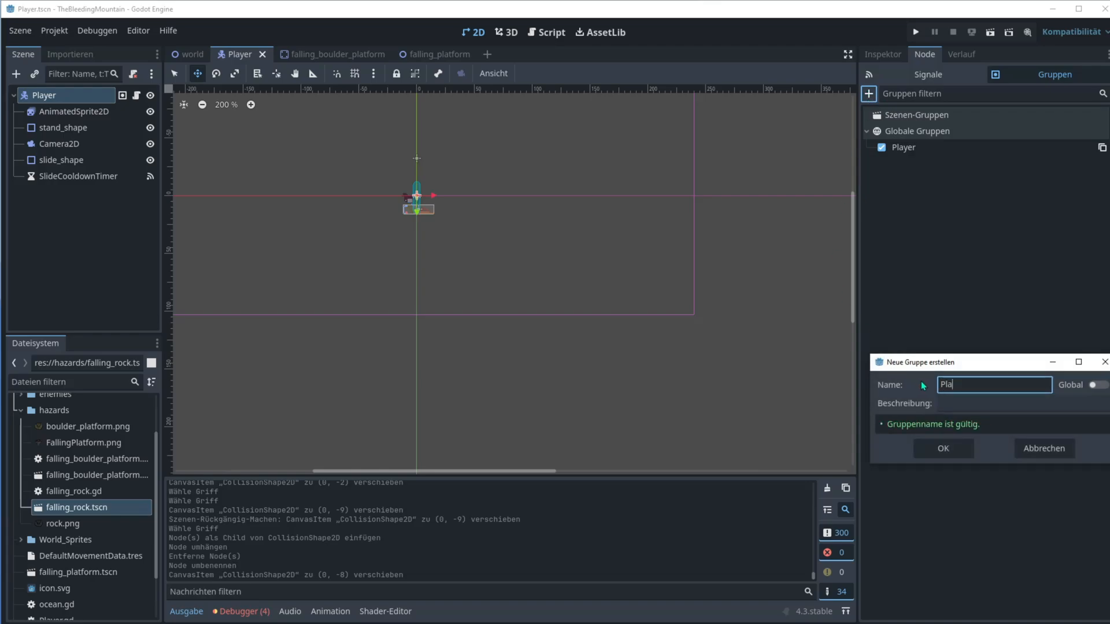
type("yer")
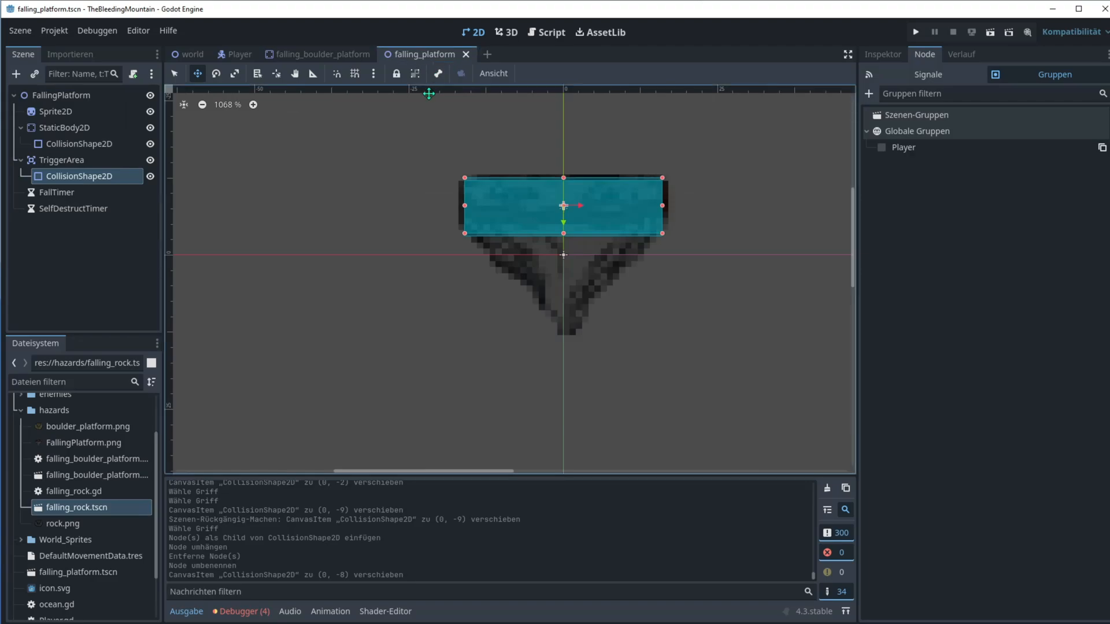
Enable collision mask bits 10 and 11 on the Player node
left_click(238, 55)
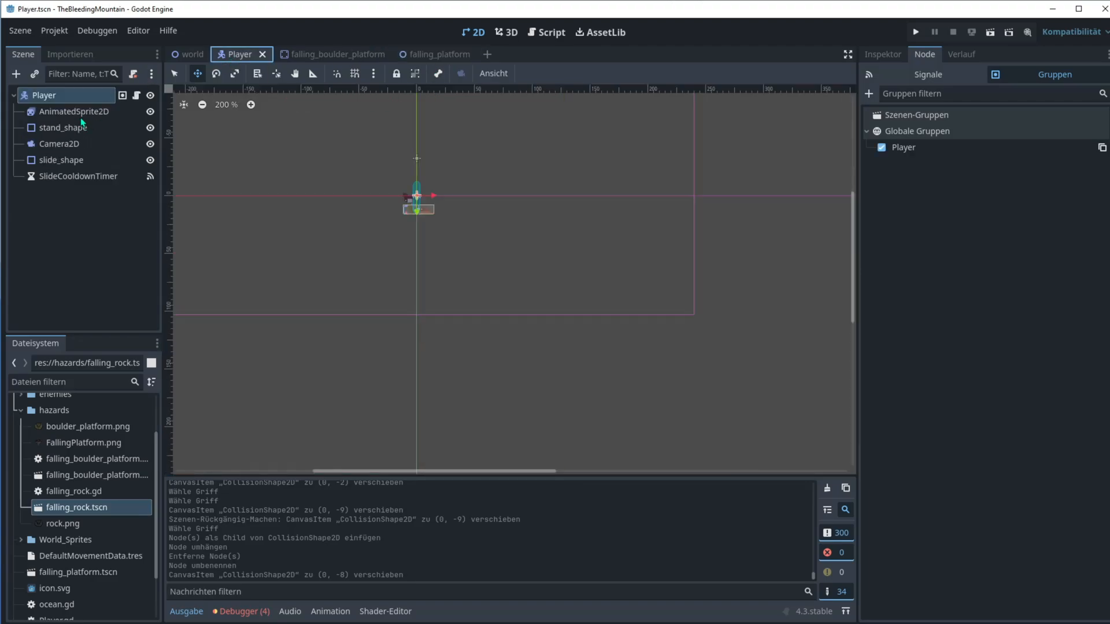
left_click(881, 54)
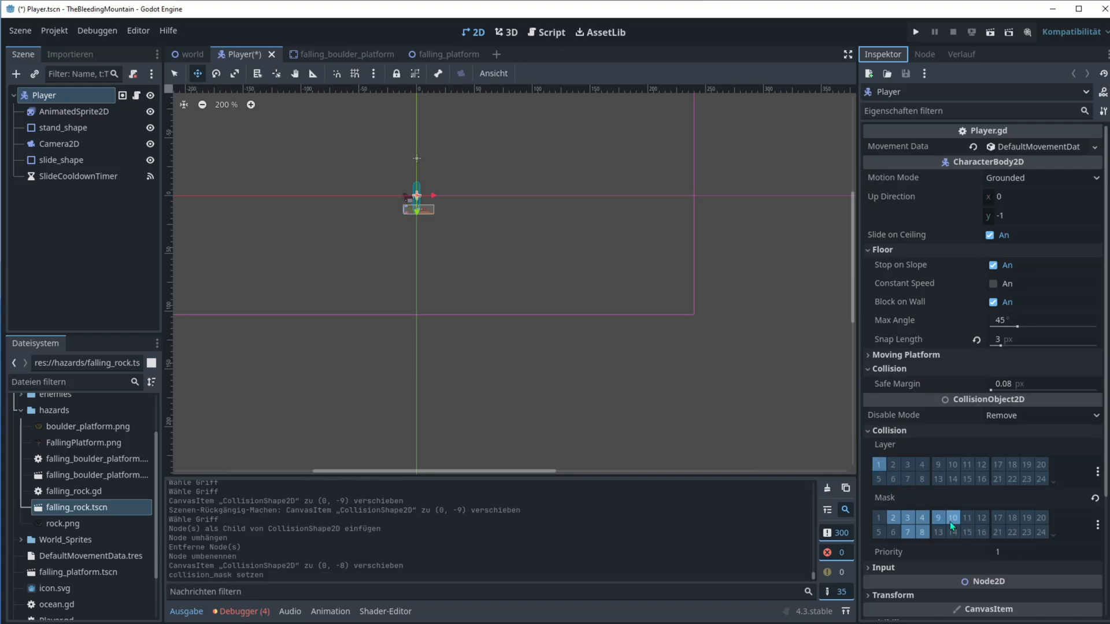
left_click(966, 518)
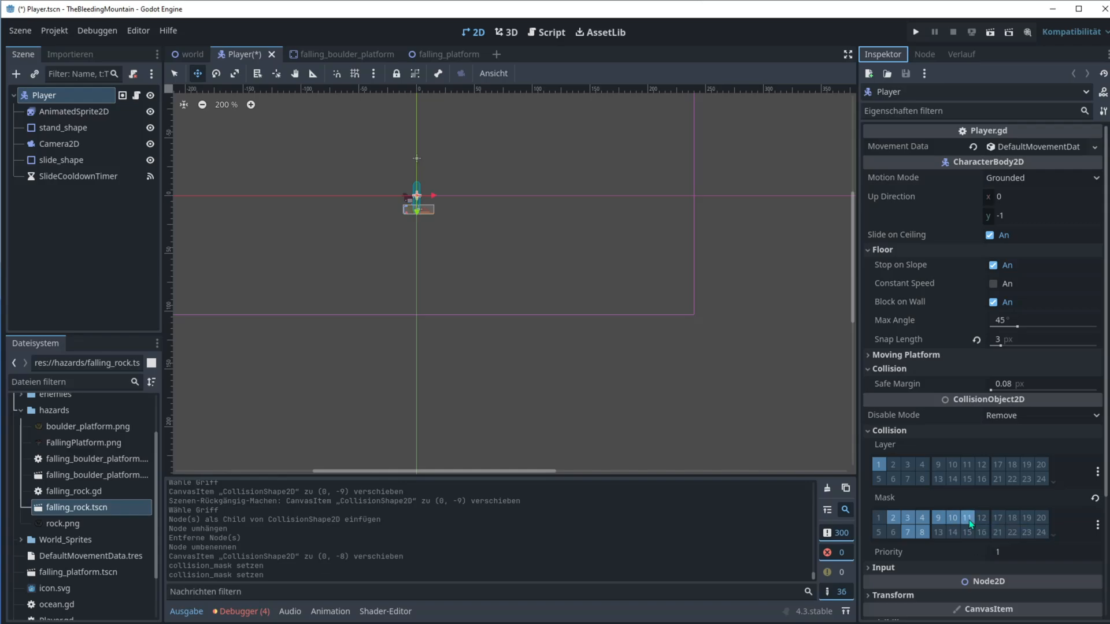
mouse_move(579, 403)
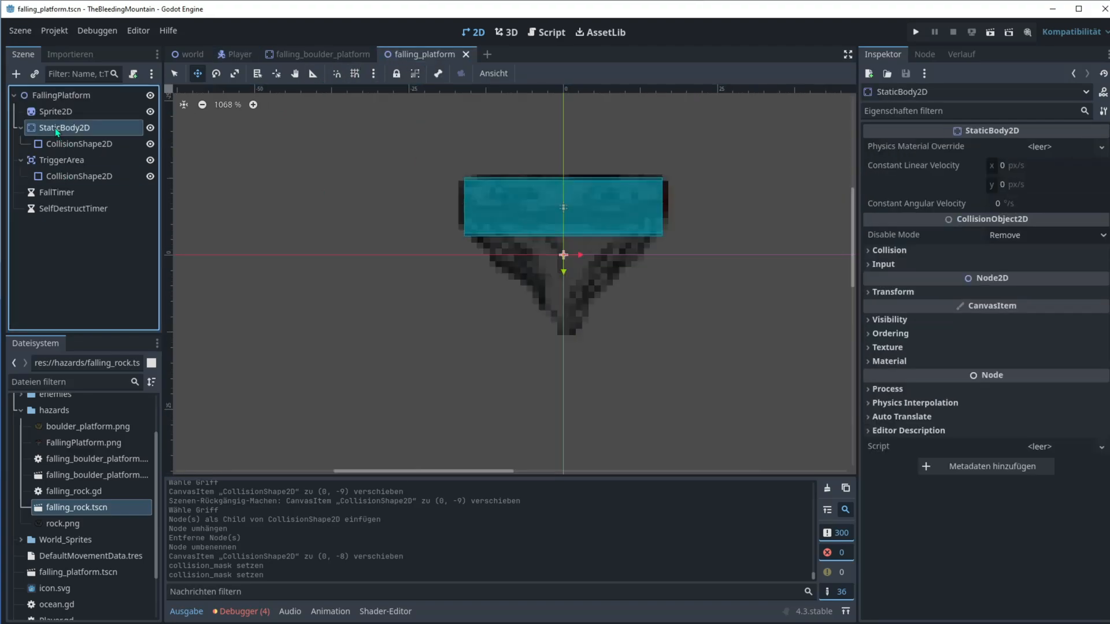
Set StaticBody2D to collision layer 10 and TriggerArea to layer 11, then save
left_click(887, 249)
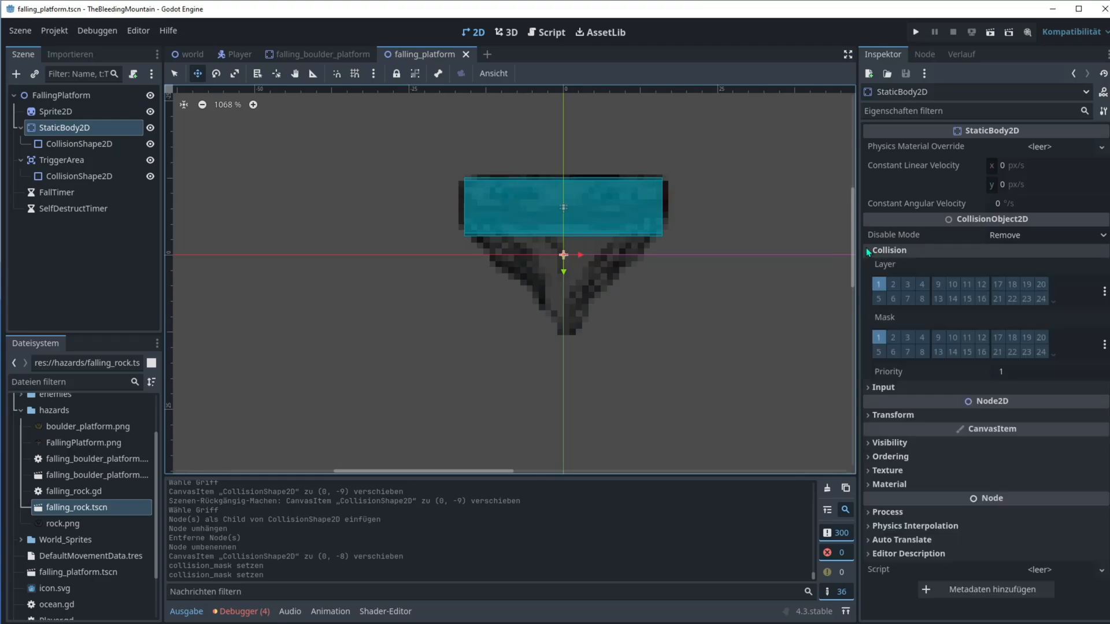
left_click(952, 285)
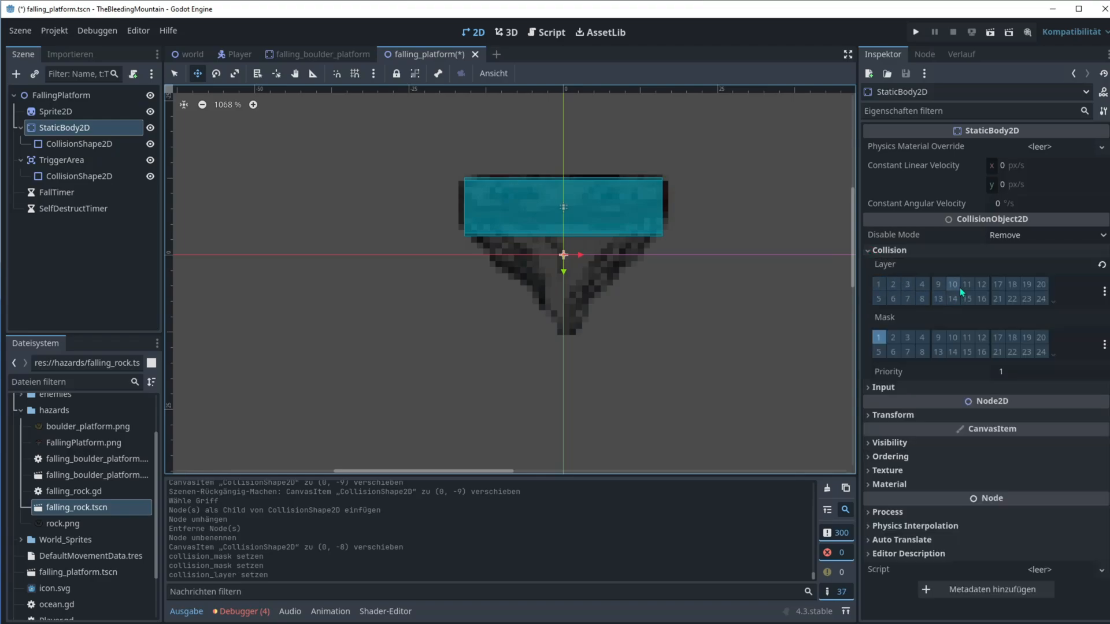
left_click(61, 159)
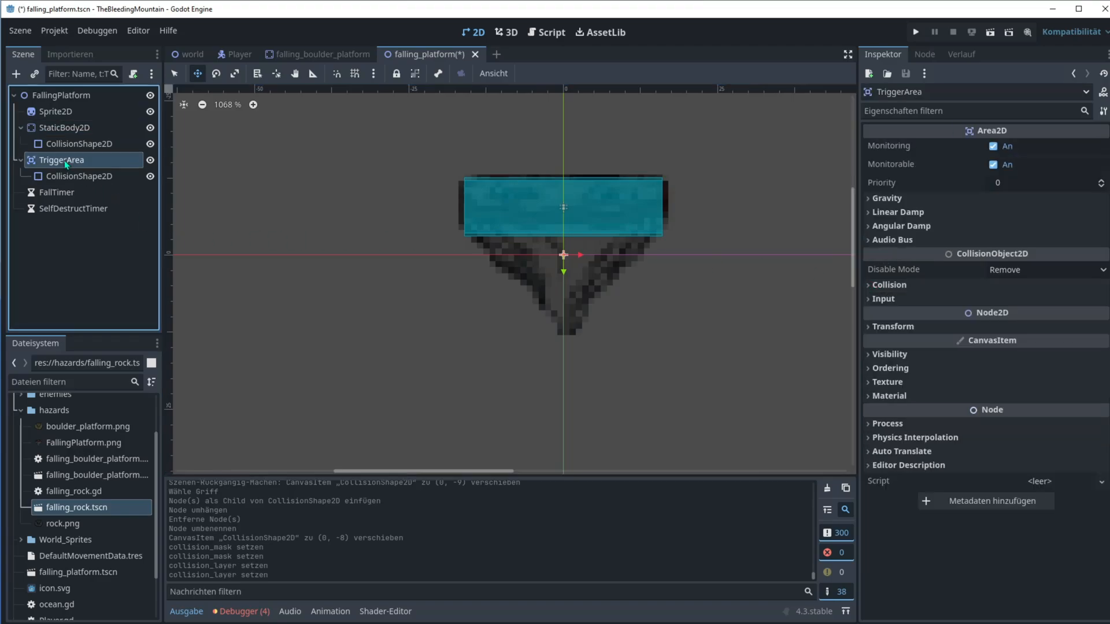
left_click(888, 284)
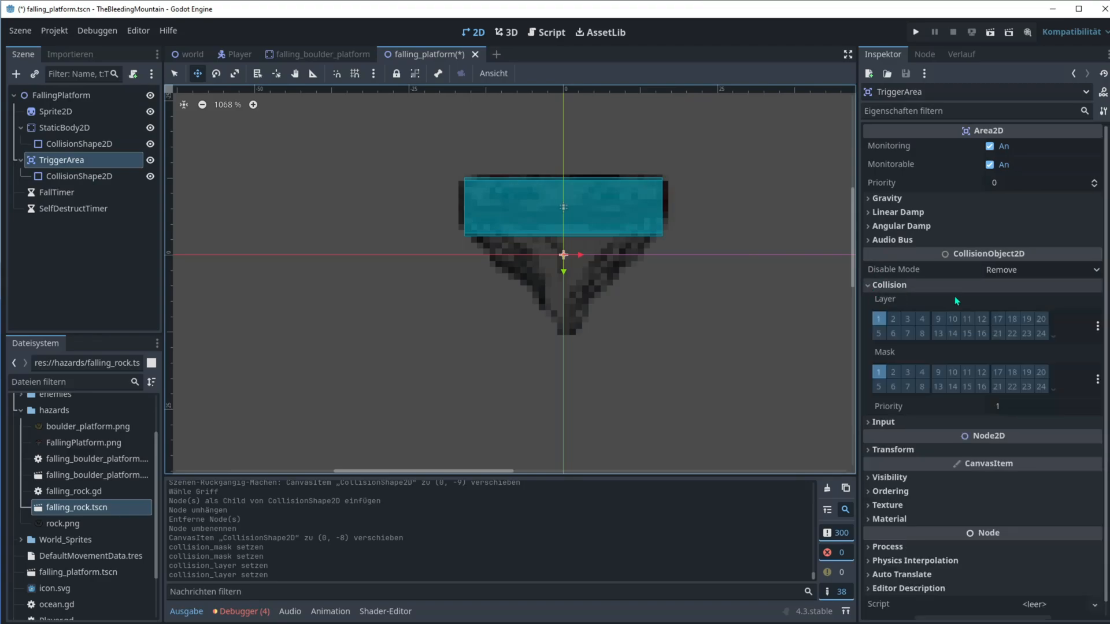
left_click(965, 319)
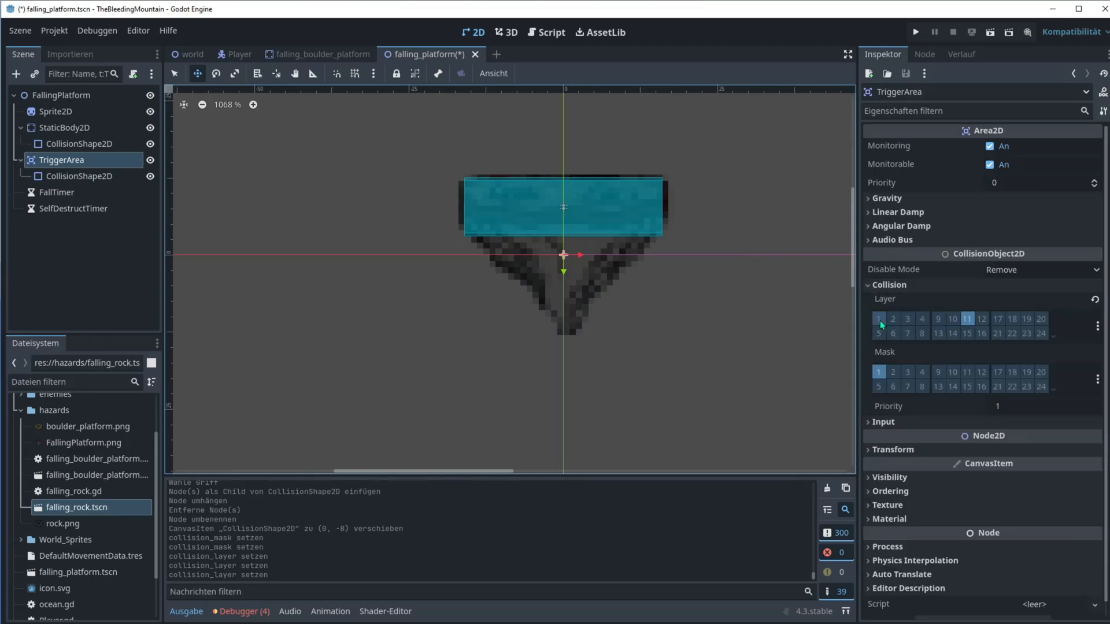
key("ctrl+s")
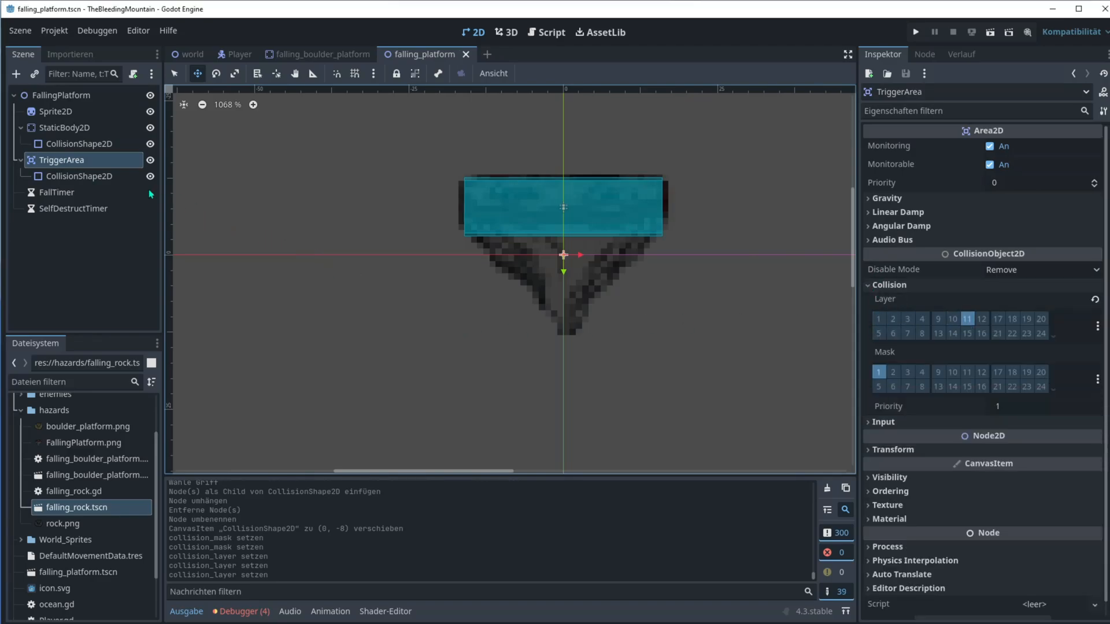
left_click(61, 94)
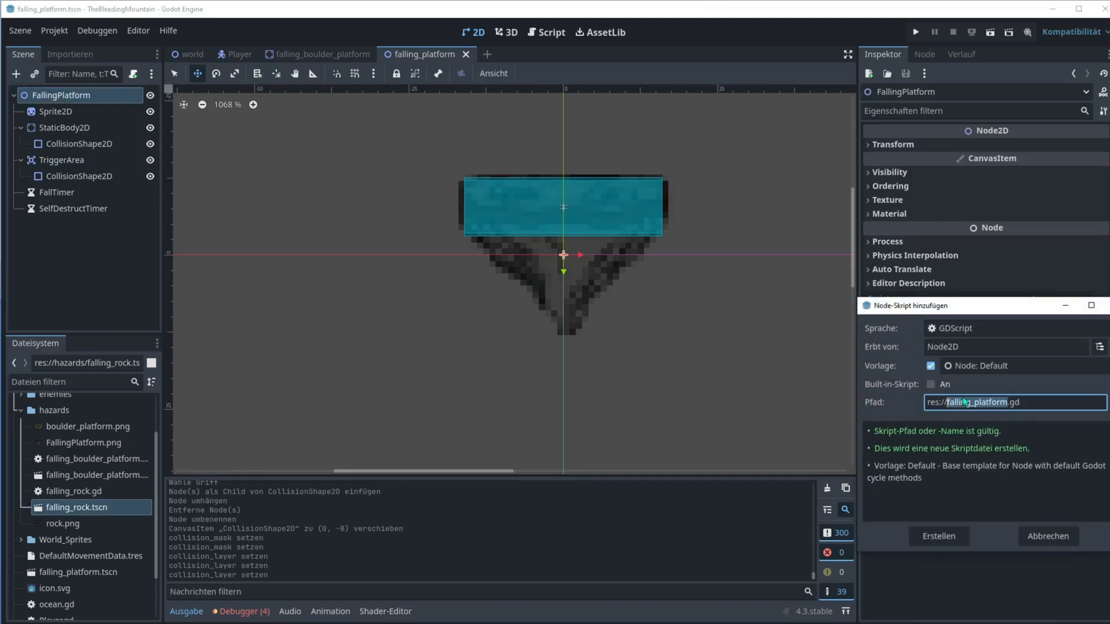
left_click(938, 536)
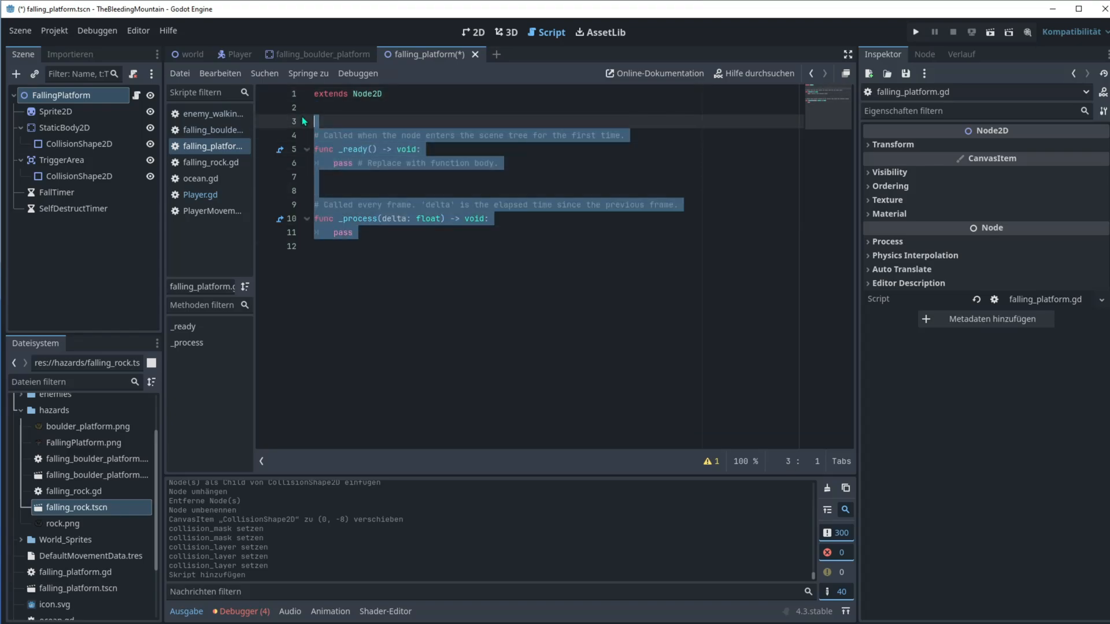
key("Delete")
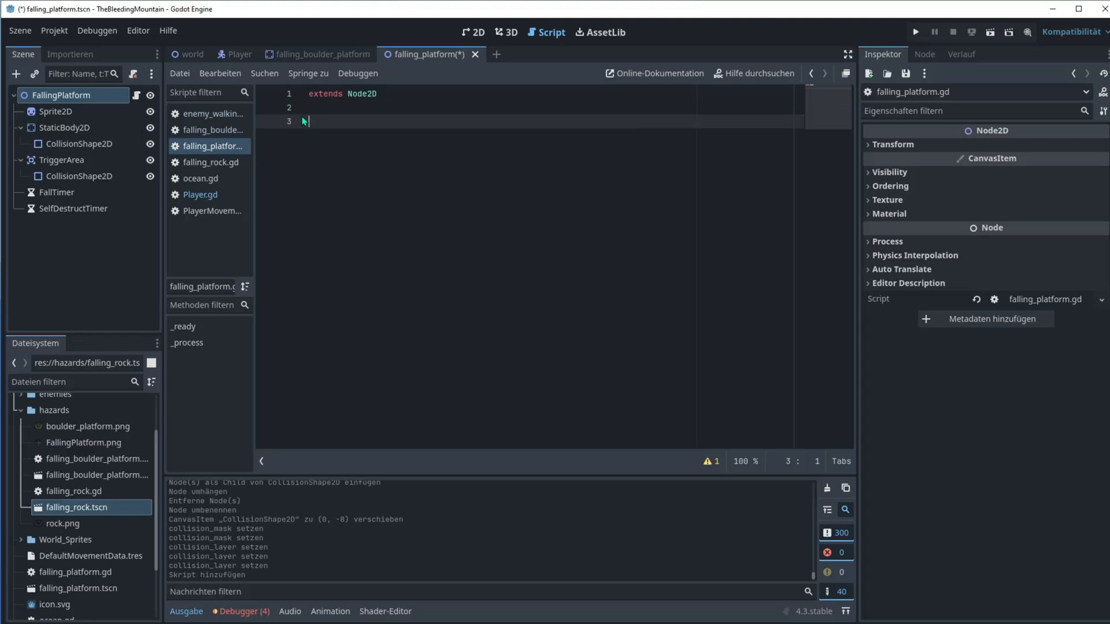
type("@export var fall_")
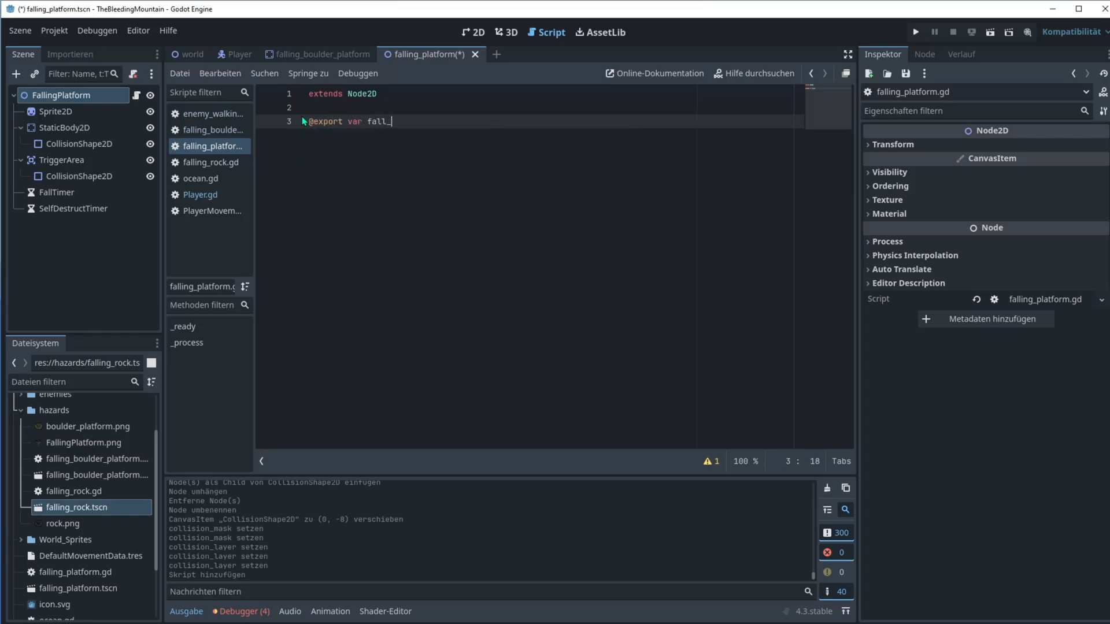
type("speed:")
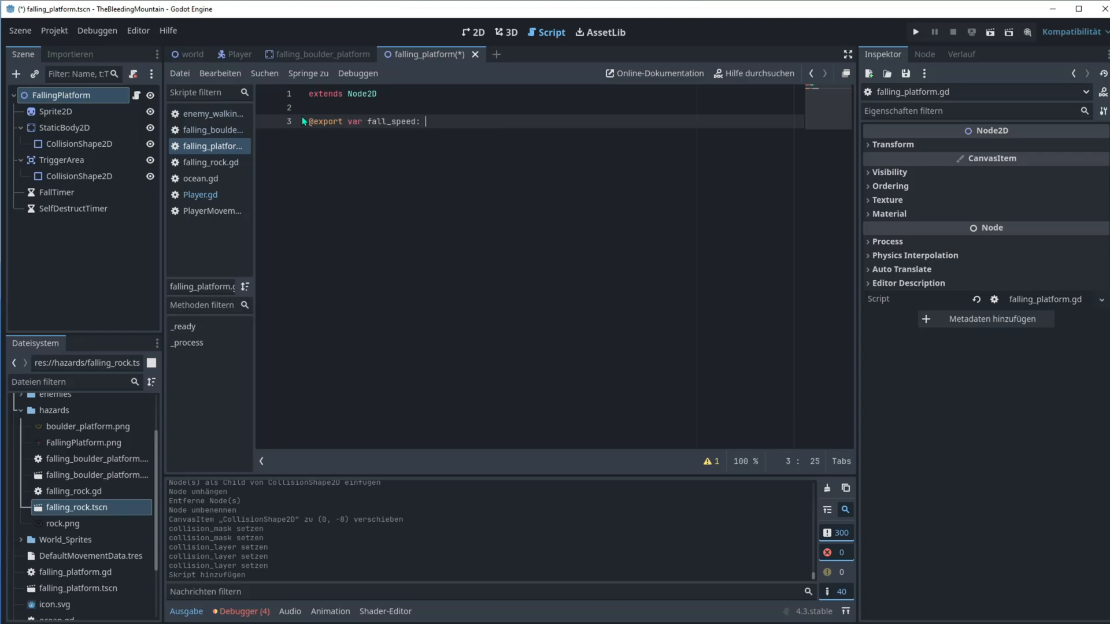
type("float = 300.0 #")
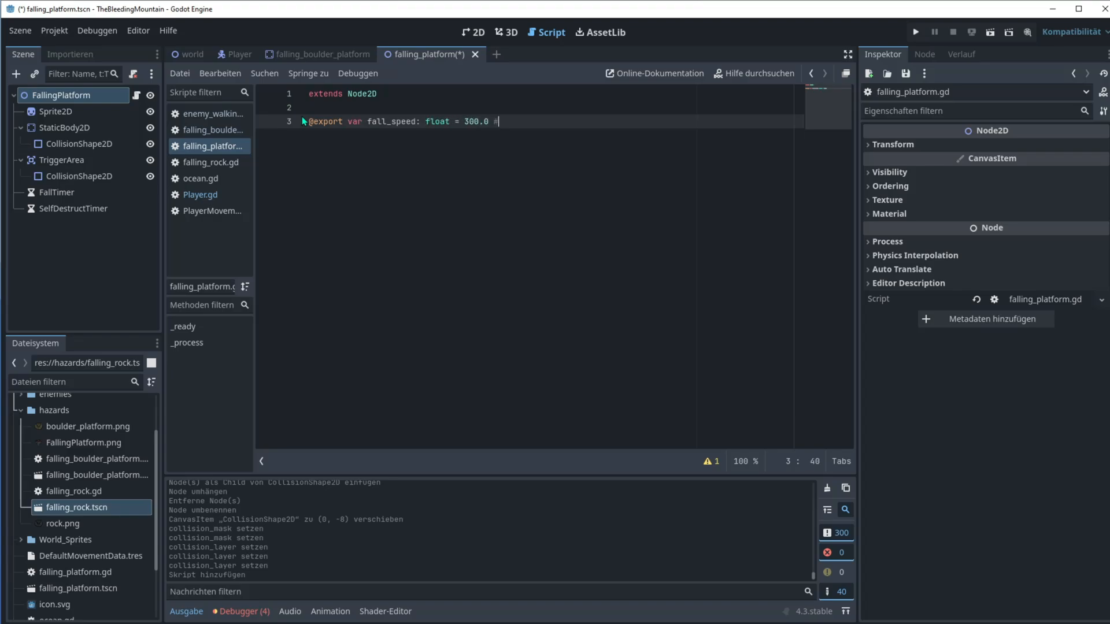
type("Speed of Falling")
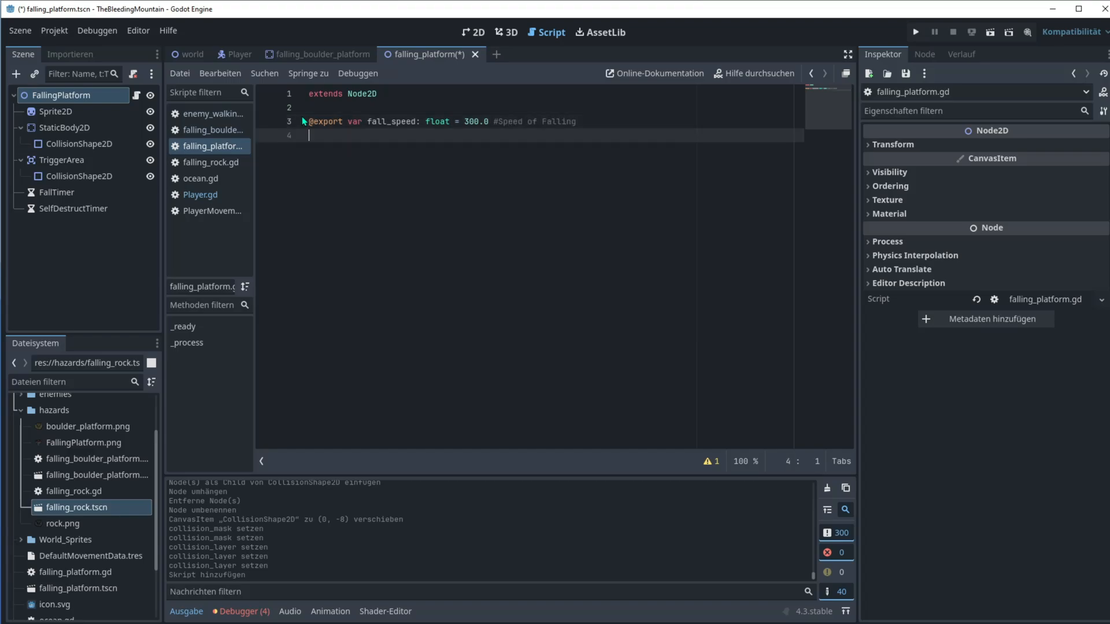
type("@")
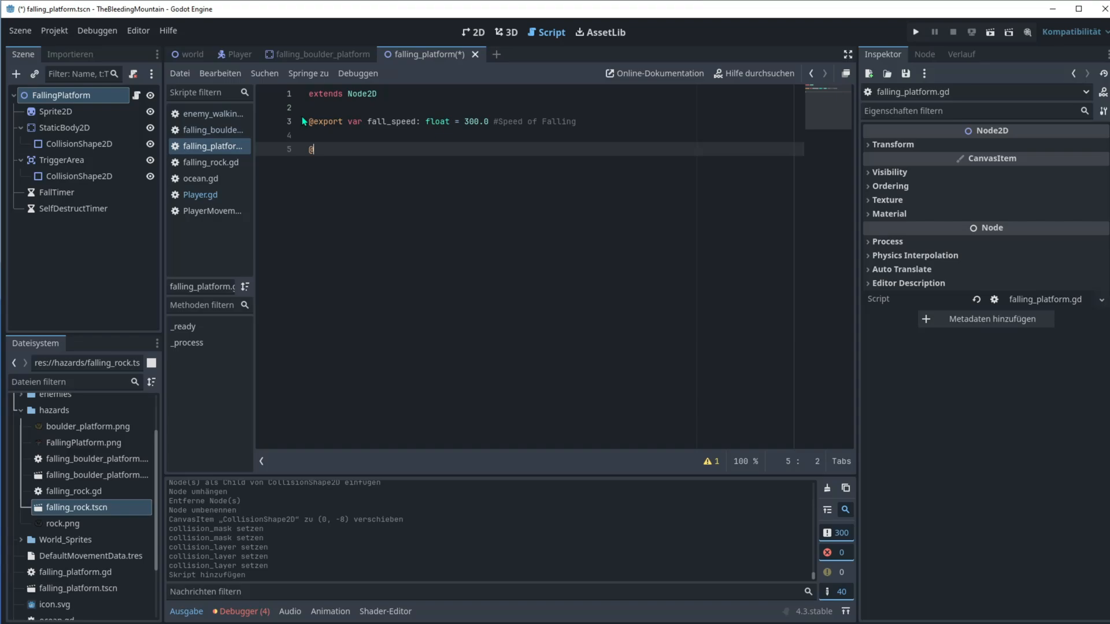
type("onready cva")
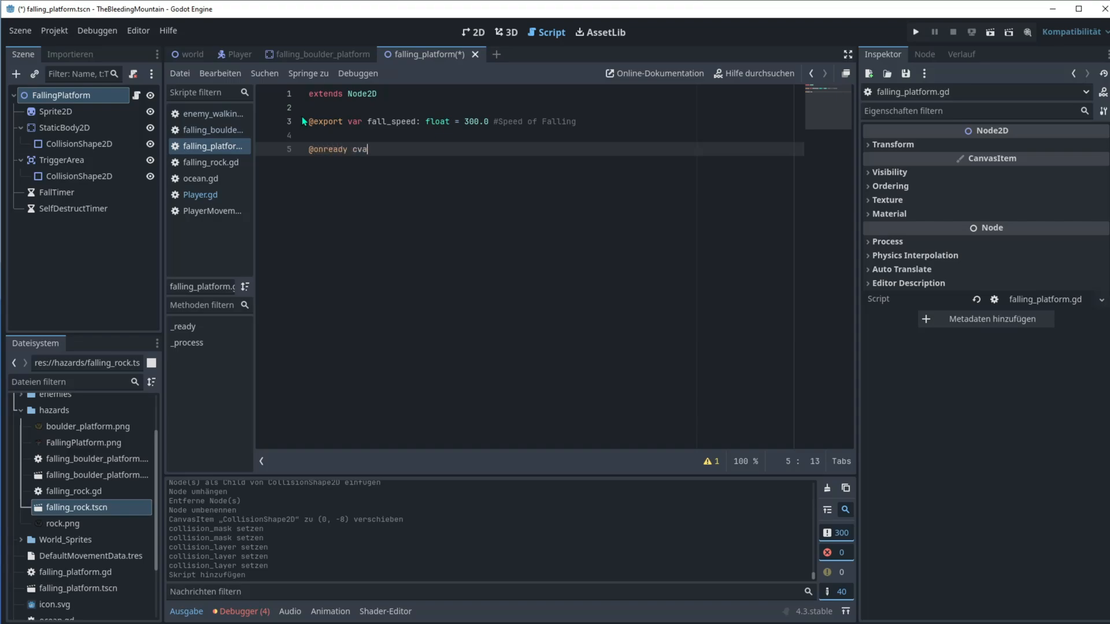
type("var")
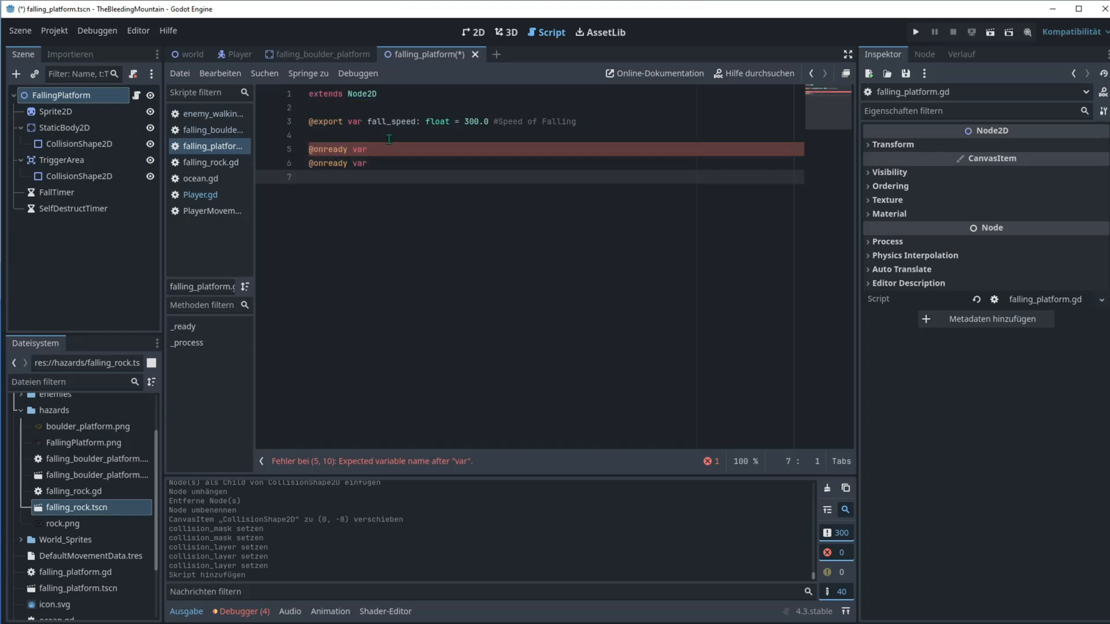
type("@onready var")
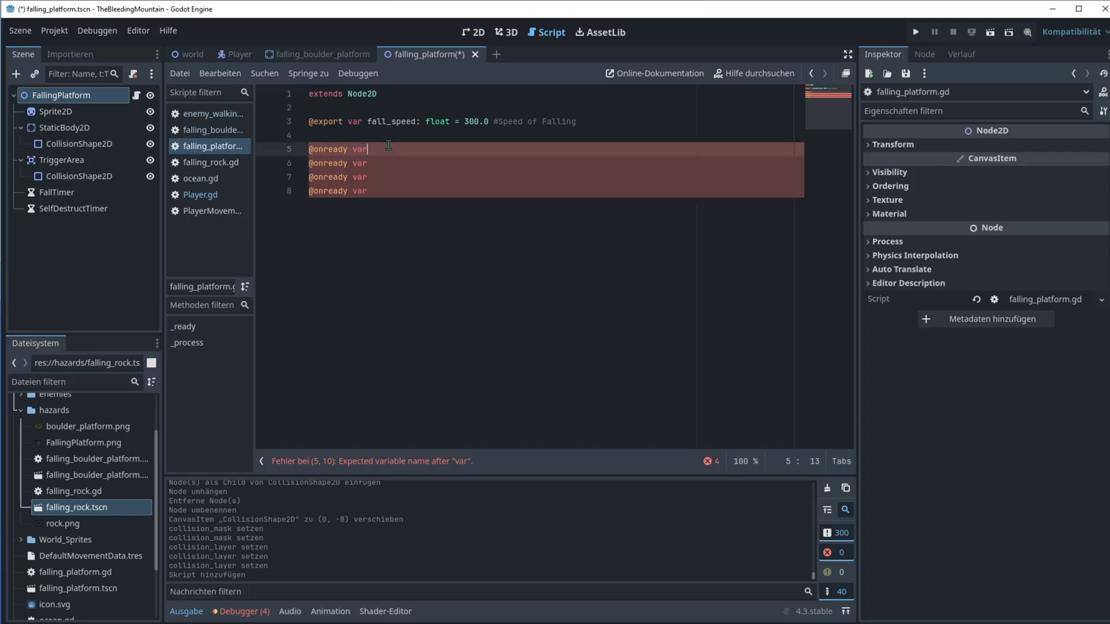
type("static_")
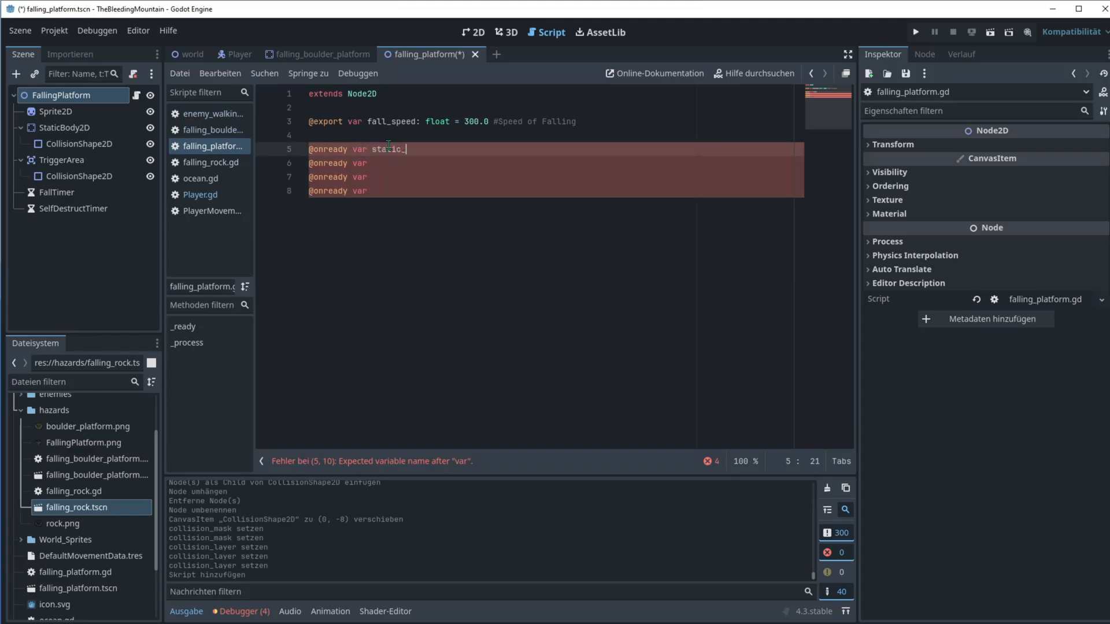
type("_body = $StaticBody2D")
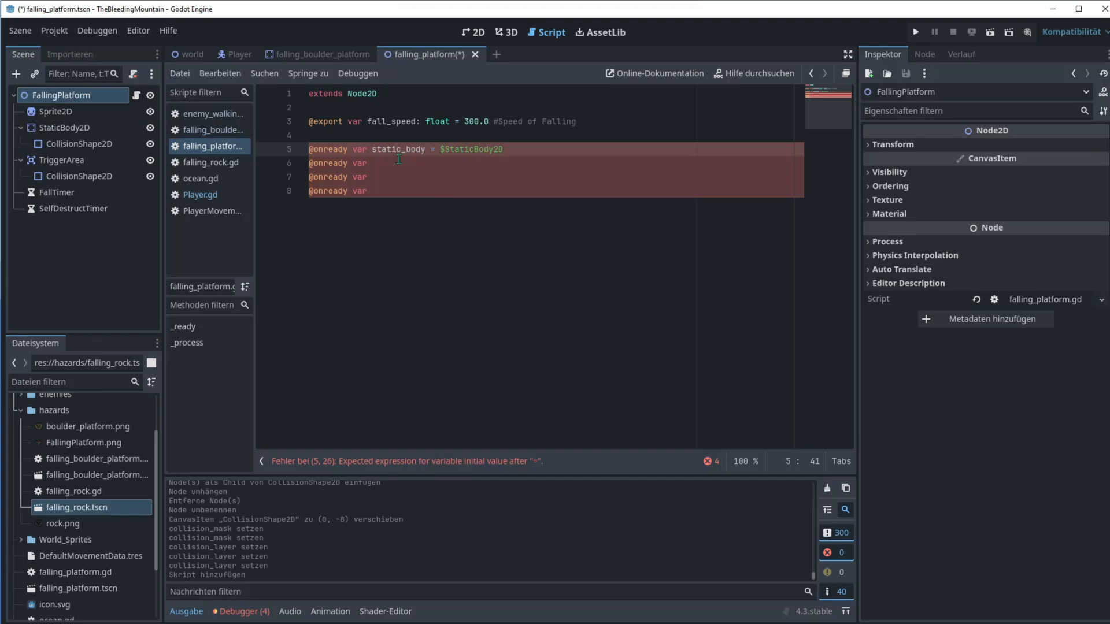
left_click(388, 163)
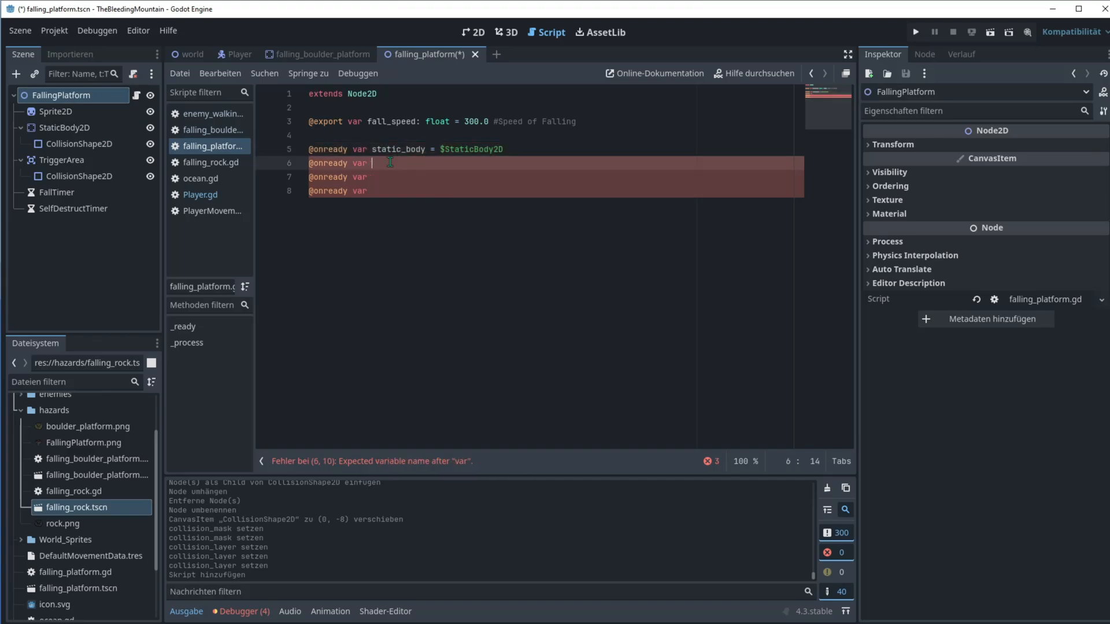
type("trigger")
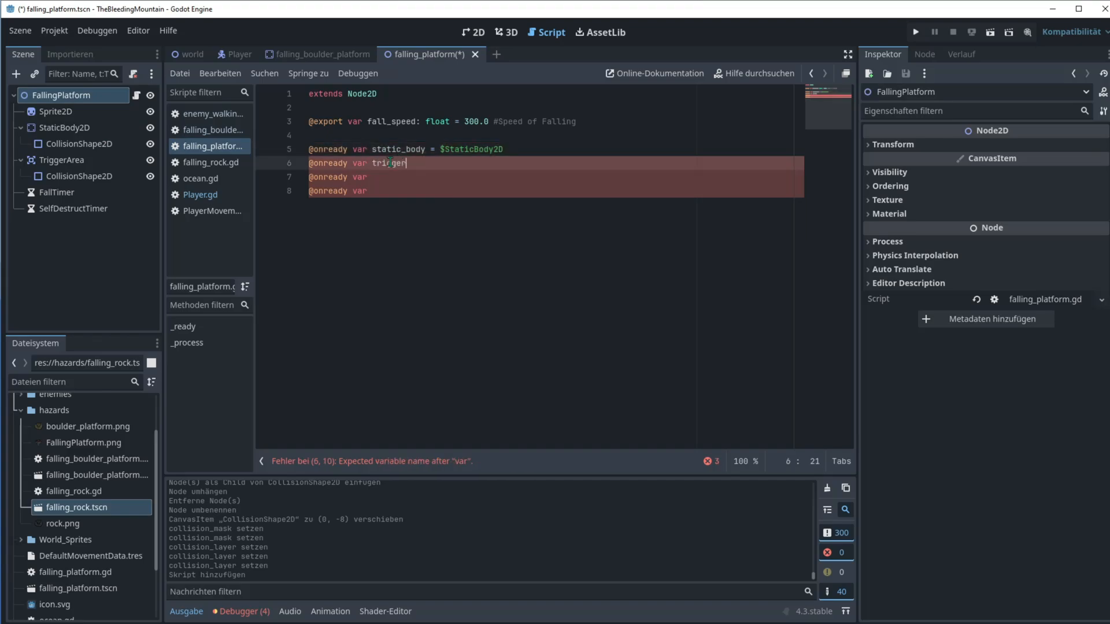
type("_area =")
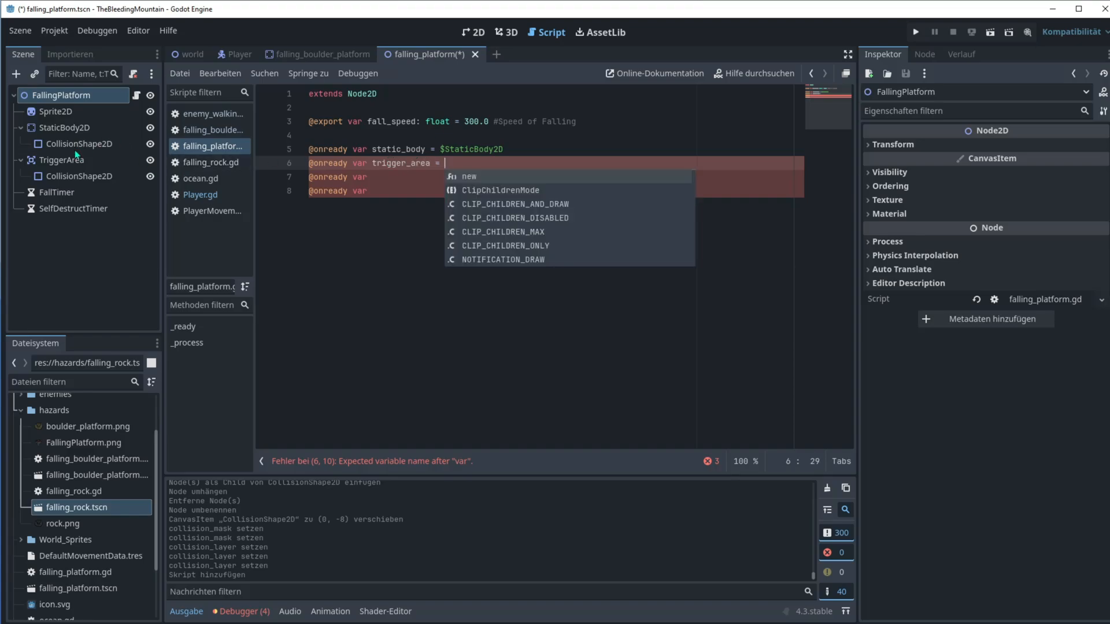
type("$TriggerArea")
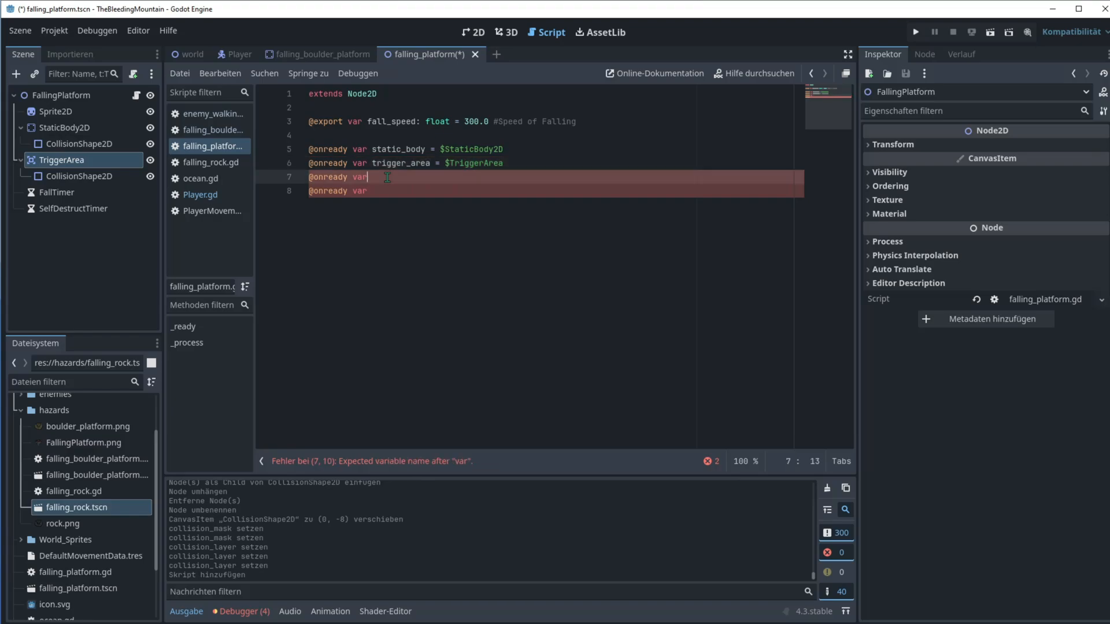
type("fall_timer = $FallTimer")
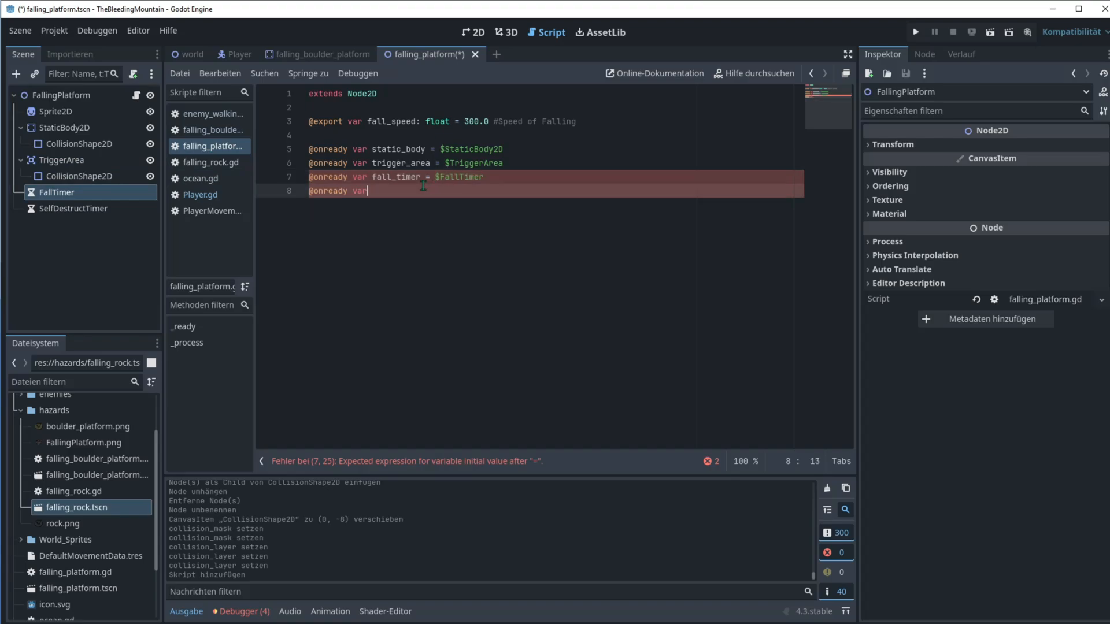
type("self")
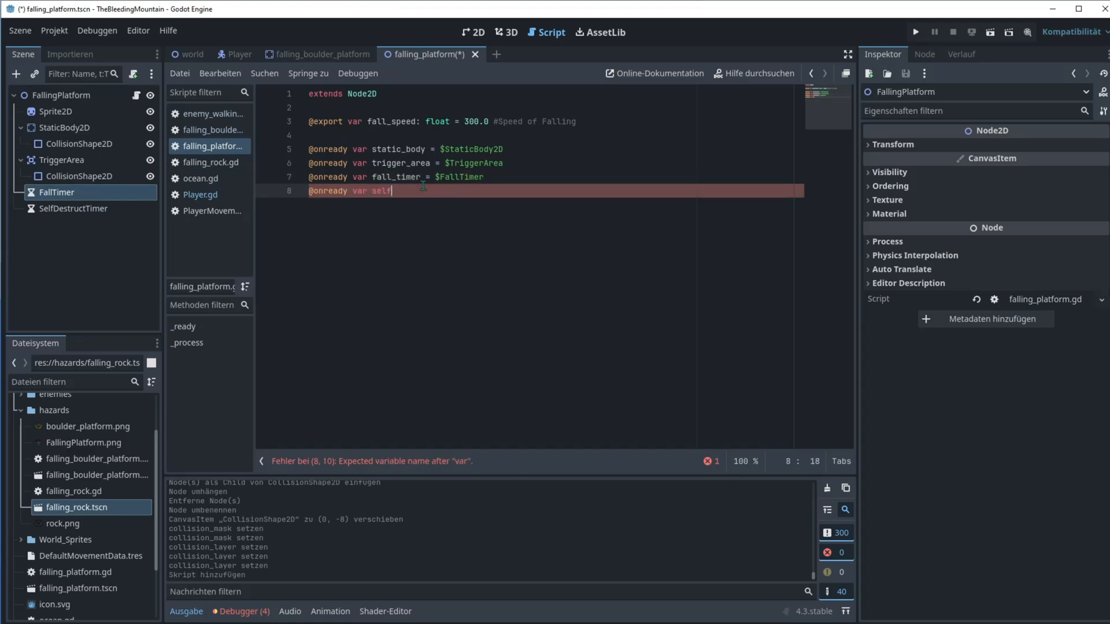
type("_destruct")
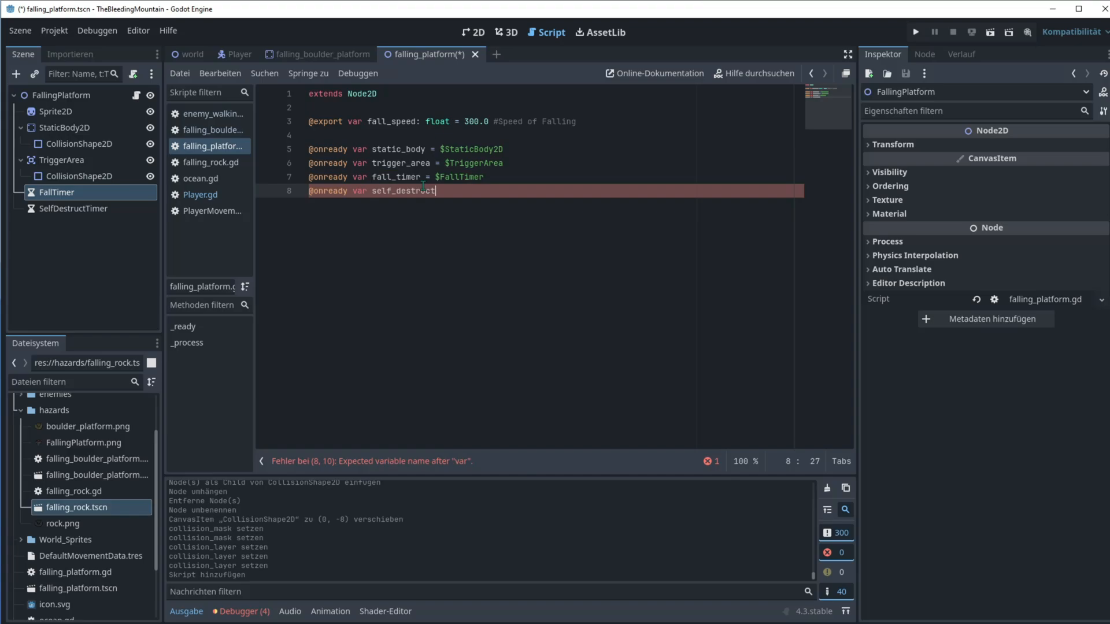
type("_timer =")
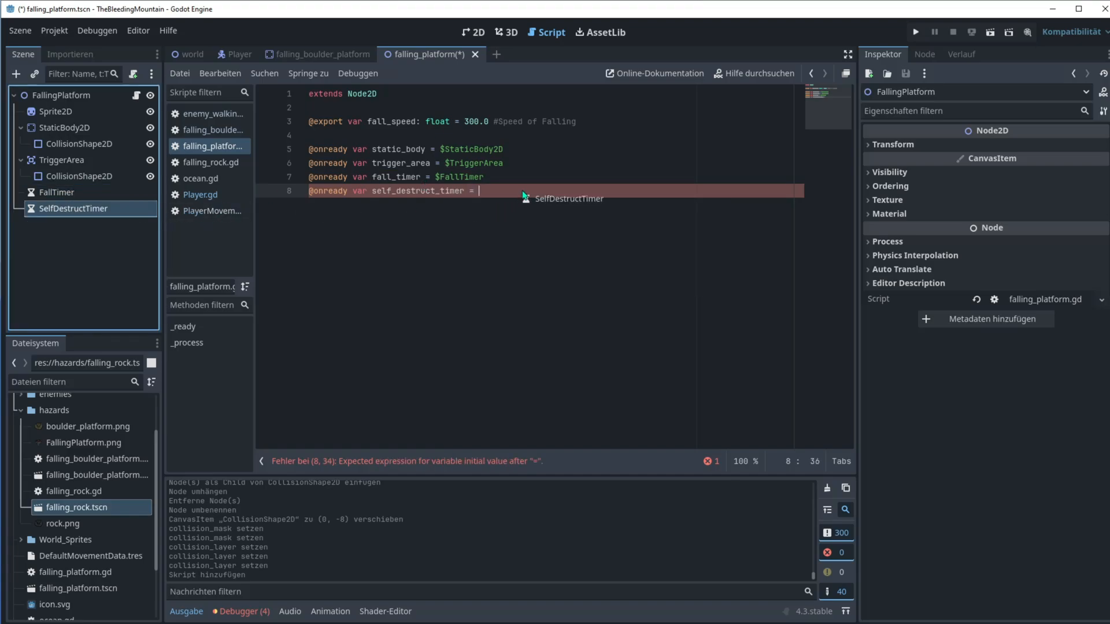
type("$SelfDestructTimer")
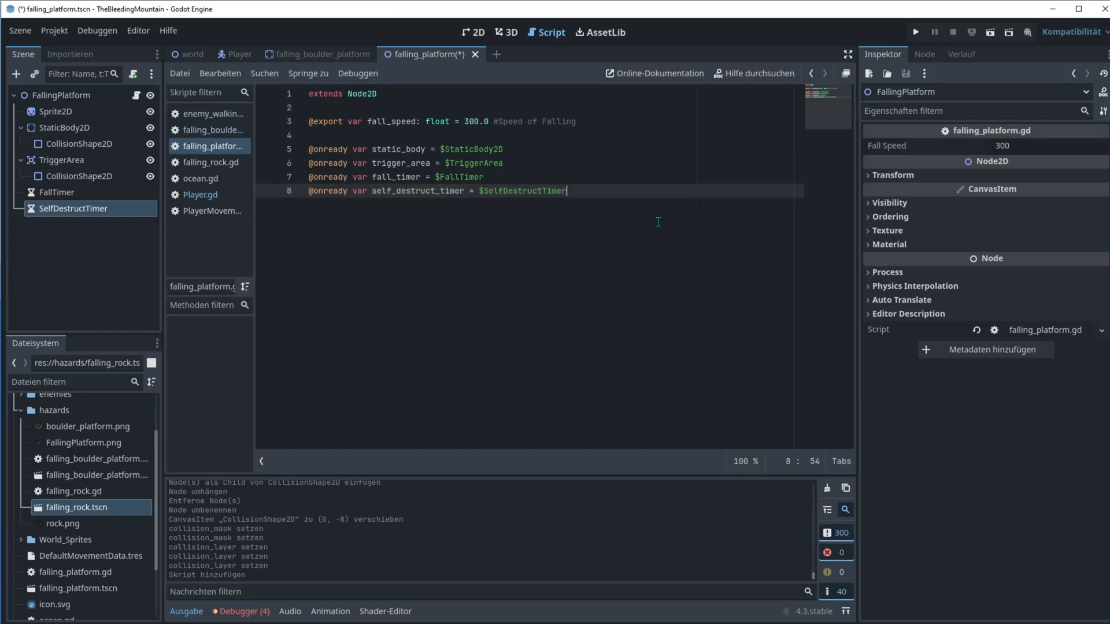
Declare var is_falling: bool = false and begin a new func line
type("v")
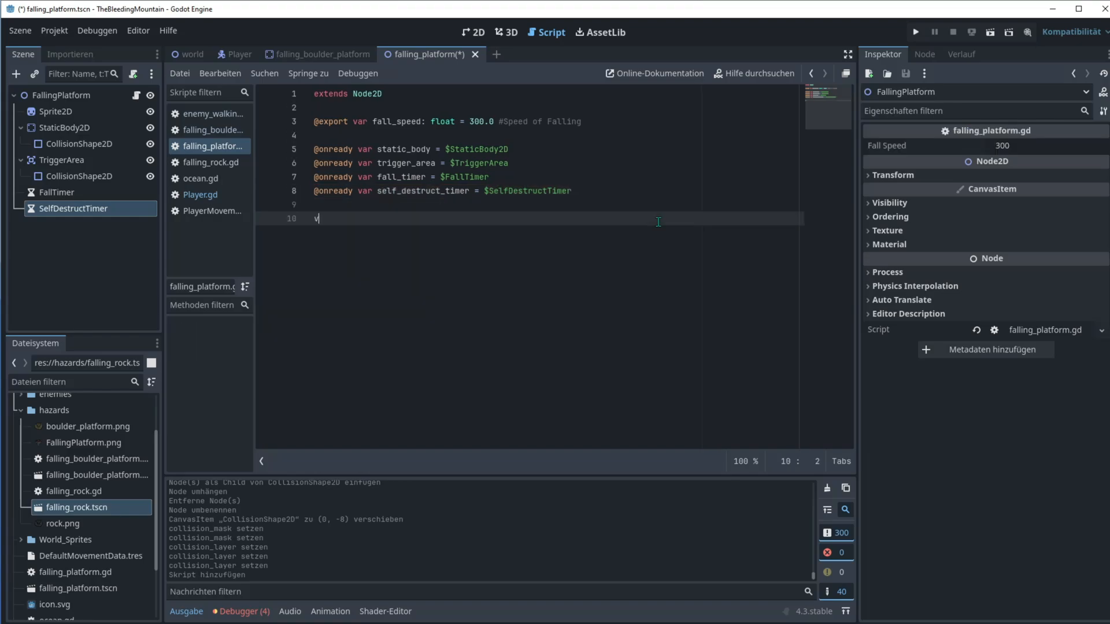
type("ar is_fal")
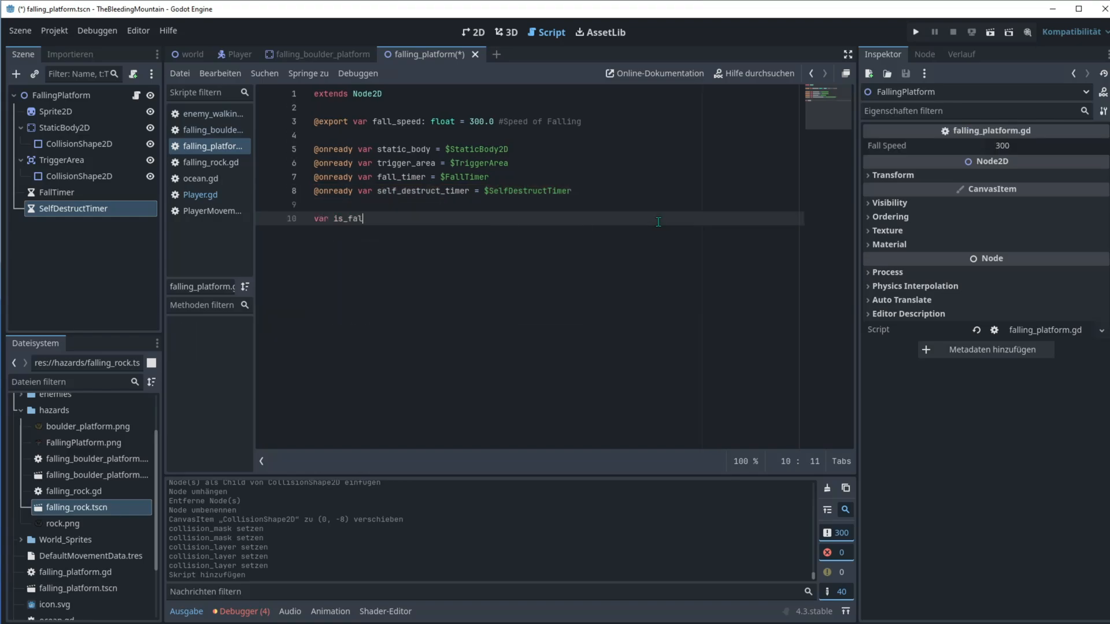
type("ling")
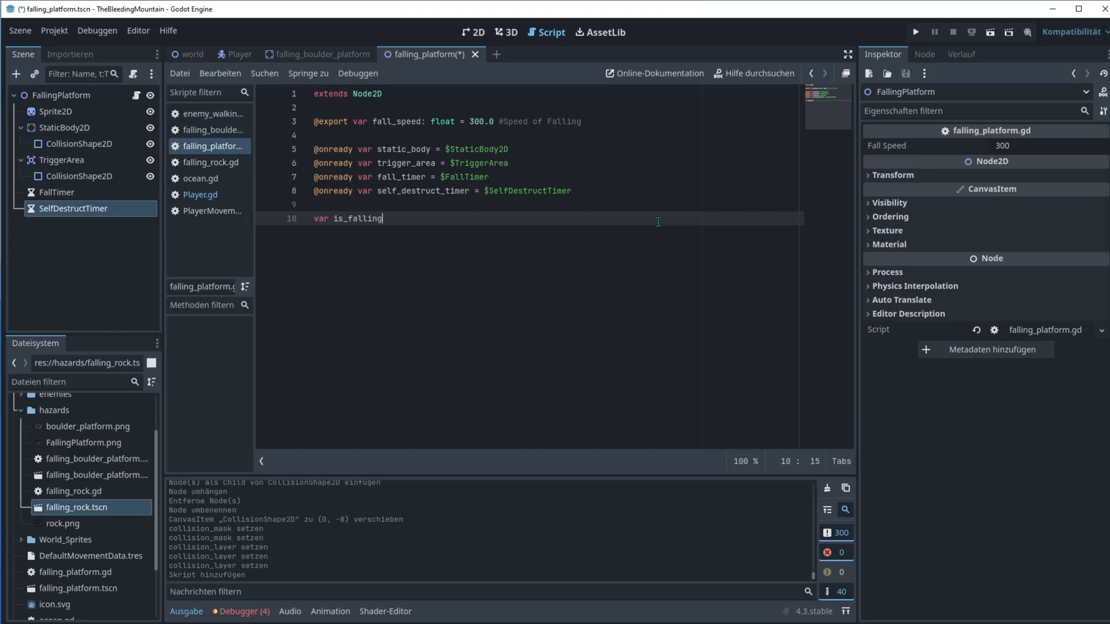
type("=")
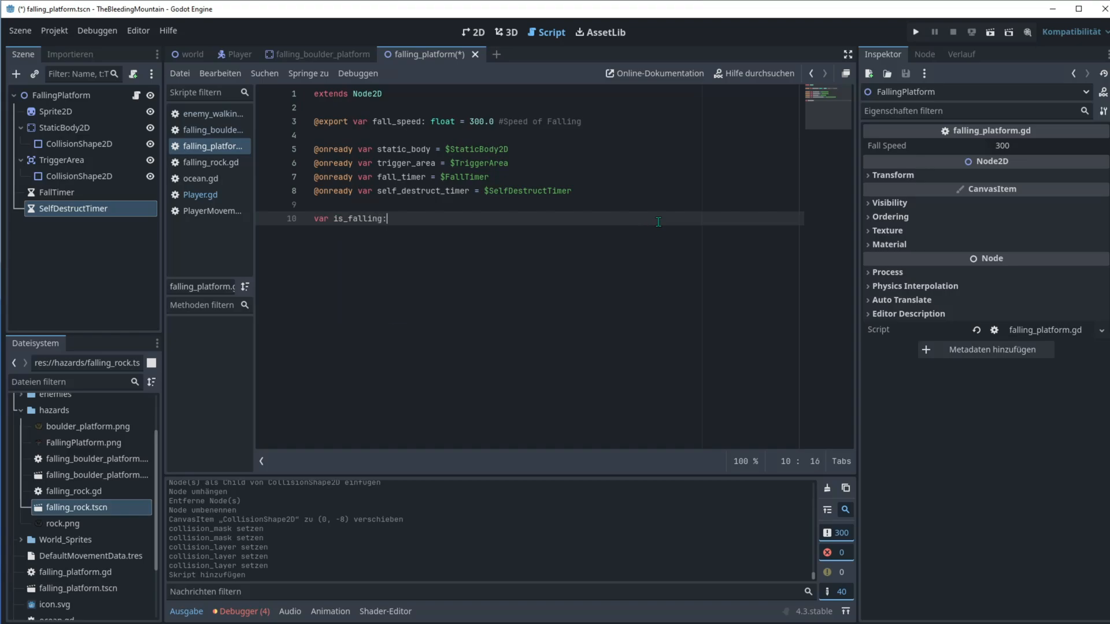
type("bool = false")
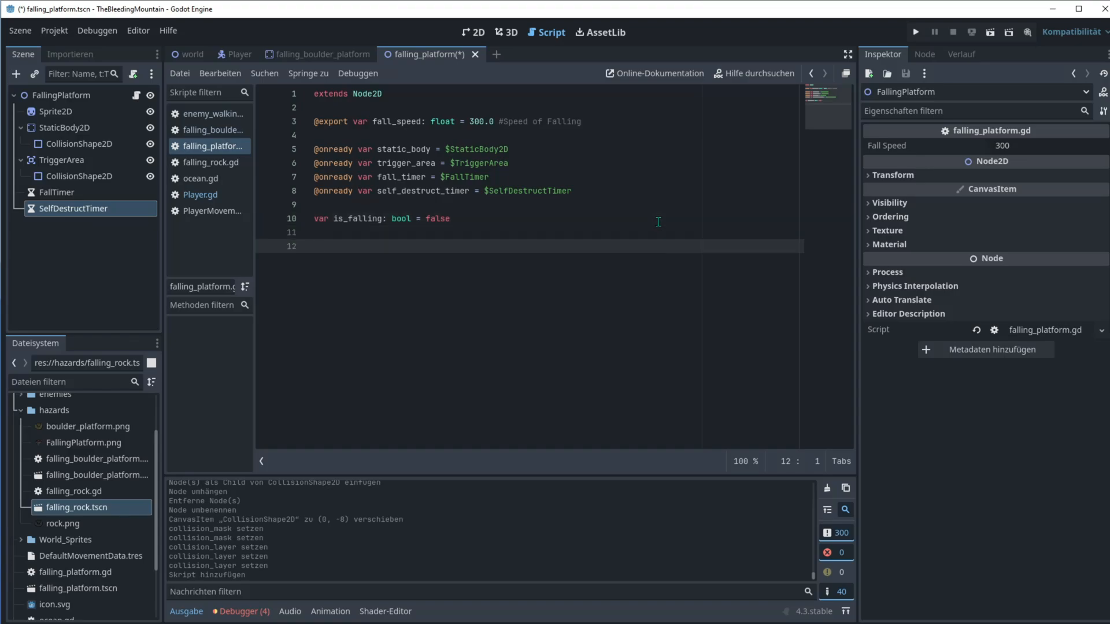
type("func")
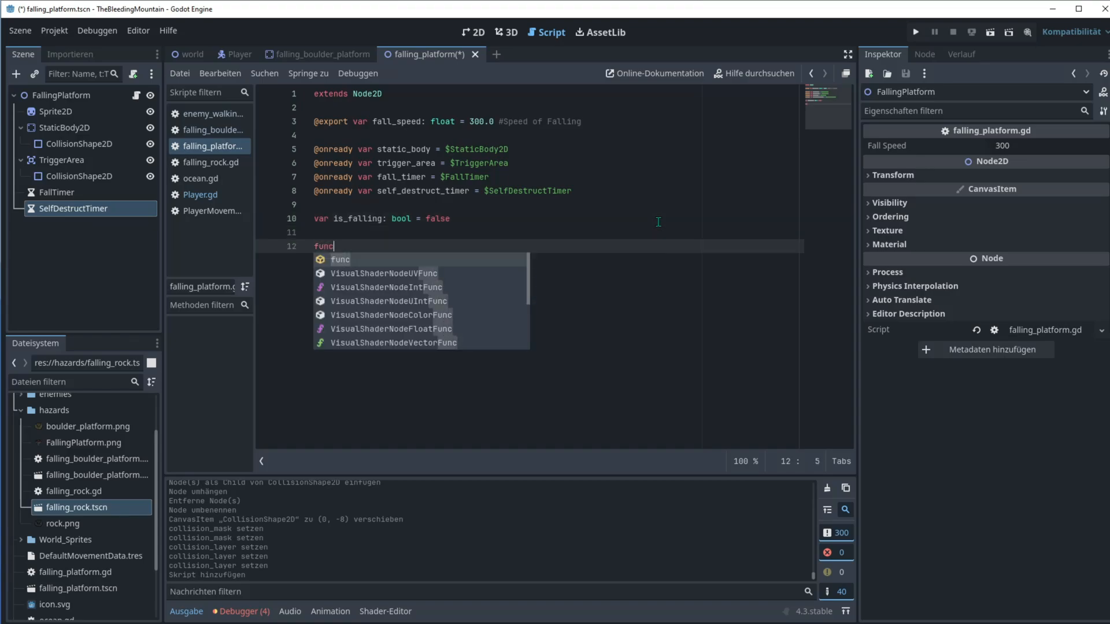
Write _process(delta): if is_falling, global_position.y += fall_speed * delta, fixing the global_position spelling
type("_process(delta: float) -> void:")
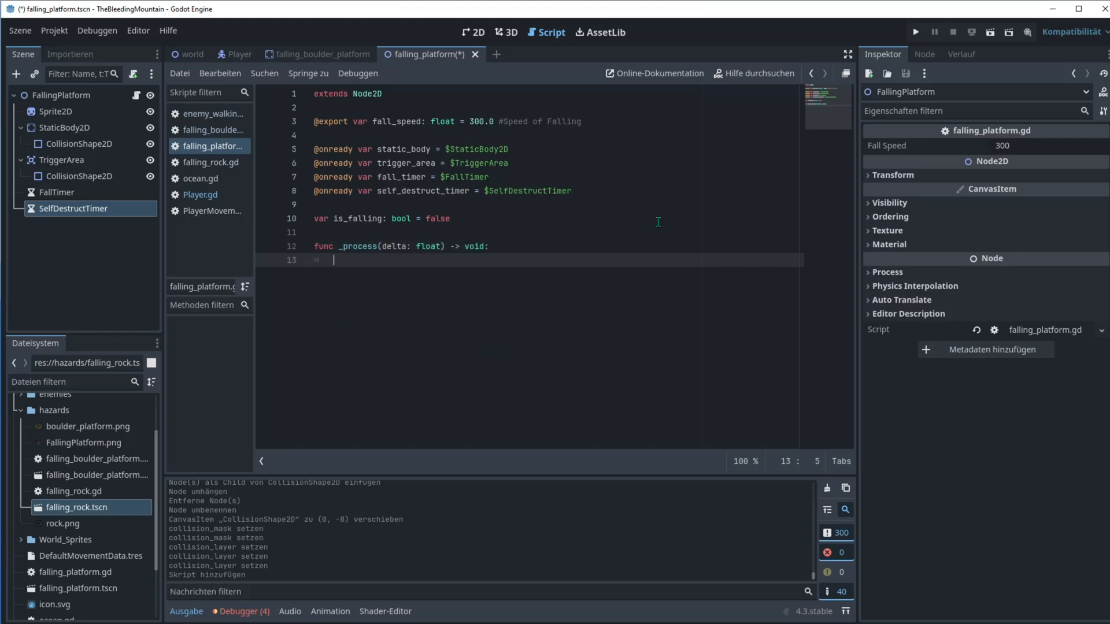
type("if is_a")
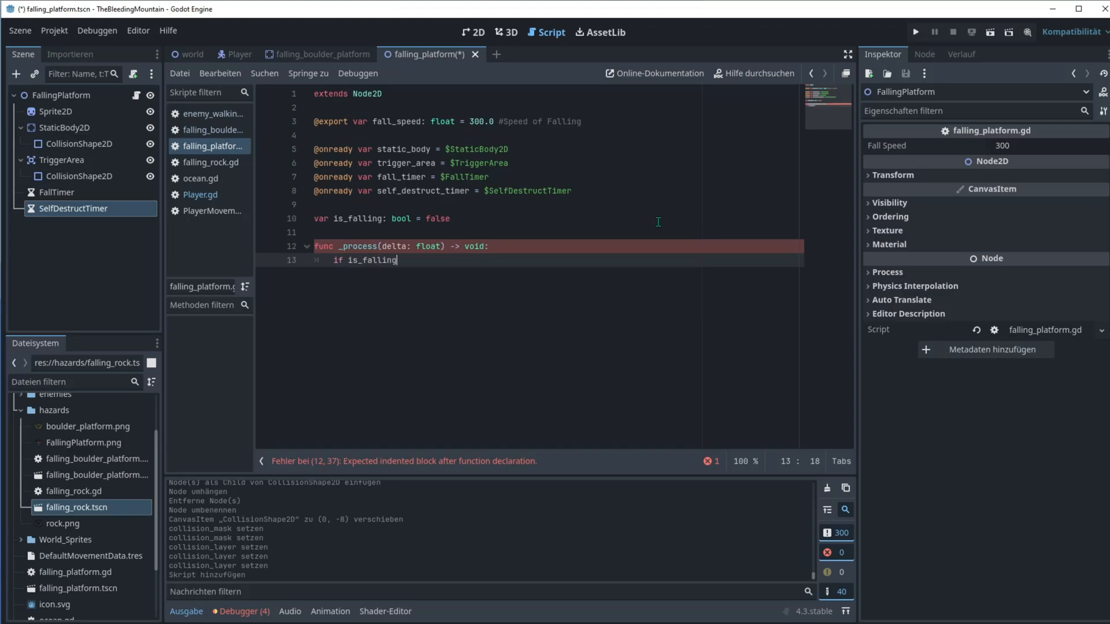
type(":")
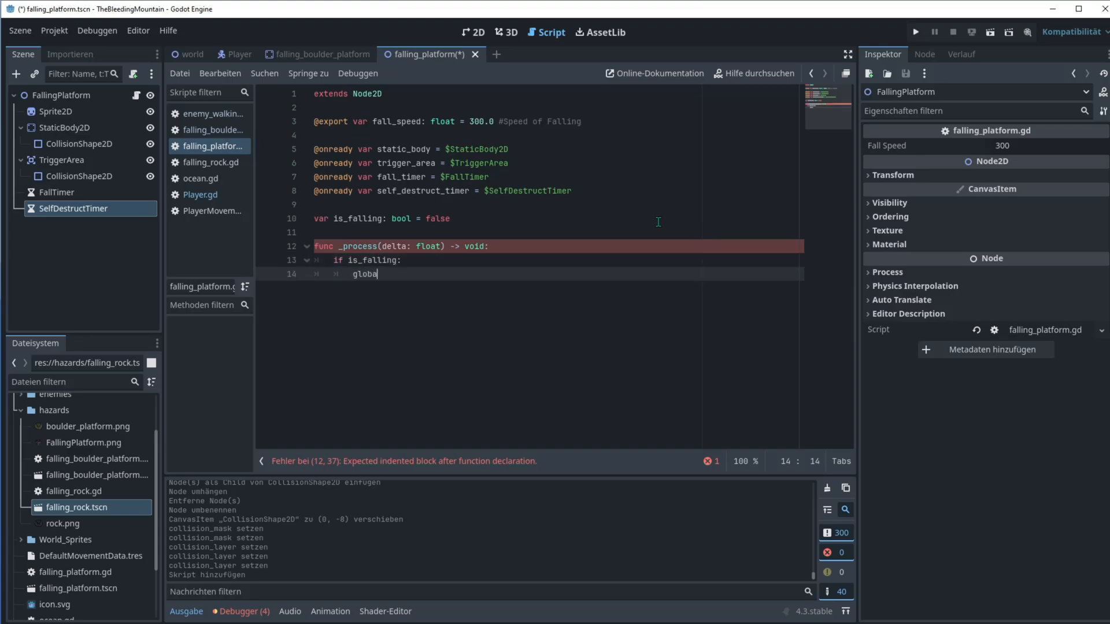
type(".posi")
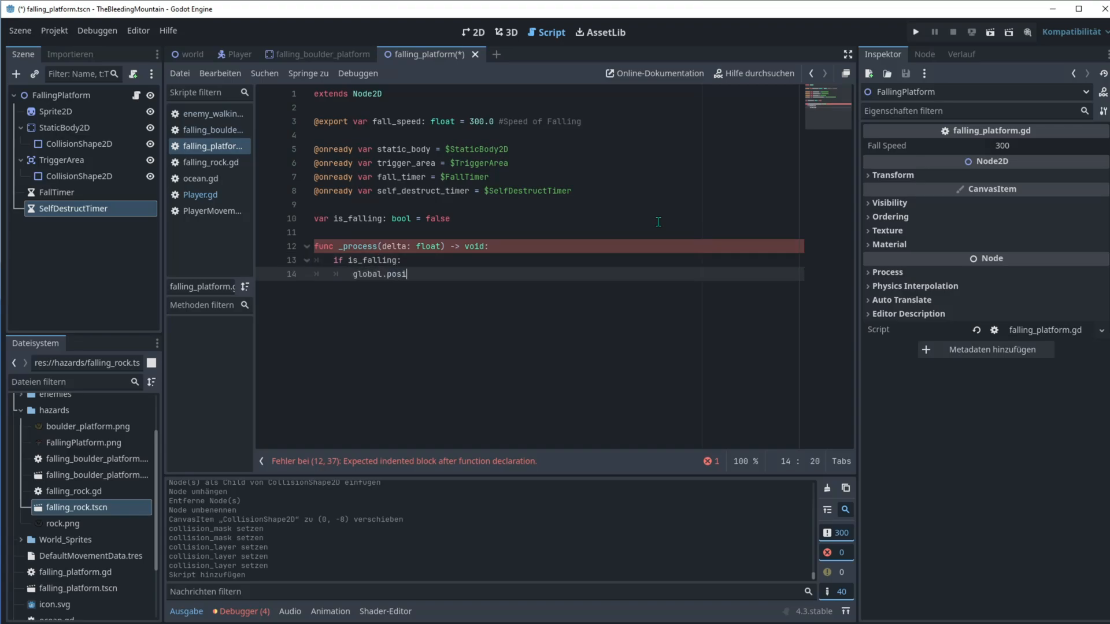
type("tion.")
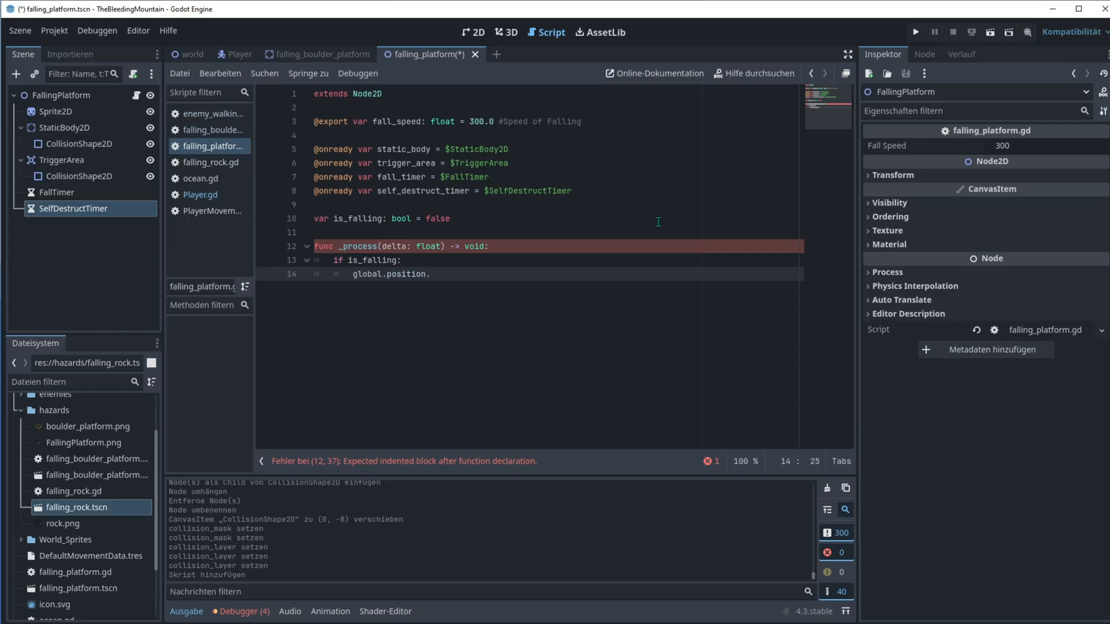
type("y +")
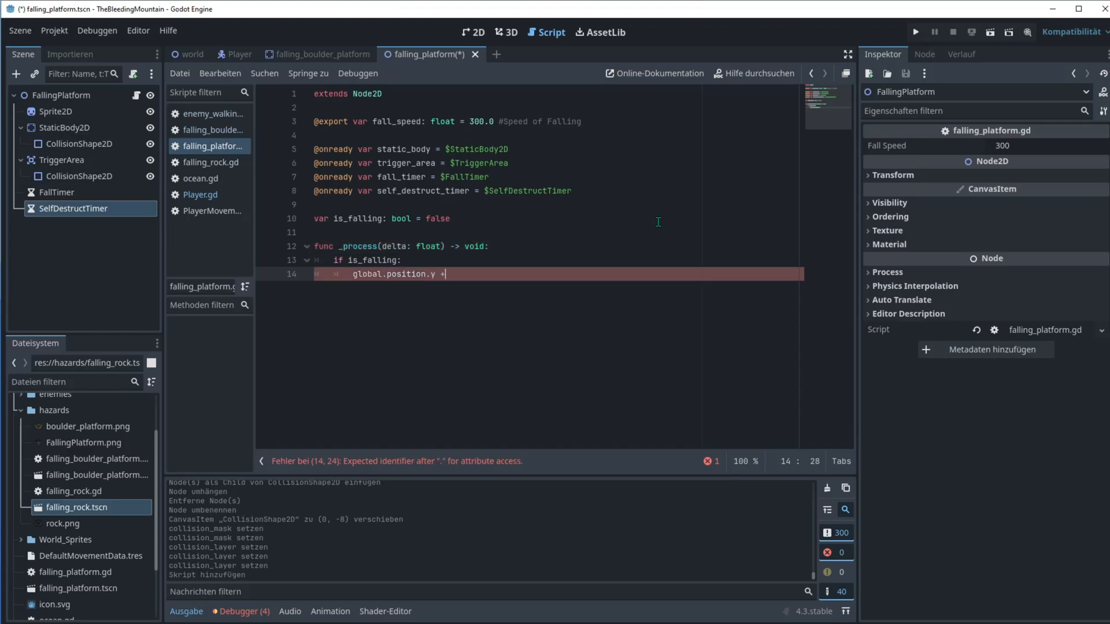
type("= fall_speed")
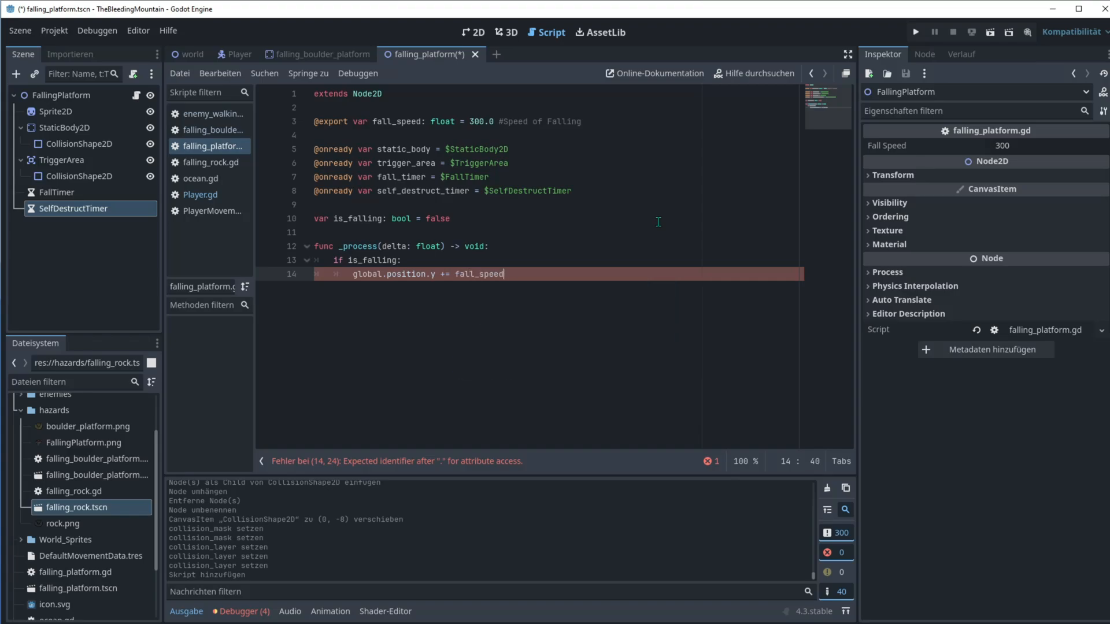
type("*")
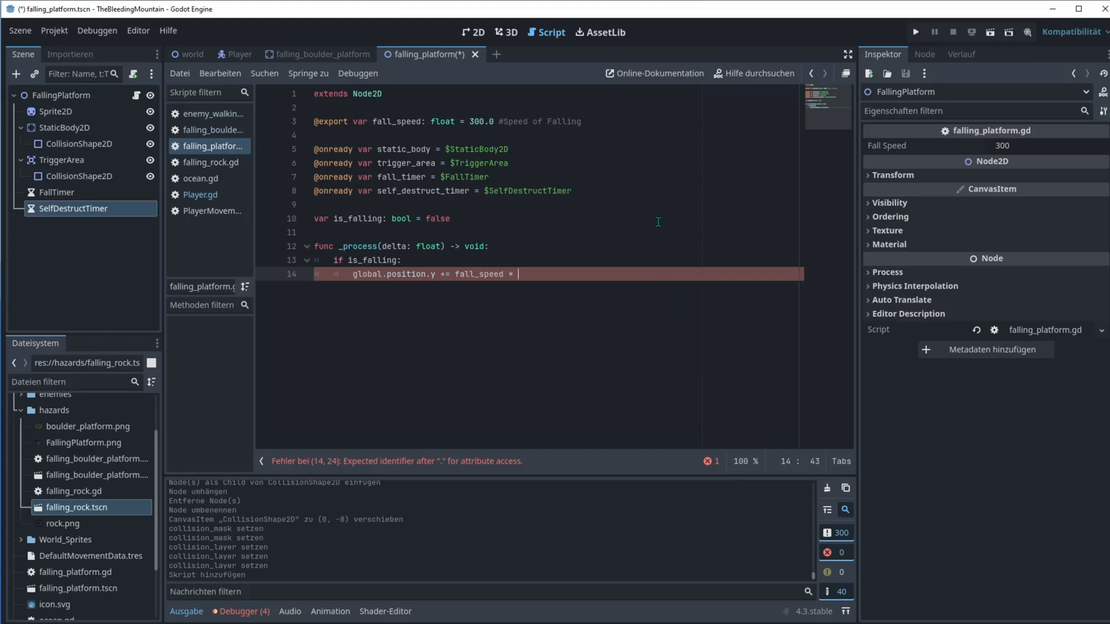
type("delta")
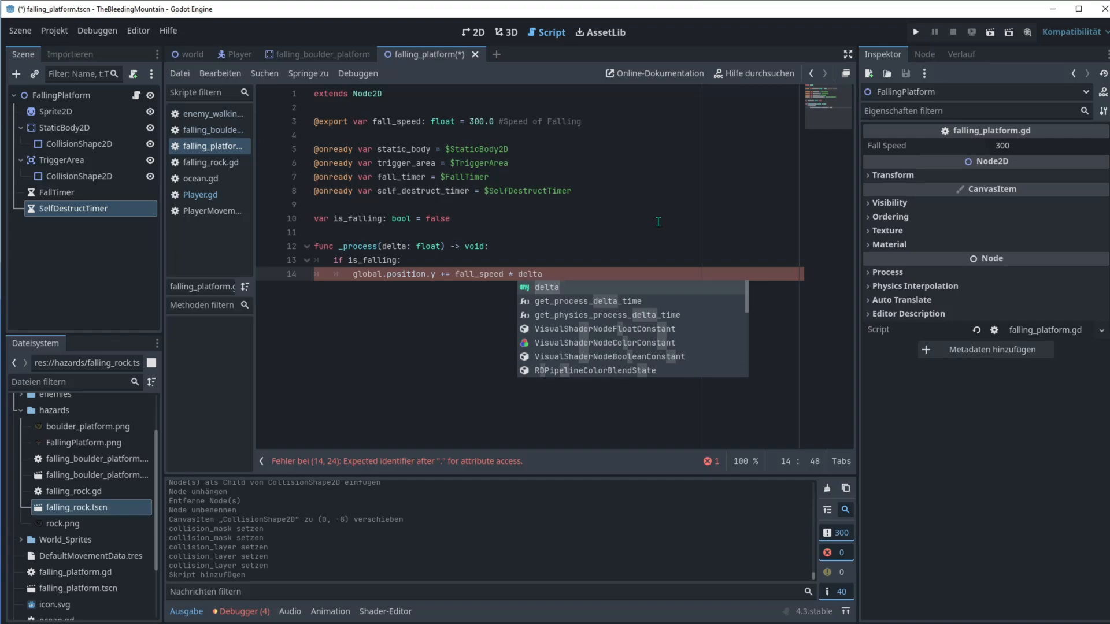
type("fall_speed")
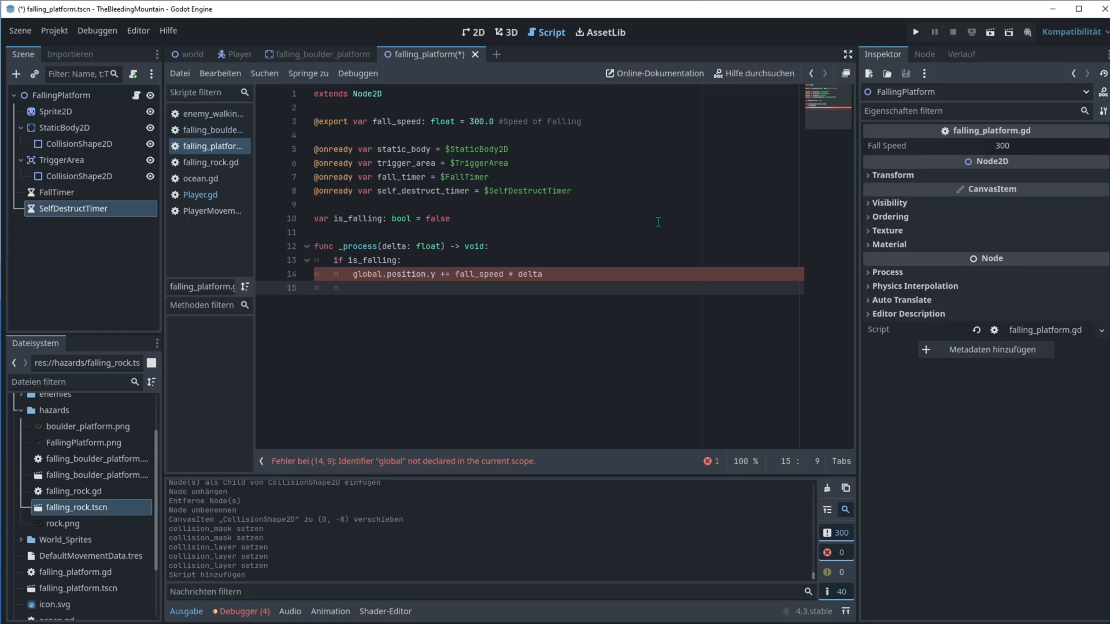
left_click(388, 278)
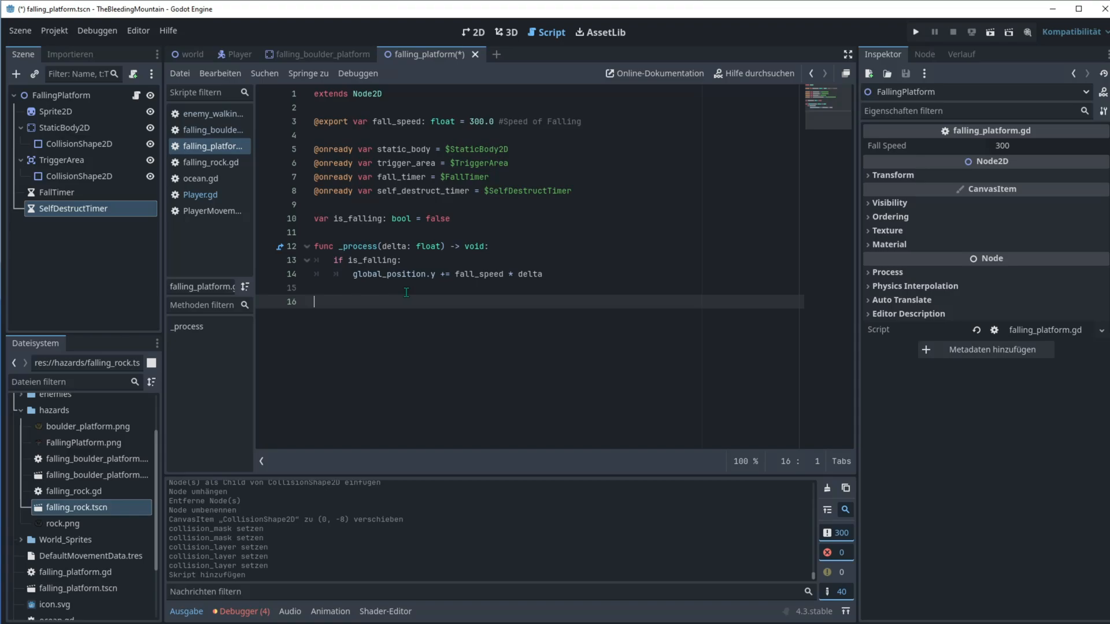
mouse_move(74, 165)
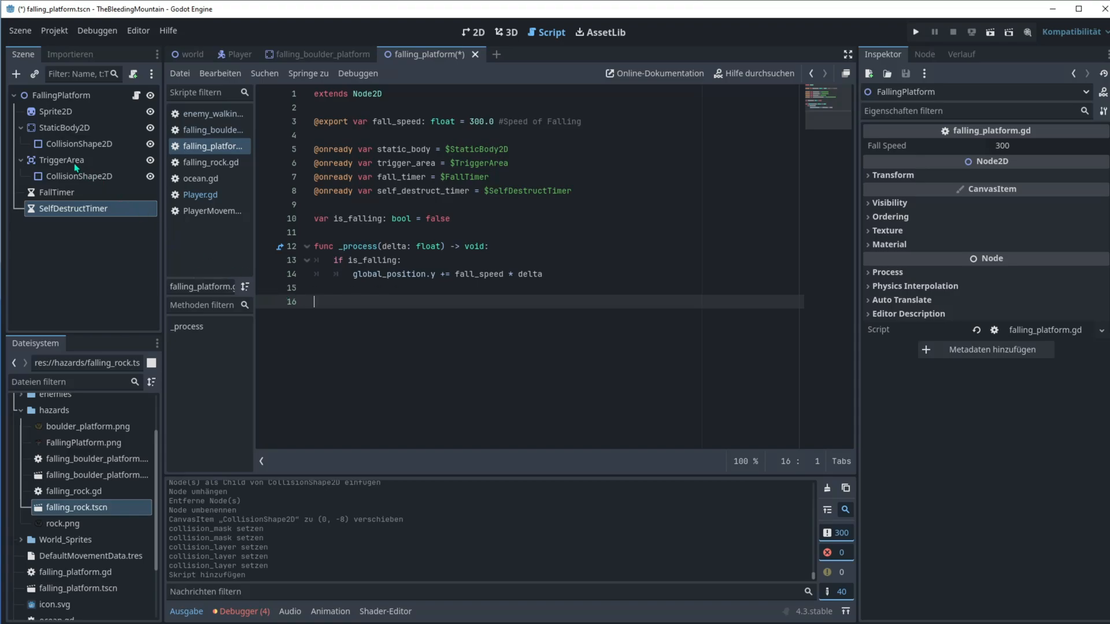
Connect TriggerArea's body_entered signal to a new _on_trigger_area_body_entered(body) handler
left_click(62, 160)
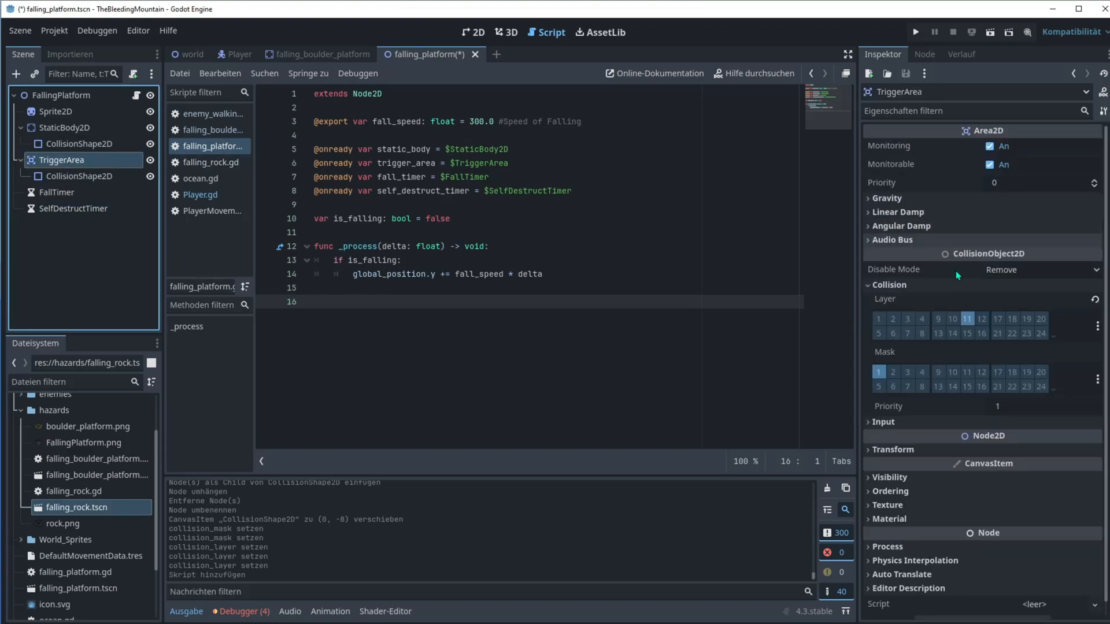
left_click(924, 54)
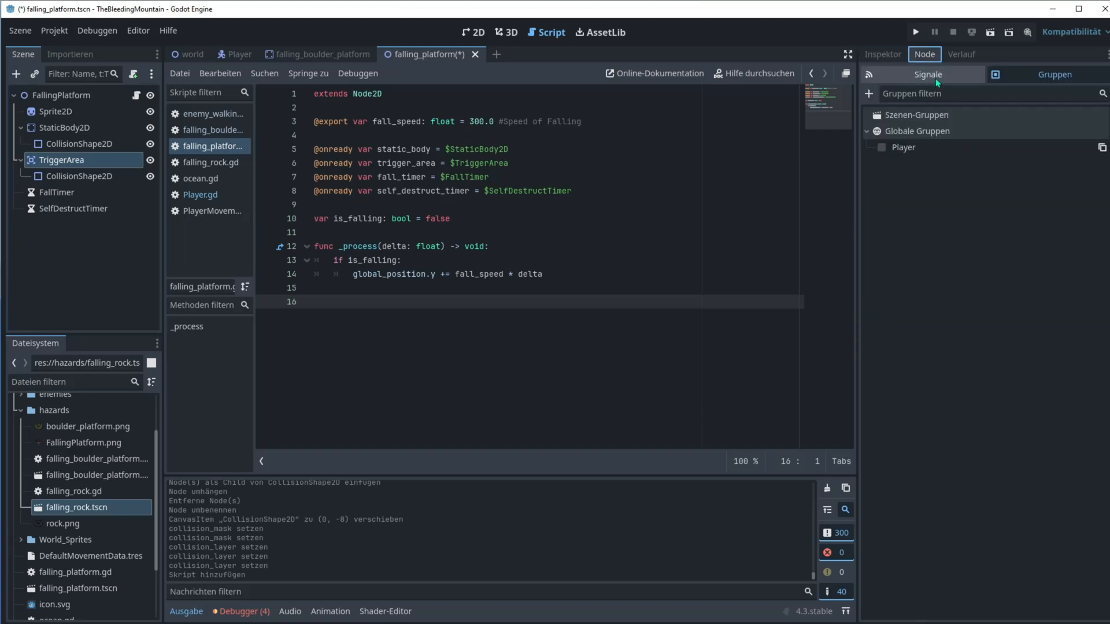
left_click(923, 74)
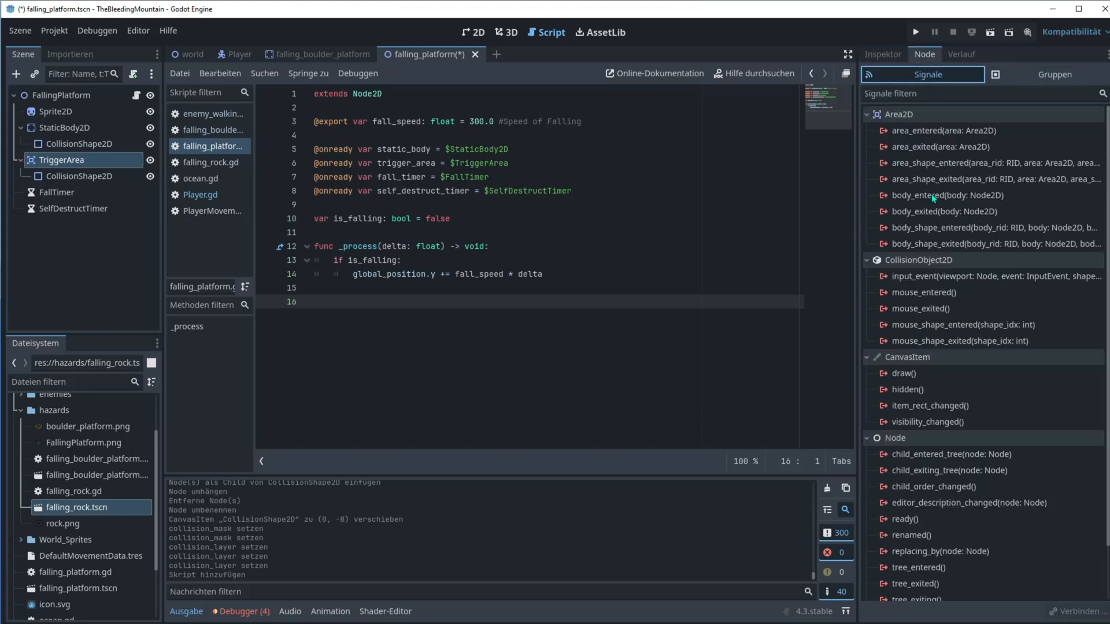
left_click(944, 194)
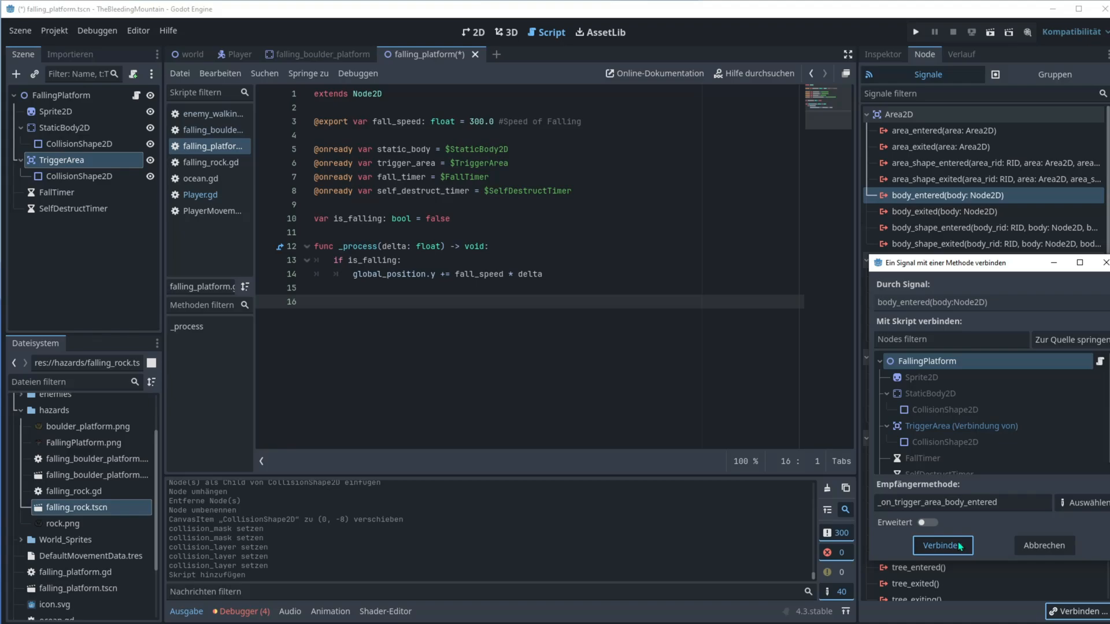
left_click(943, 544)
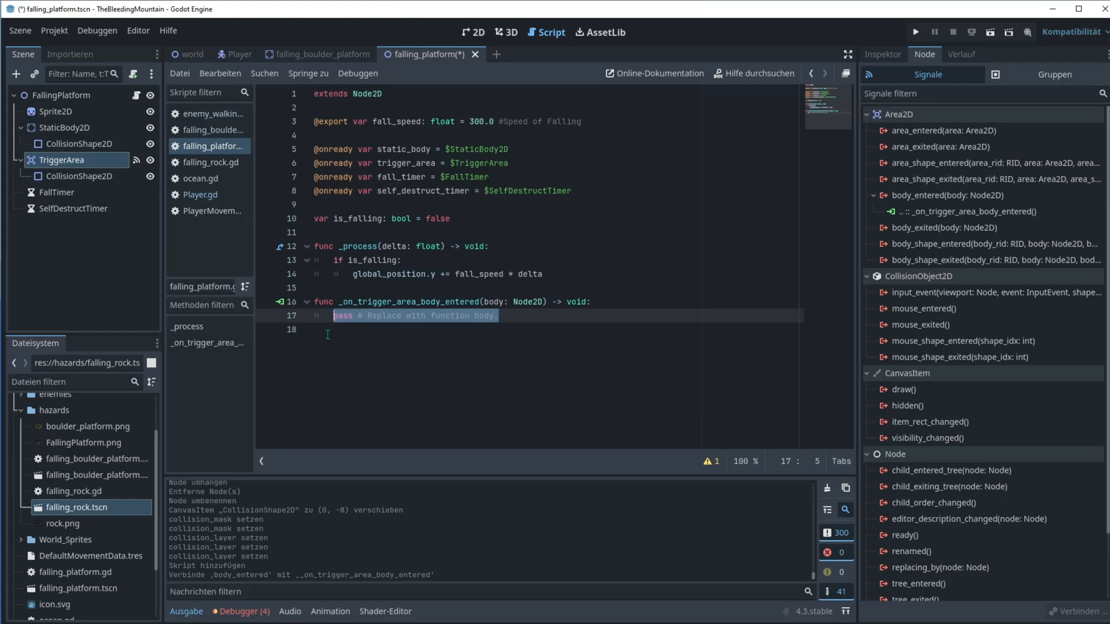
In the handler, check body.is_in_group("Player") and print "Player landed" inside it
type("if")
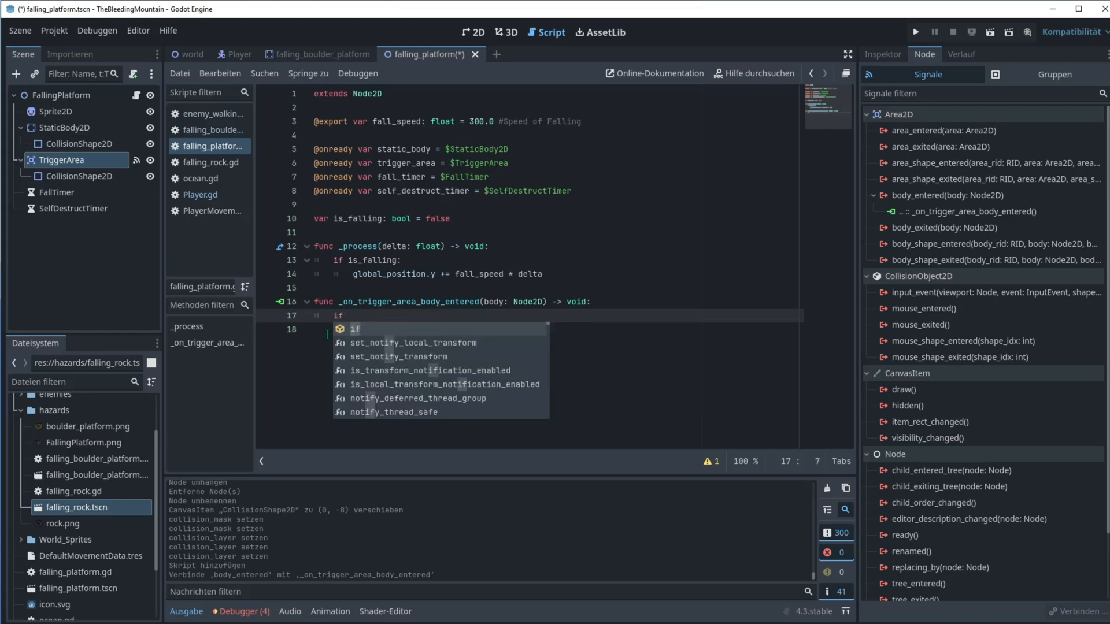
type("body.")
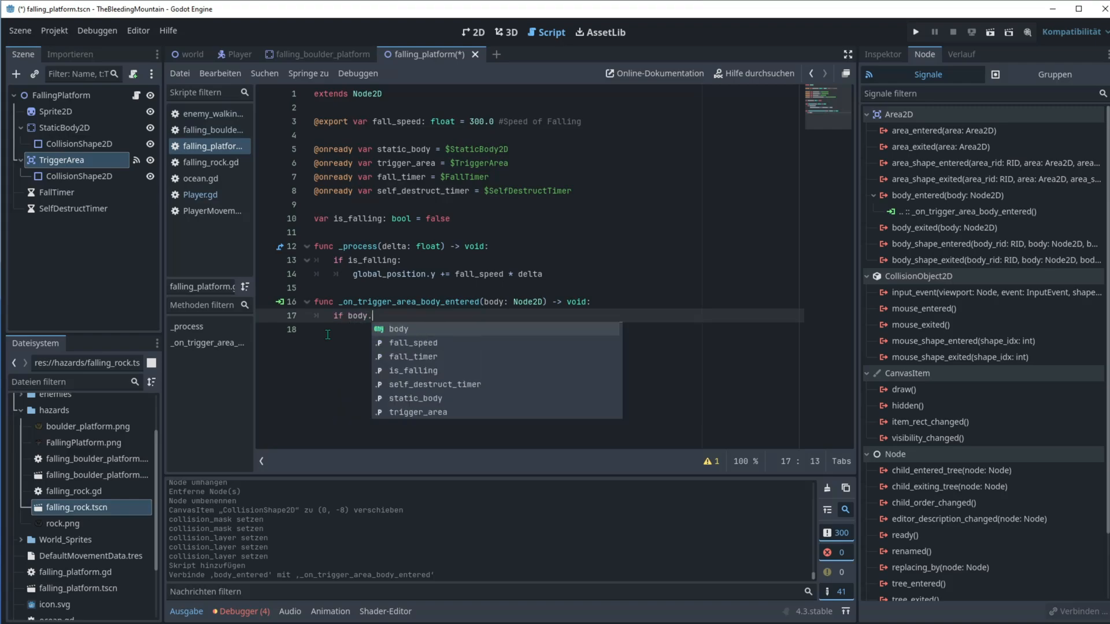
type("is_")
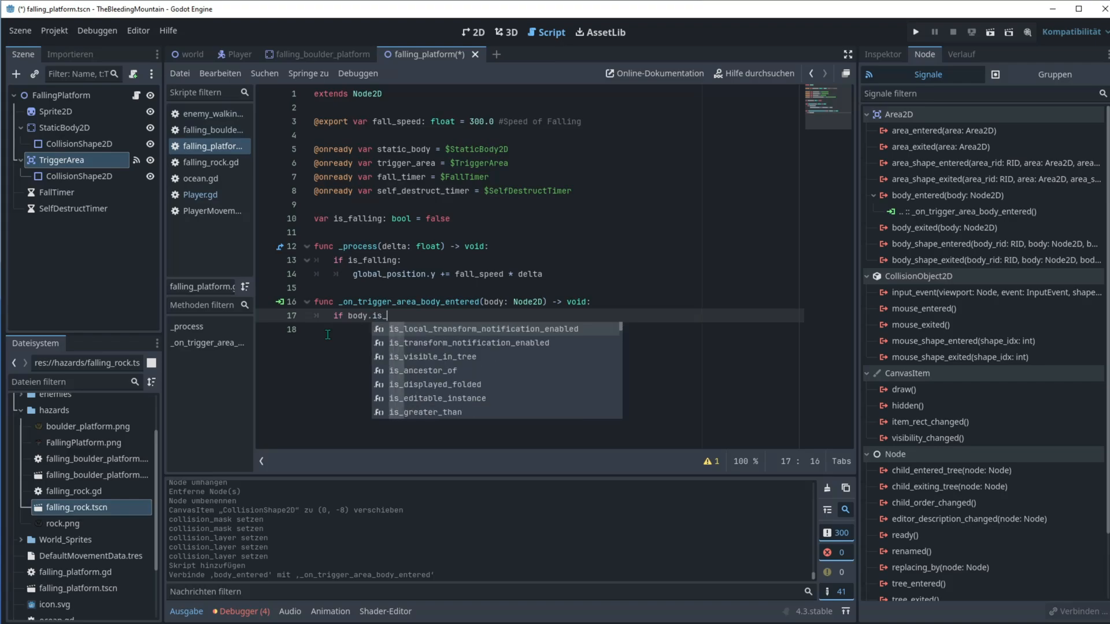
type("in_group(\"Player")
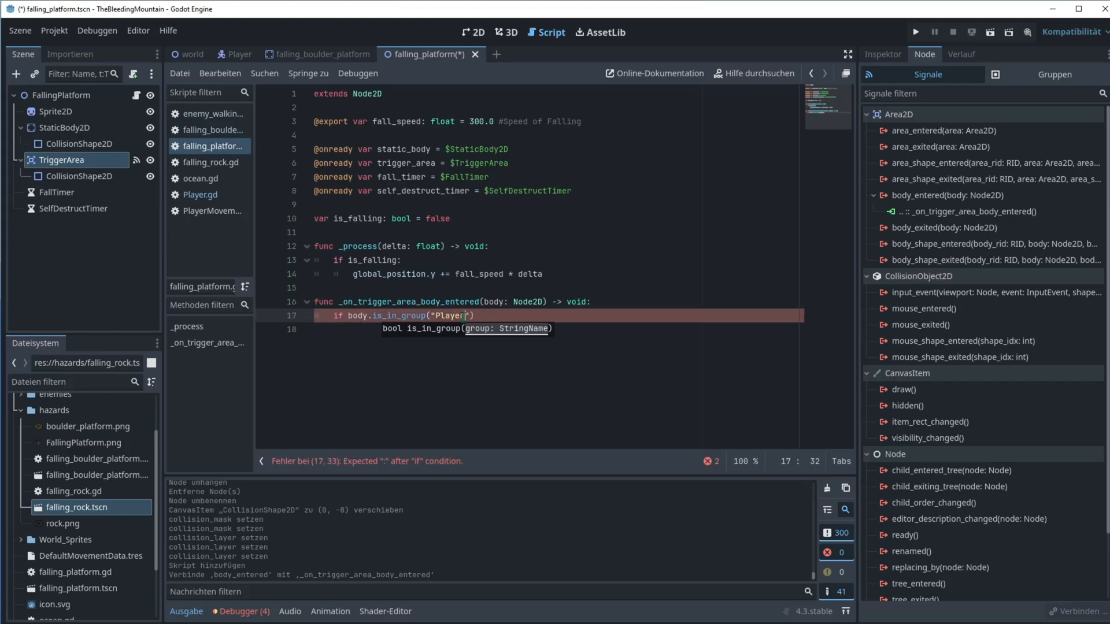
type("pr")
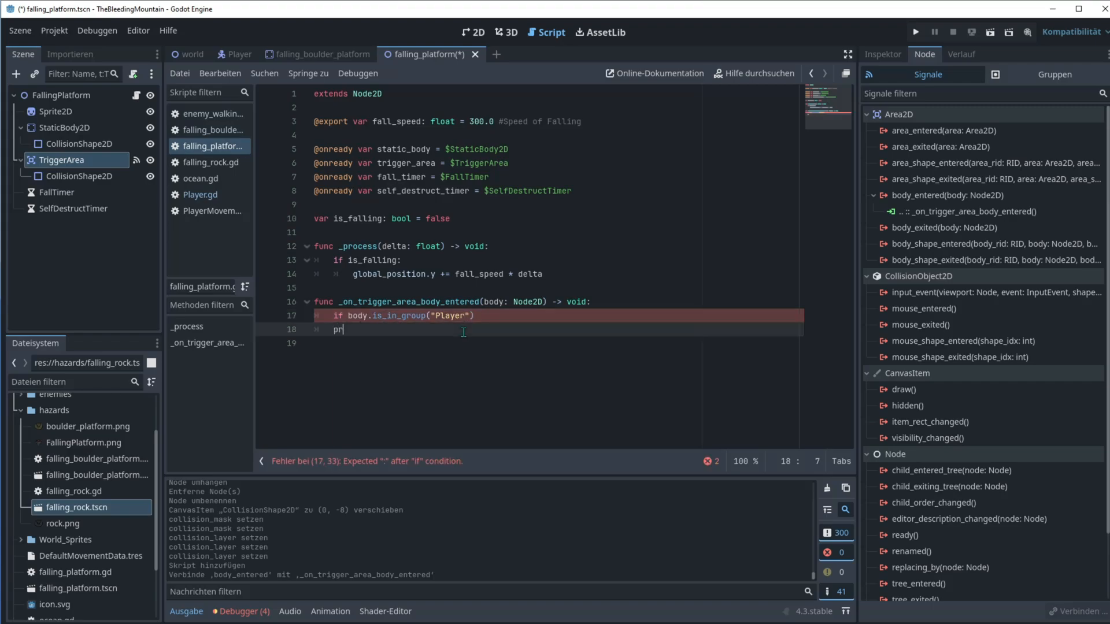
type("int")
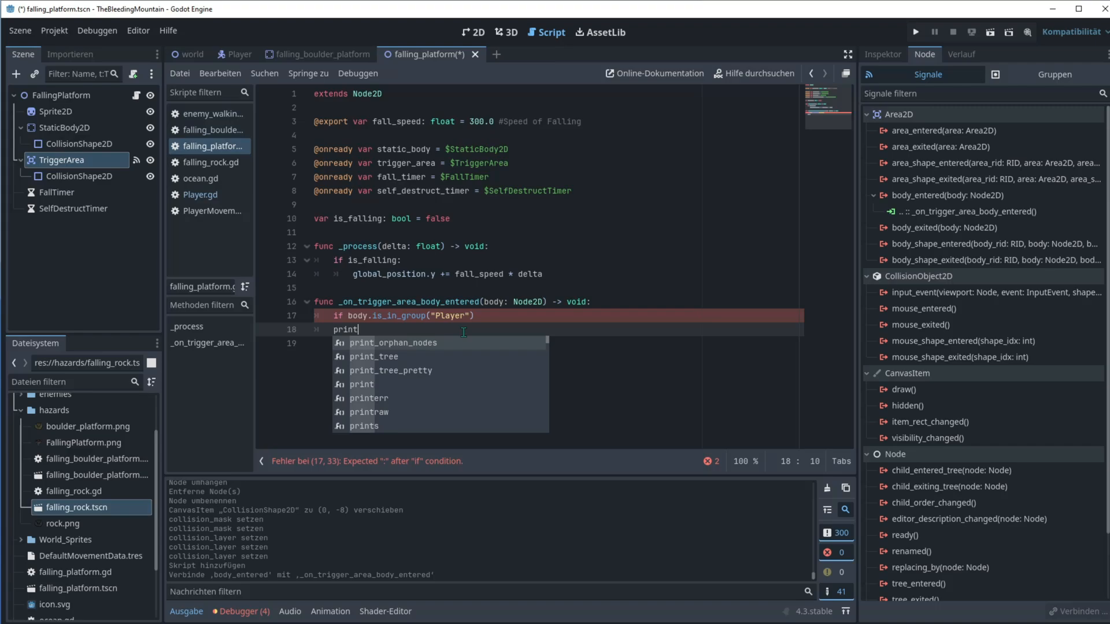
type("(\"pla\")")
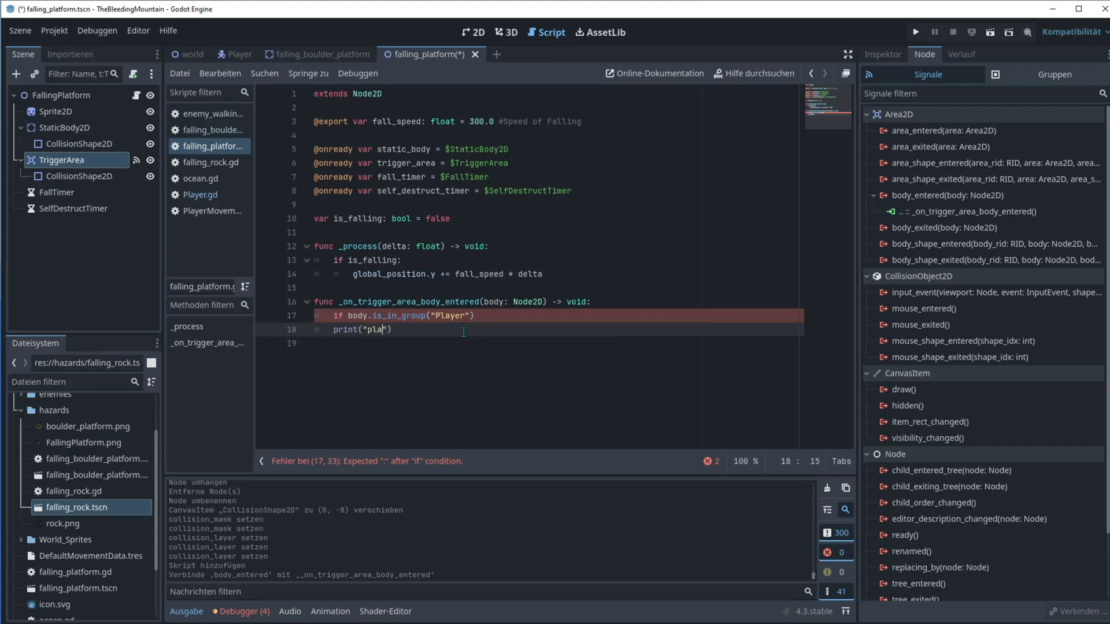
type("Playe")
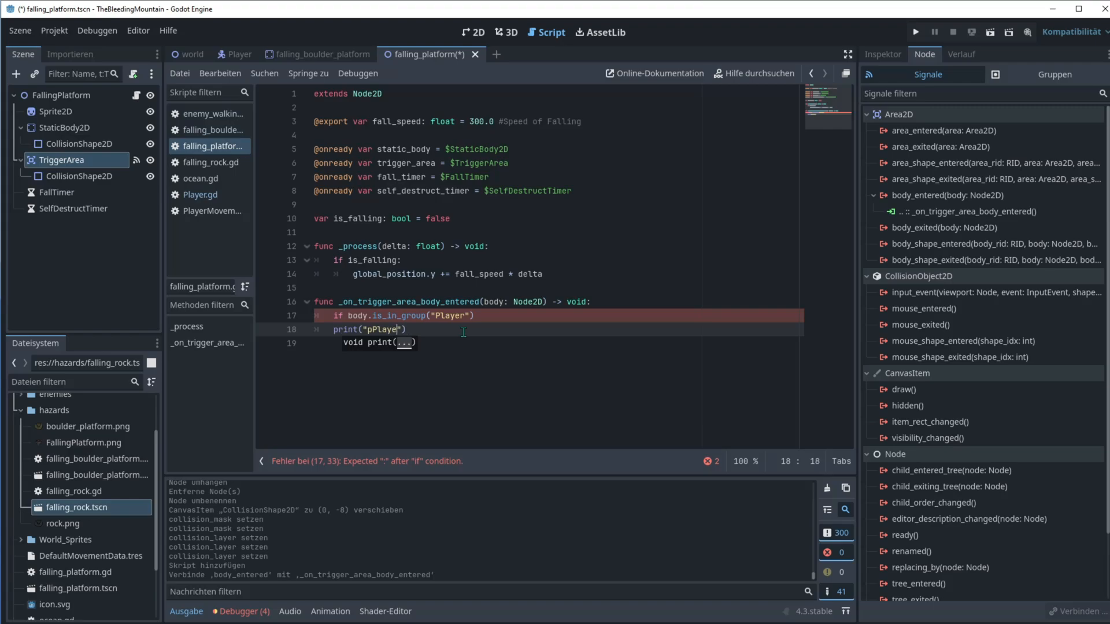
type("landed")
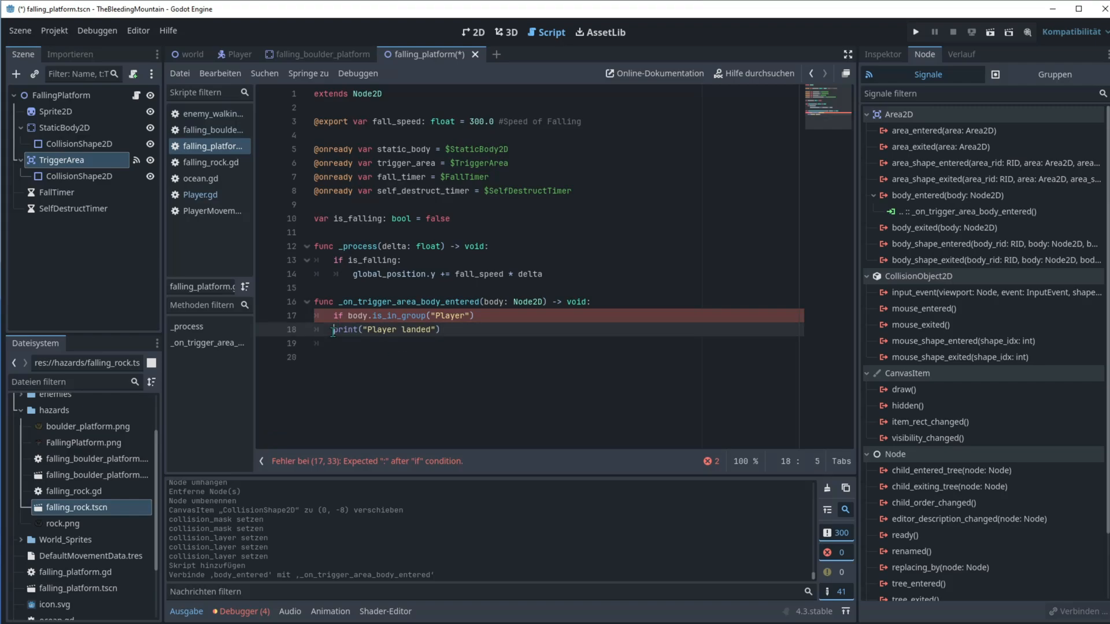
key("enter")
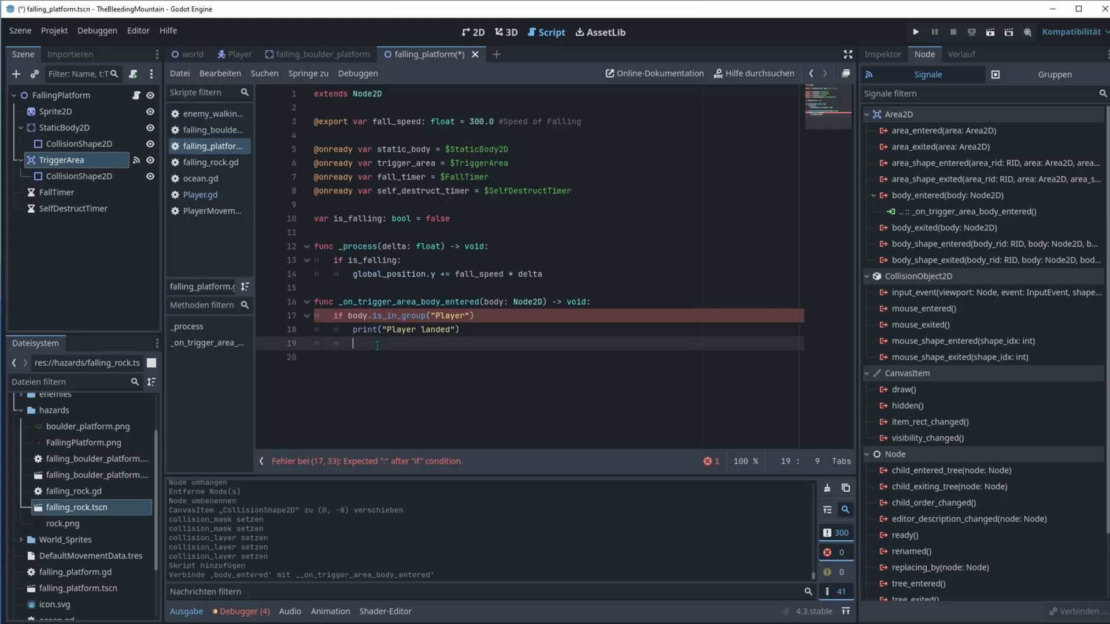
Set trigger_area.monitoring = false and call fall_timer.start() within the Player check
type("trigger_area.")
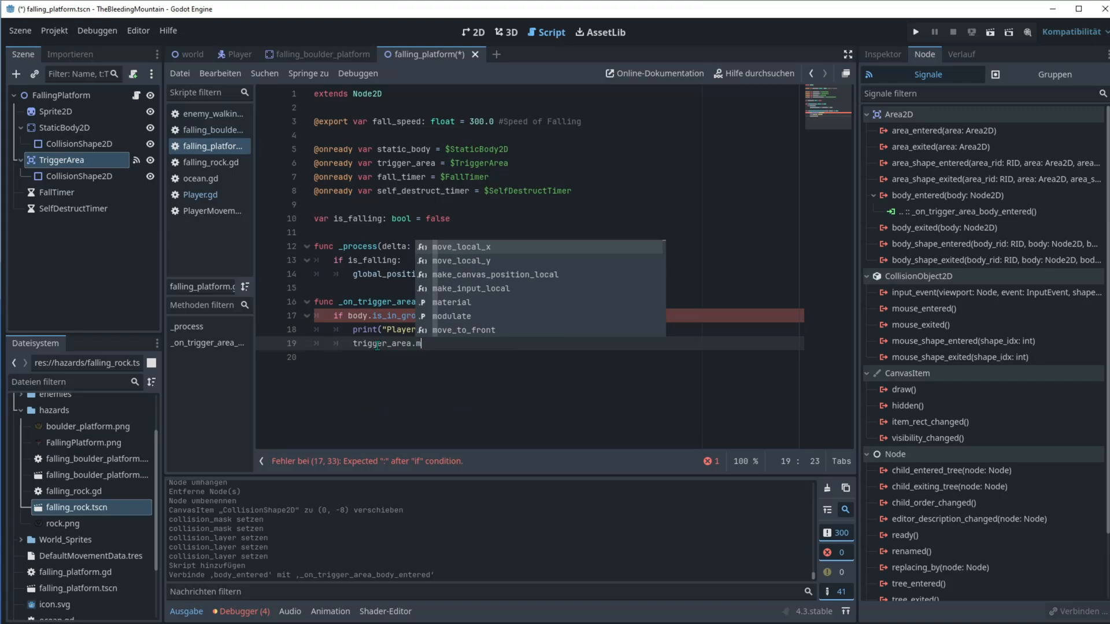
type("monitoring =")
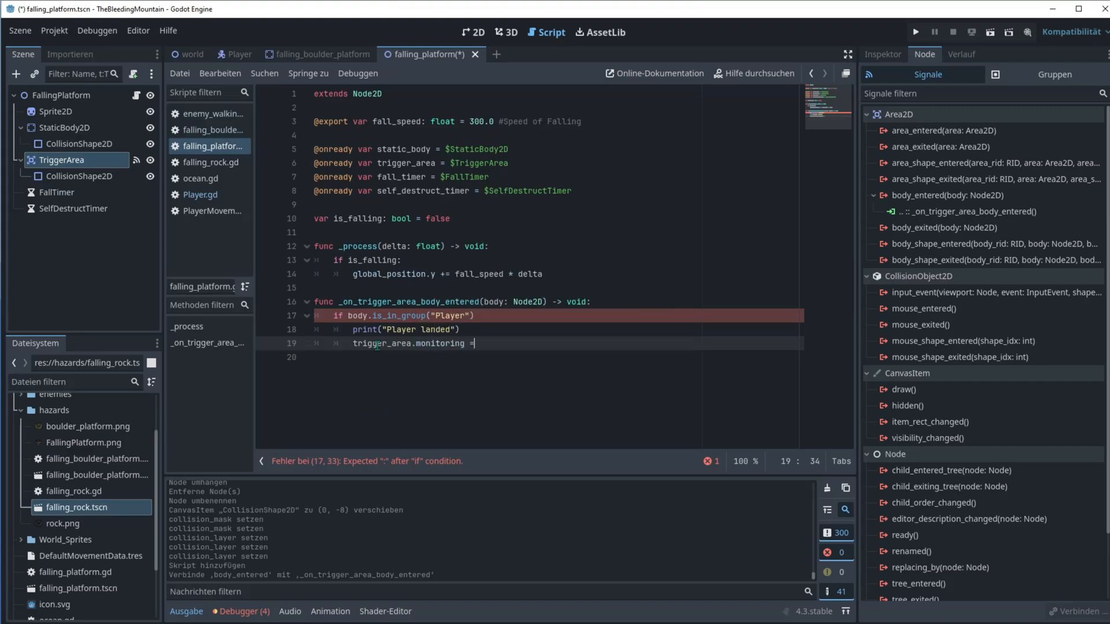
type("false")
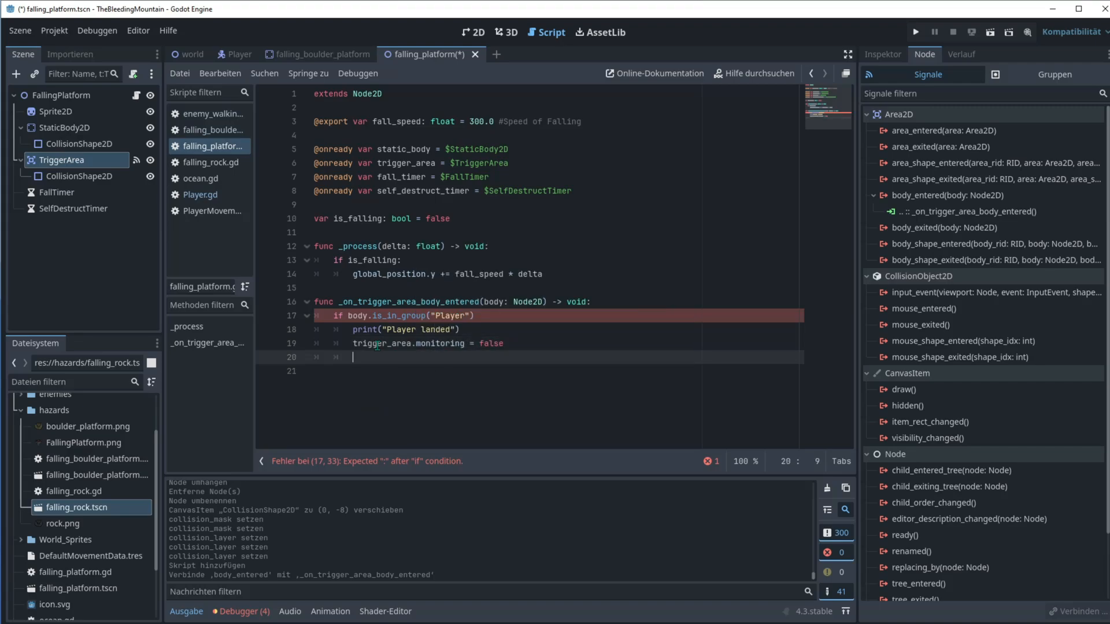
type("fall_timer")
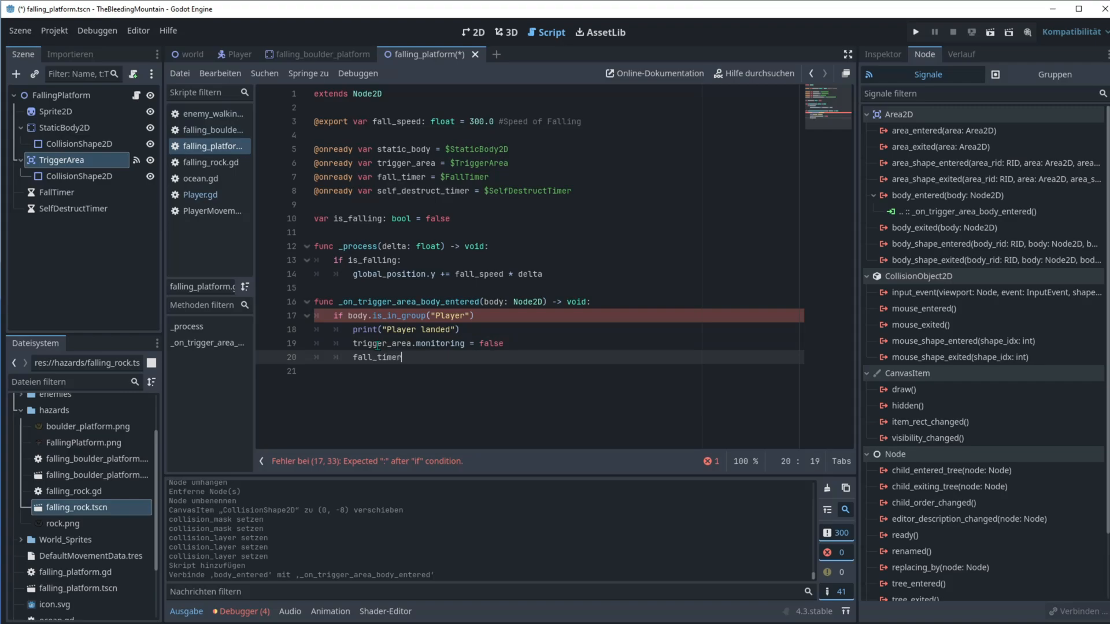
type(".start()")
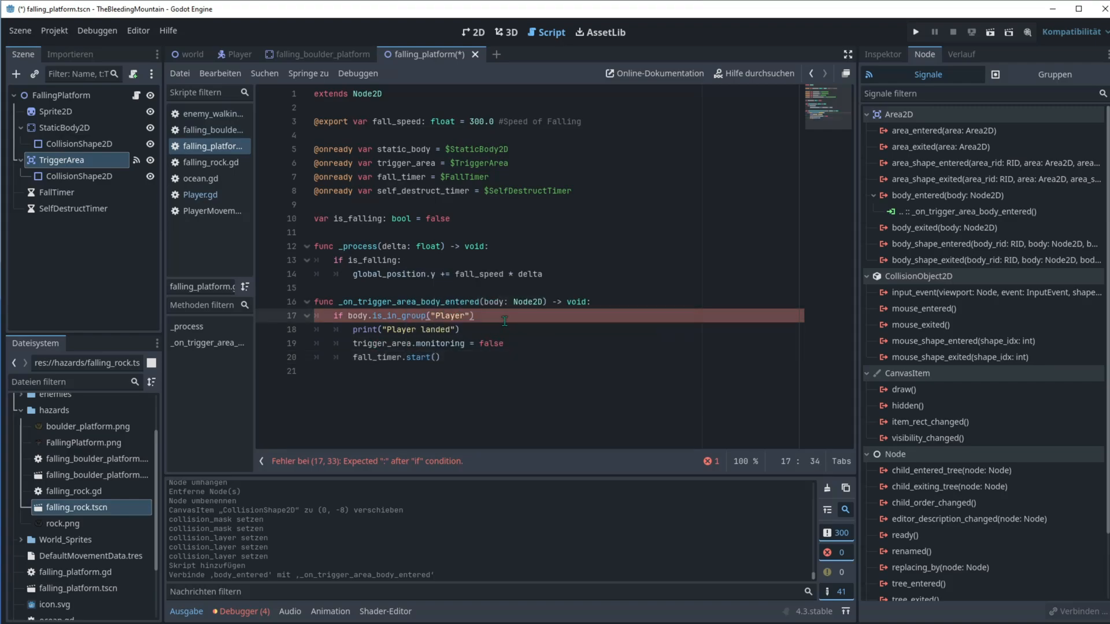
type(":")
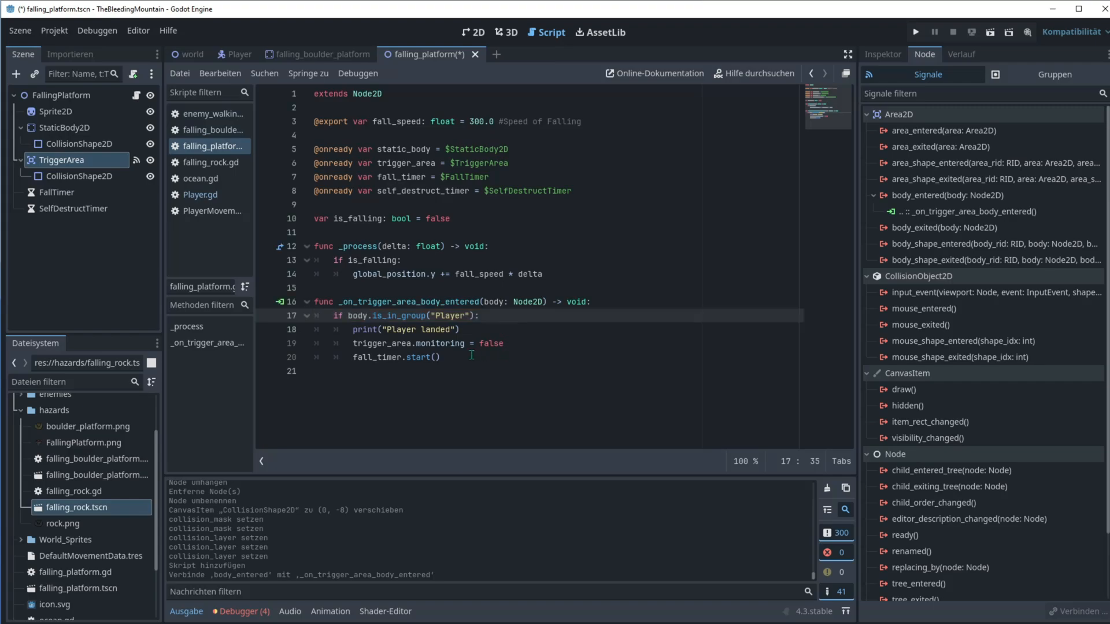
key("enter")
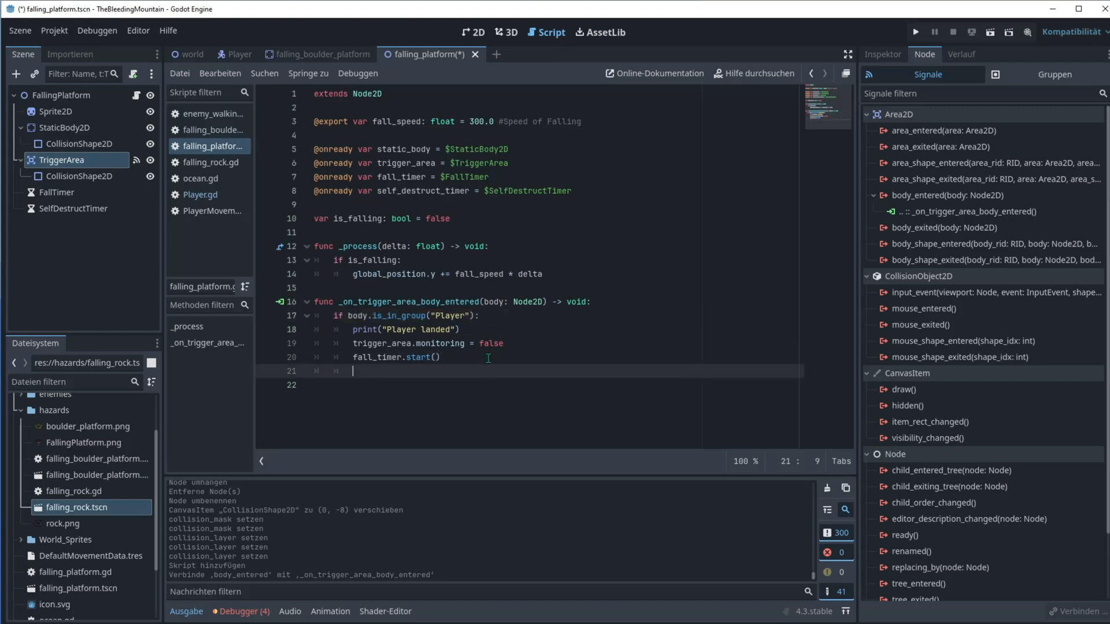
key("enter")
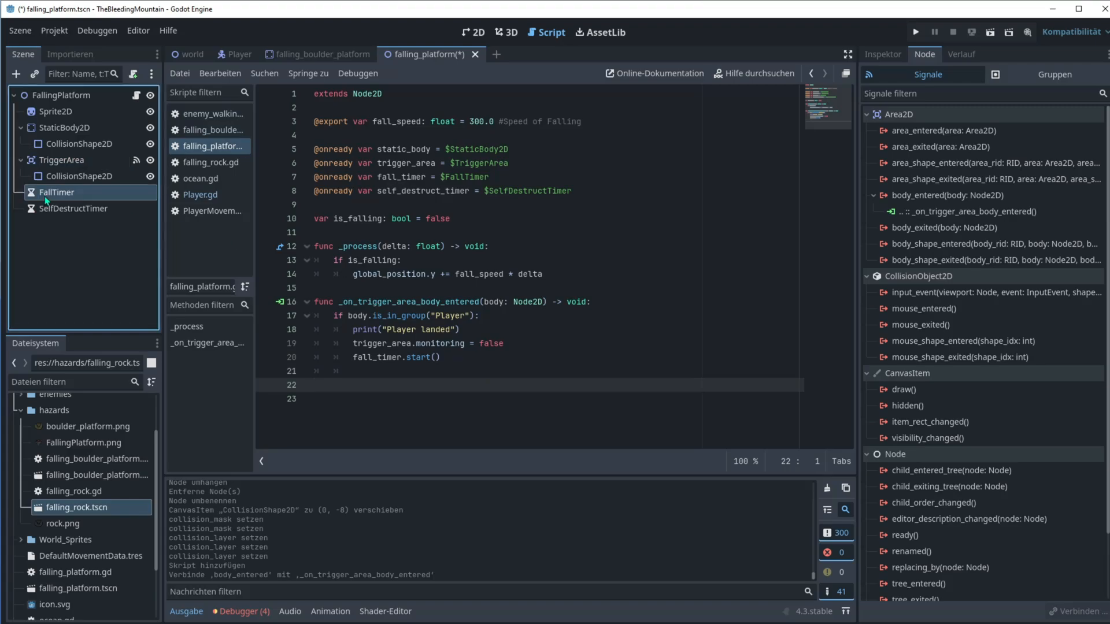
Connect FallTimer's timeout signal to a new _on_fall_timer_timeout() handler
left_click(57, 192)
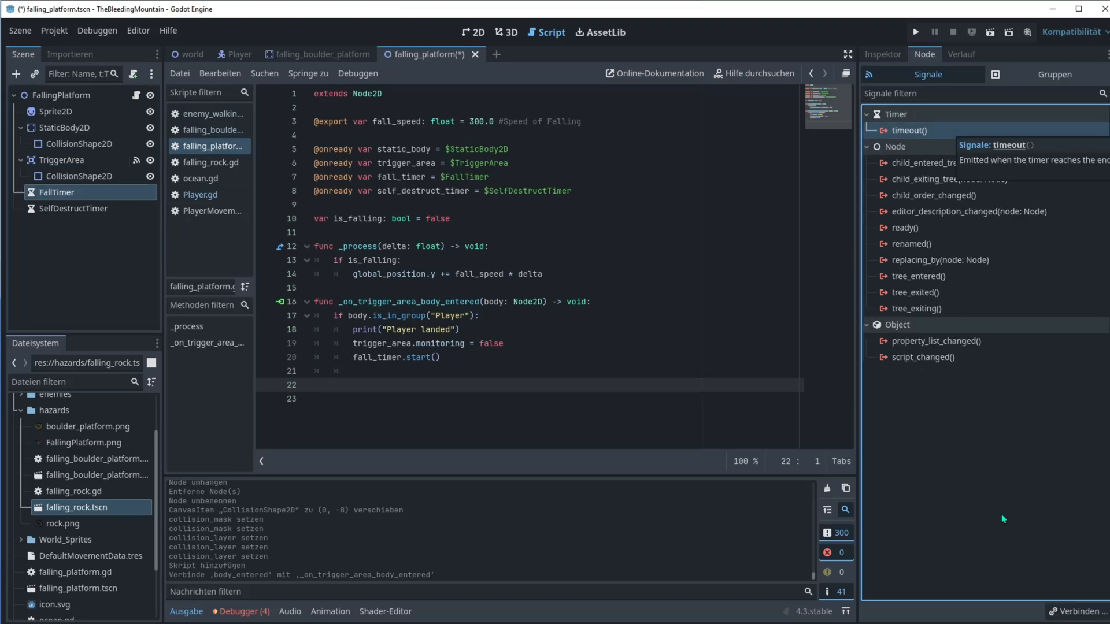
double_click(909, 130)
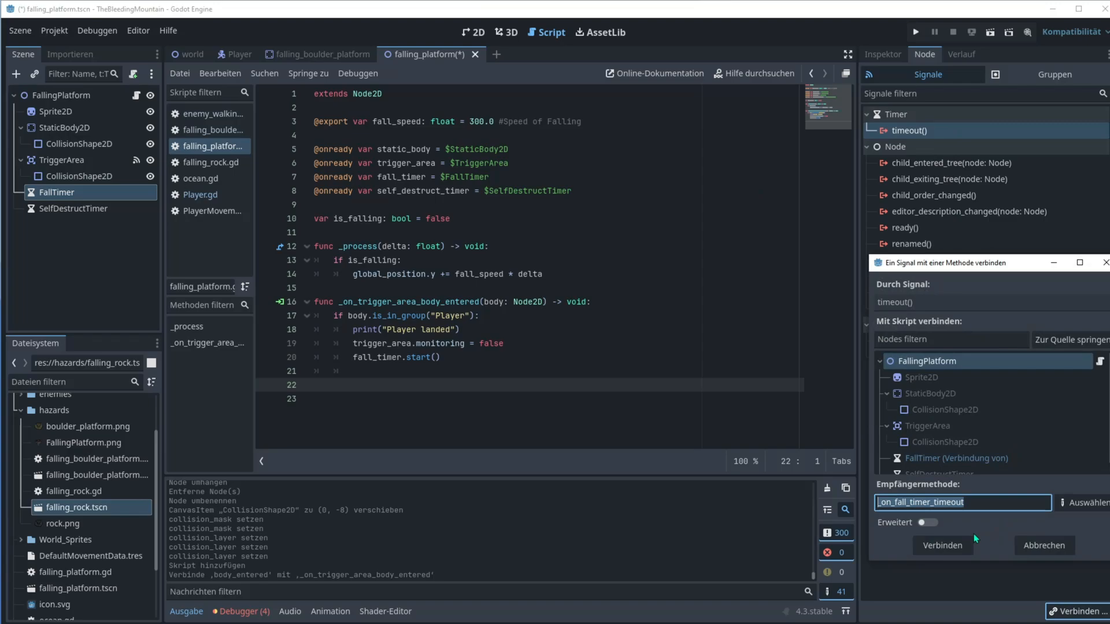
left_click(941, 545)
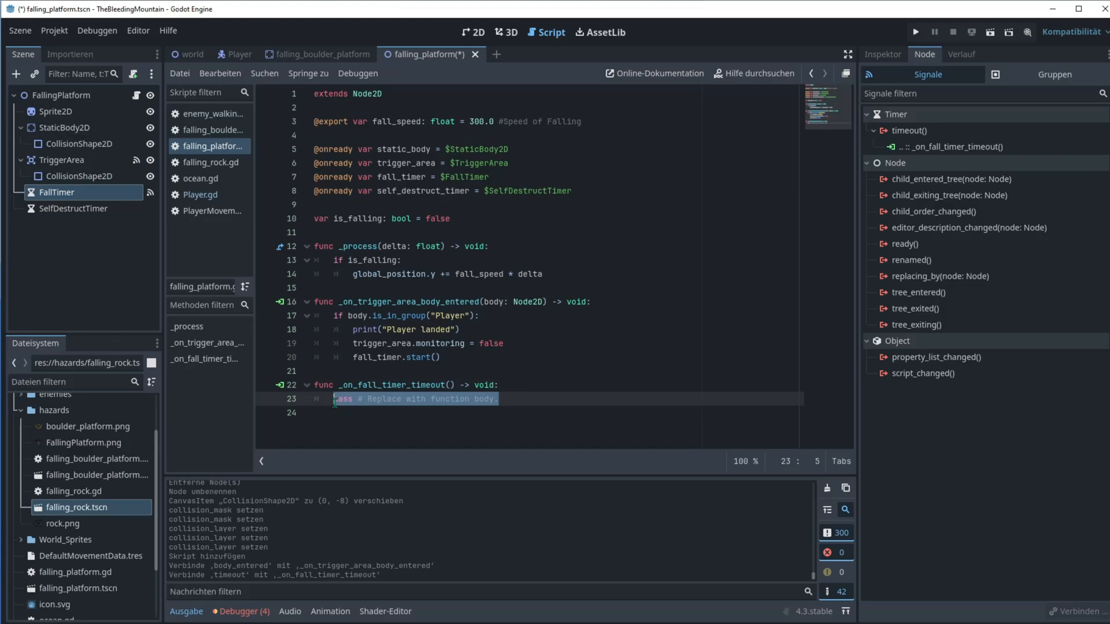
Print "Platform falling", set is_falling, and if static_body != null zero its collision_layer and collision_mask
type("print(\"Platform falling")
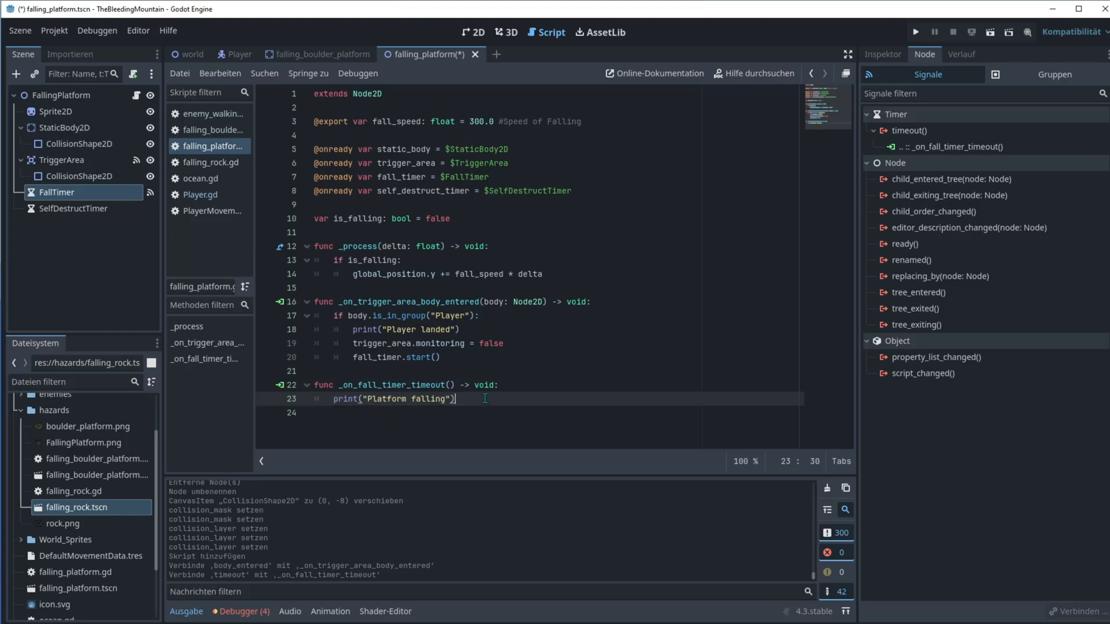
type("if")
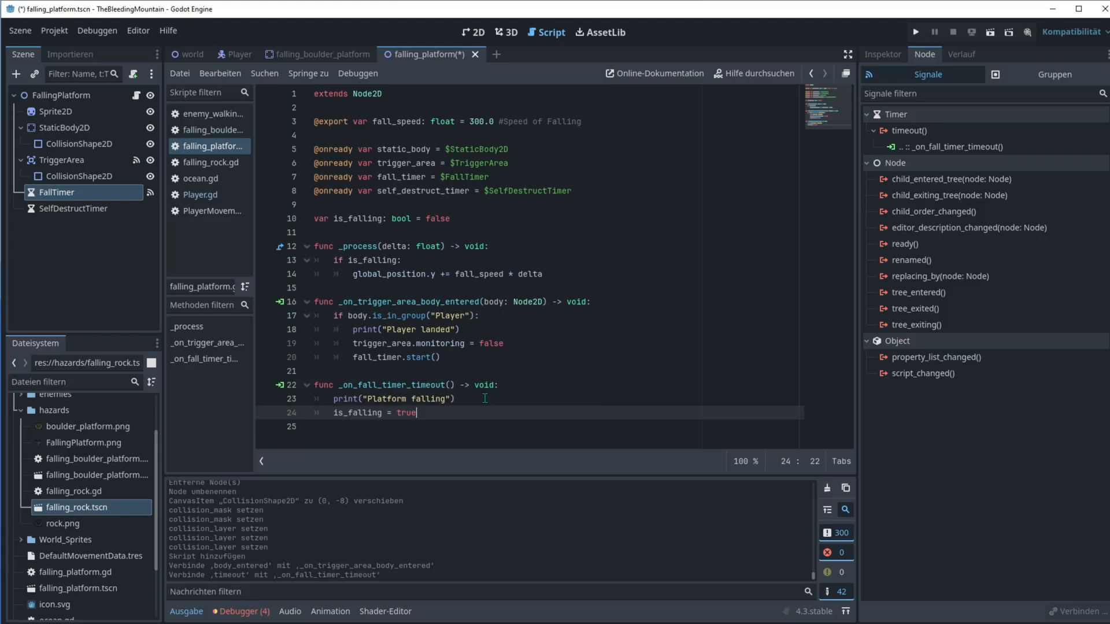
key("enter")
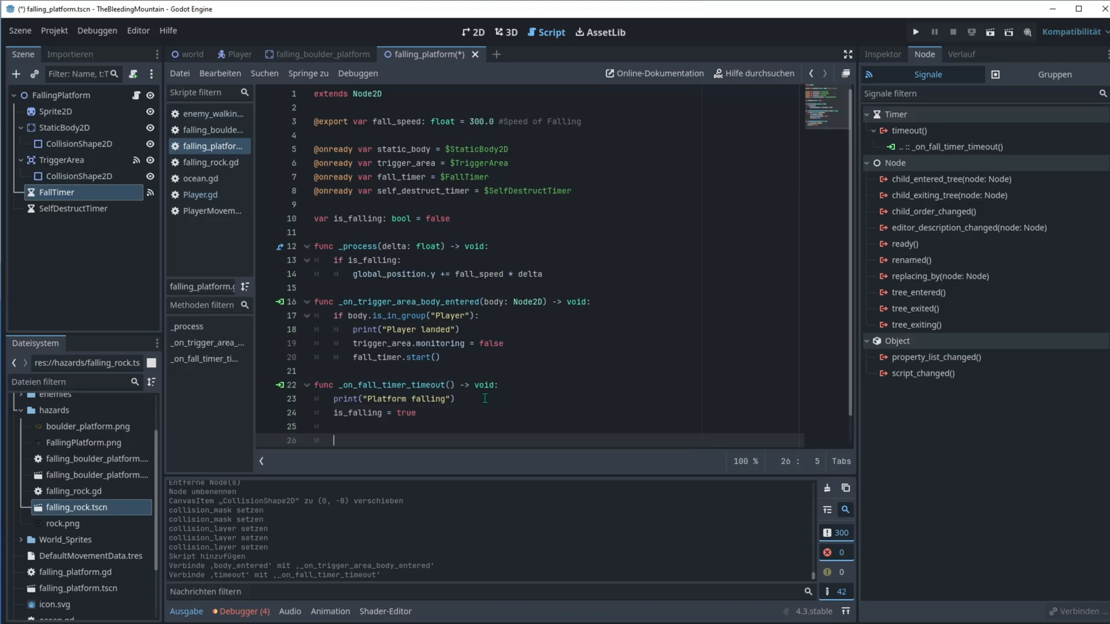
type("if static")
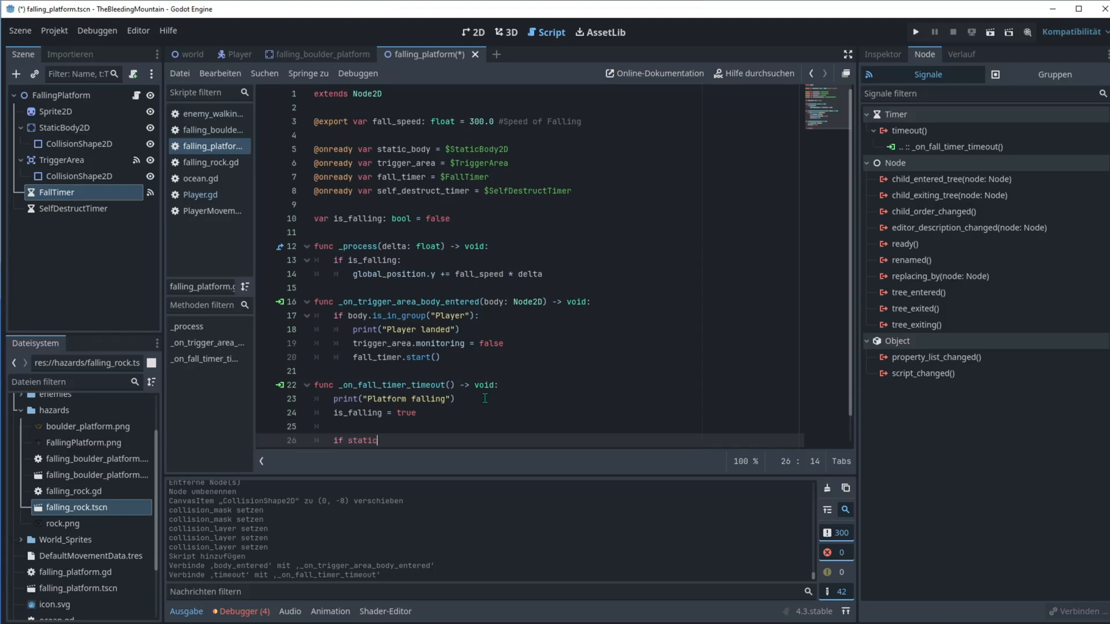
type("_body != null")
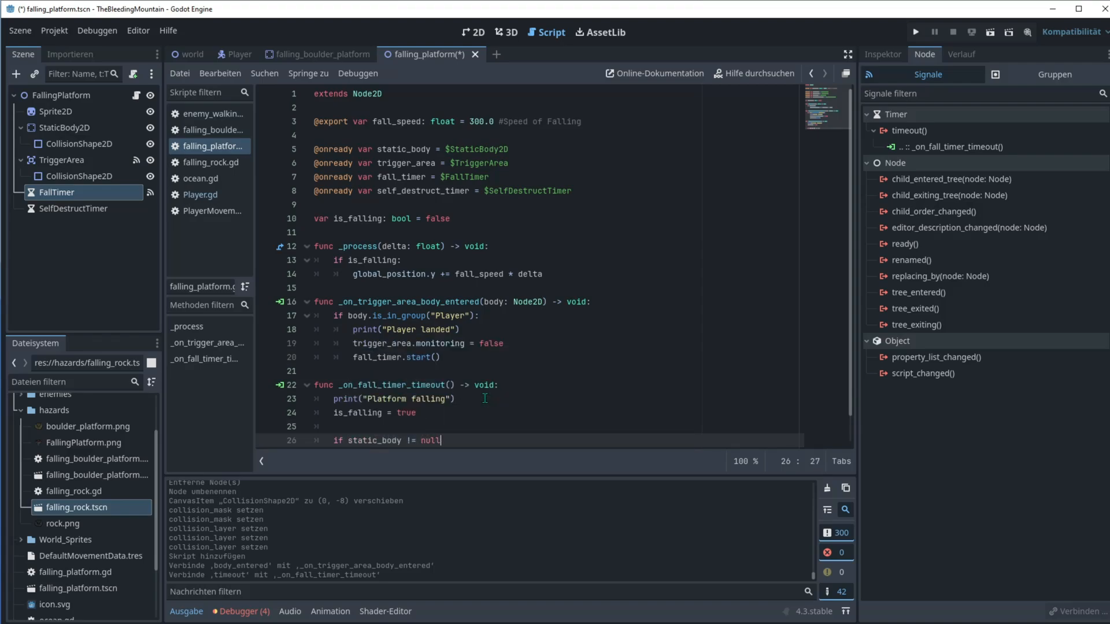
type(":")
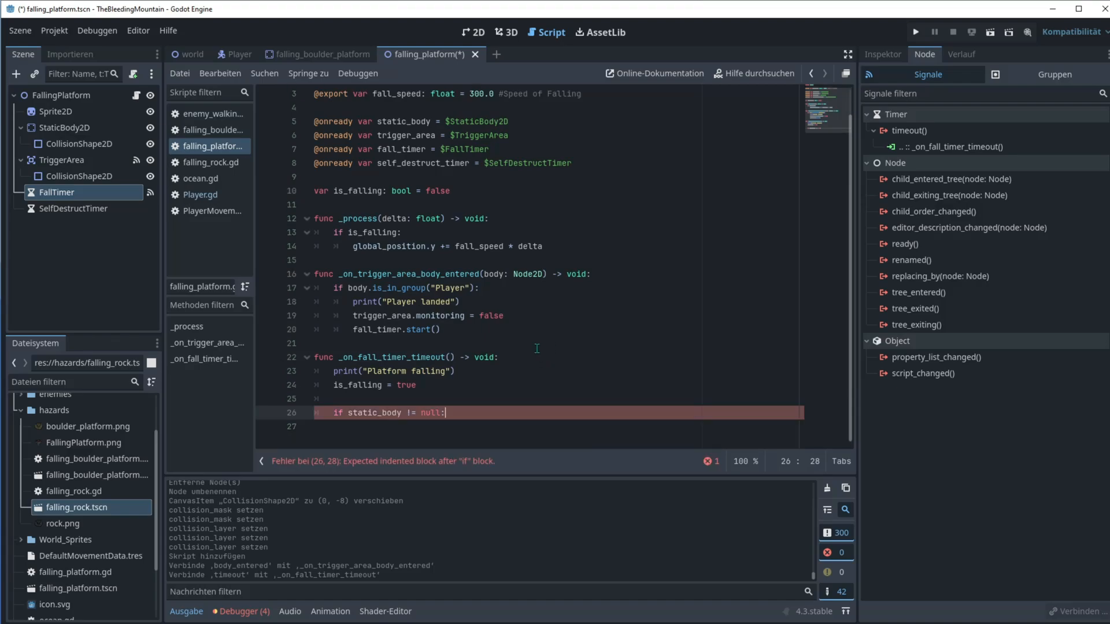
key("Return")
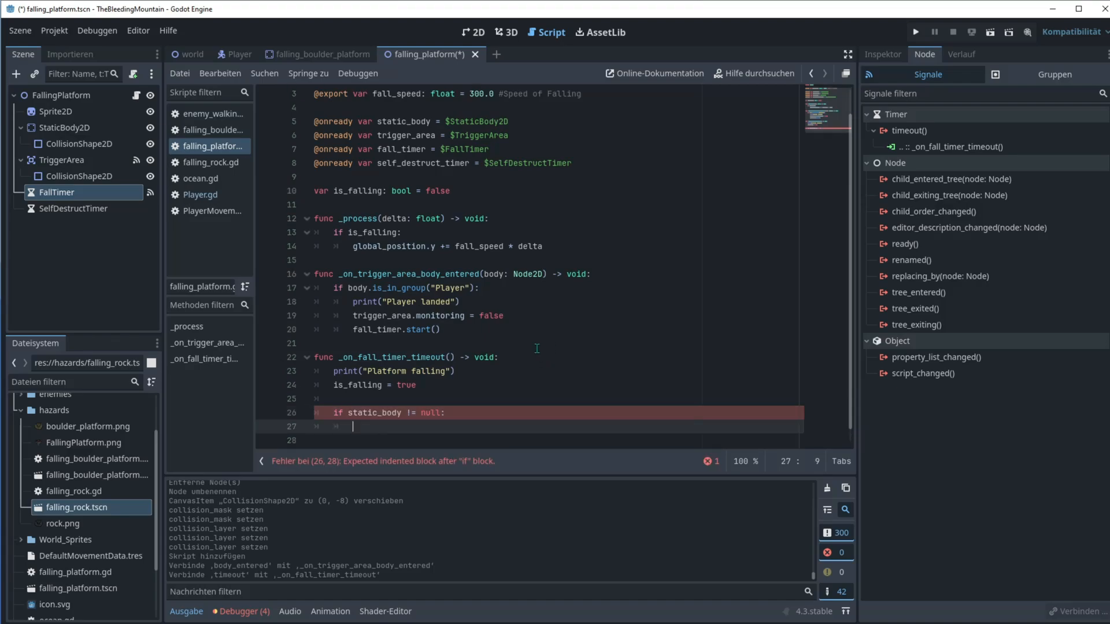
type("static_body:")
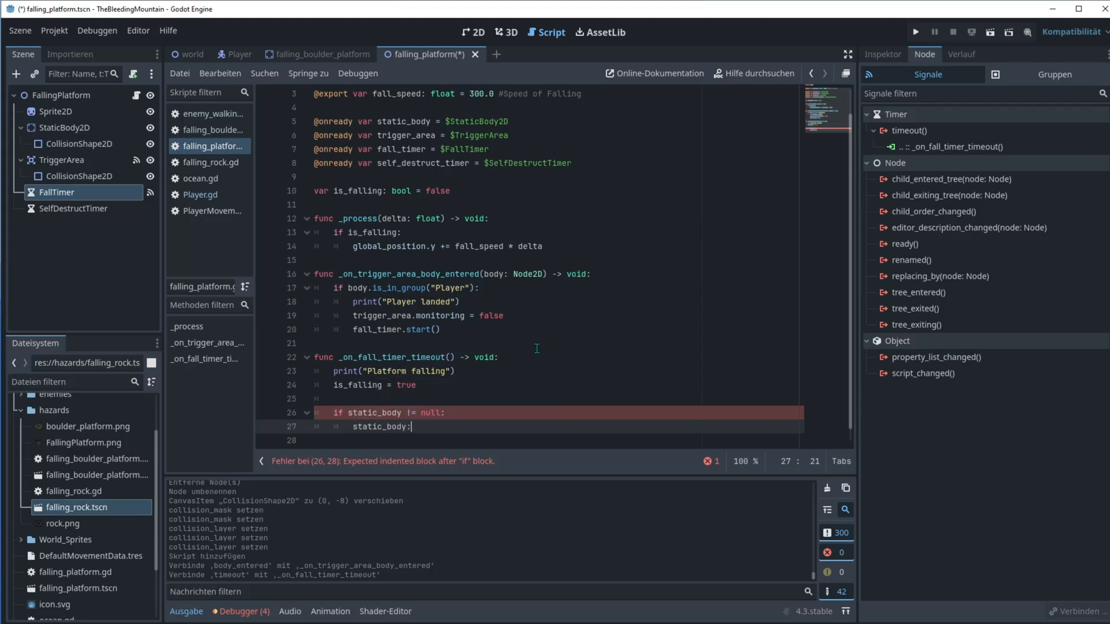
type(".collision_layer =")
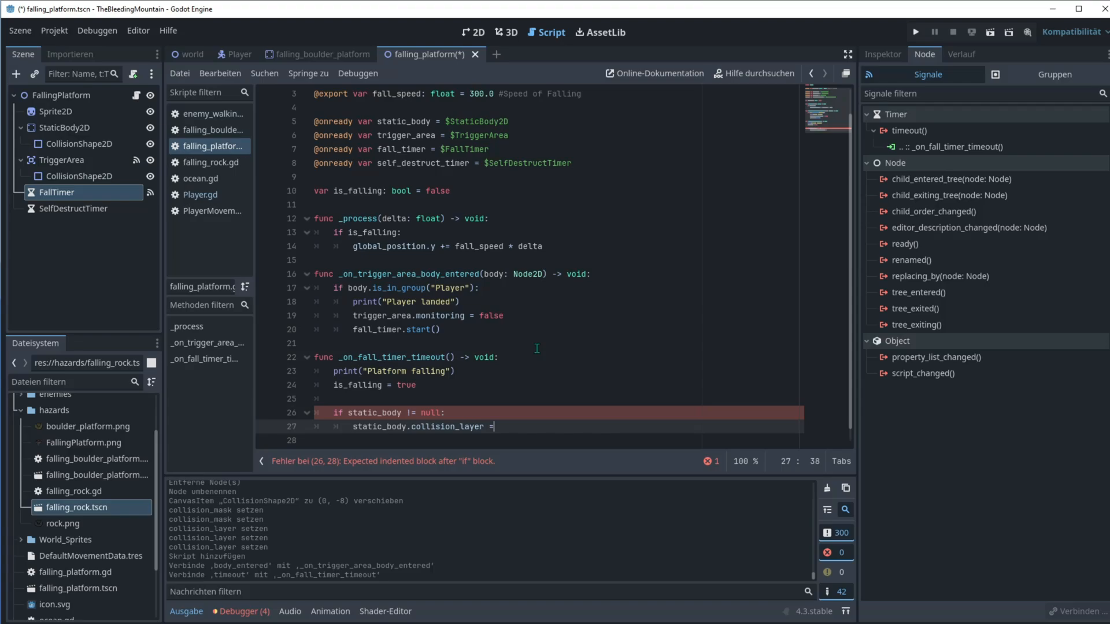
type("0")
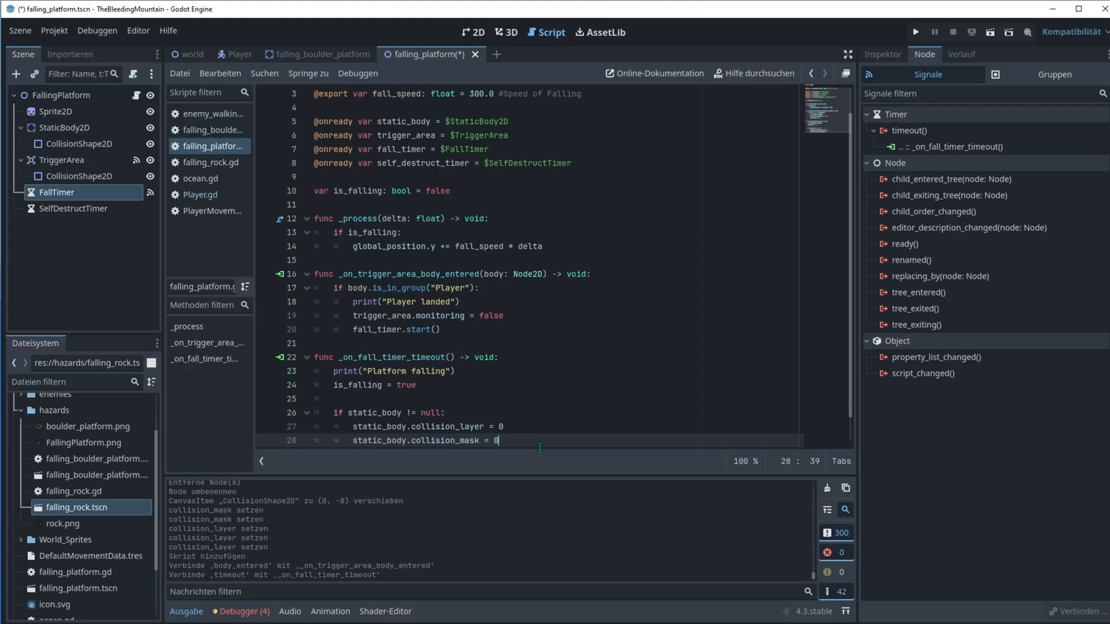
Add an else branch with a print, then call self_destruct_timer.start()
type("el")
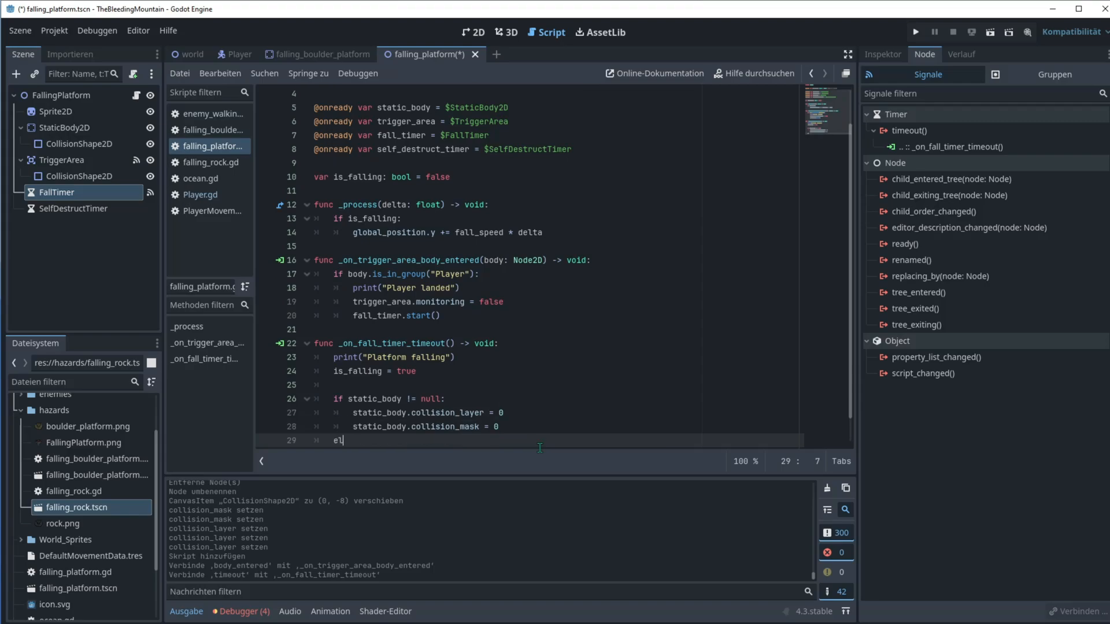
type("se:")
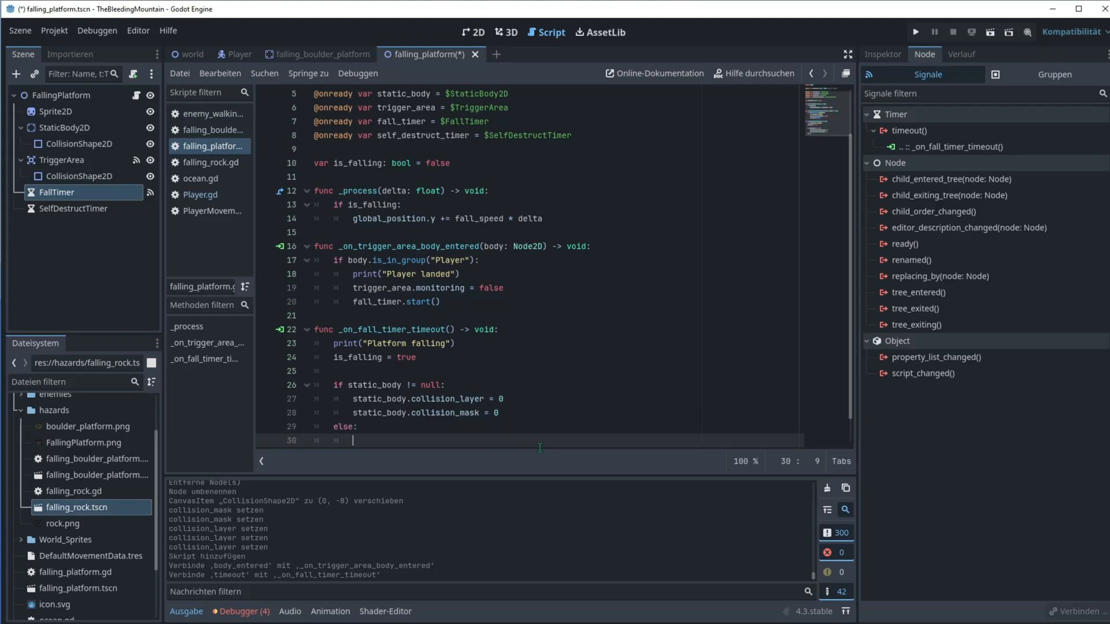
type("pri")
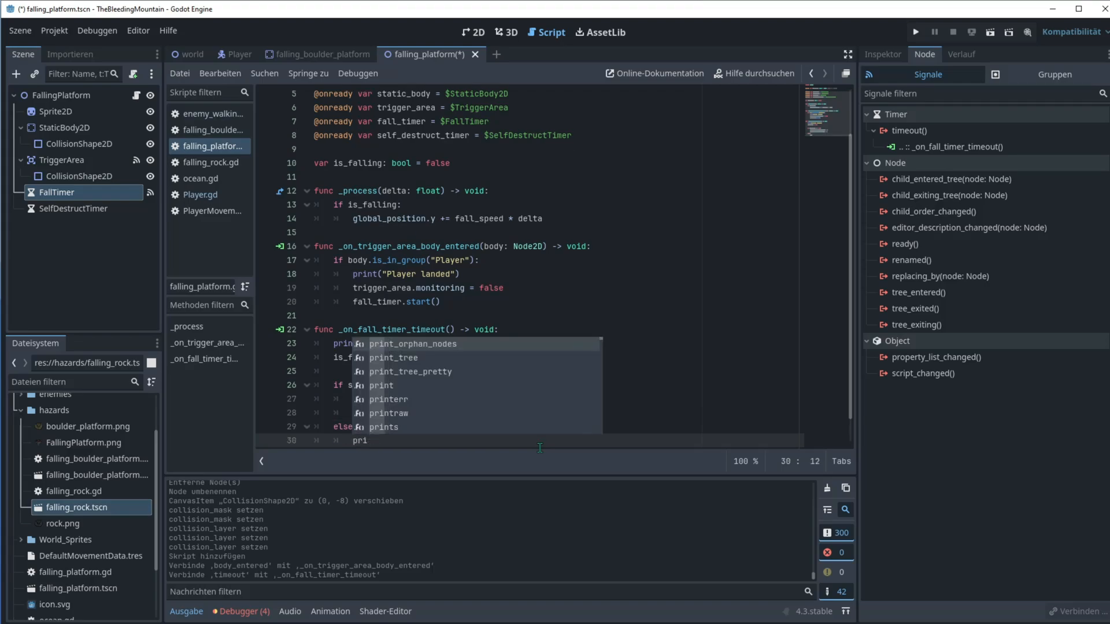
type("s")
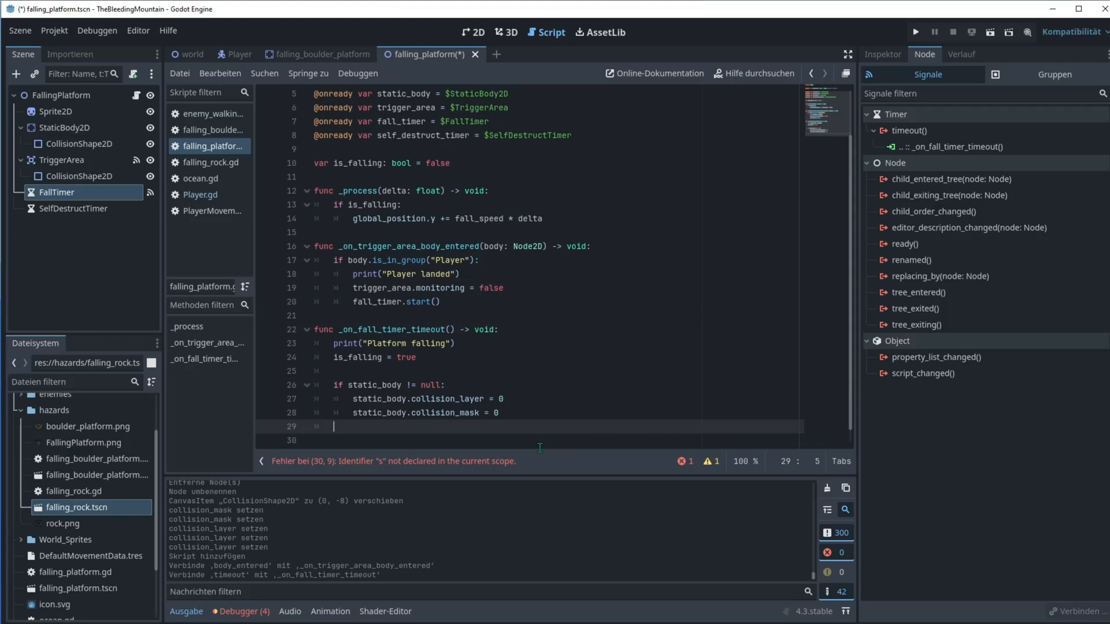
type("self_destruct_timer")
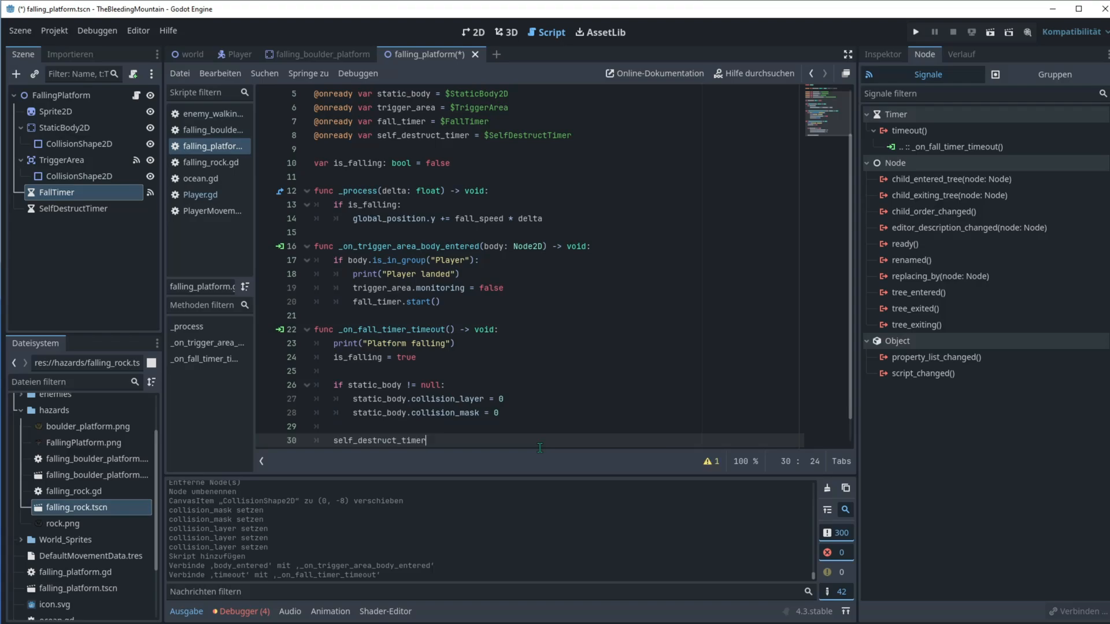
type(".start()")
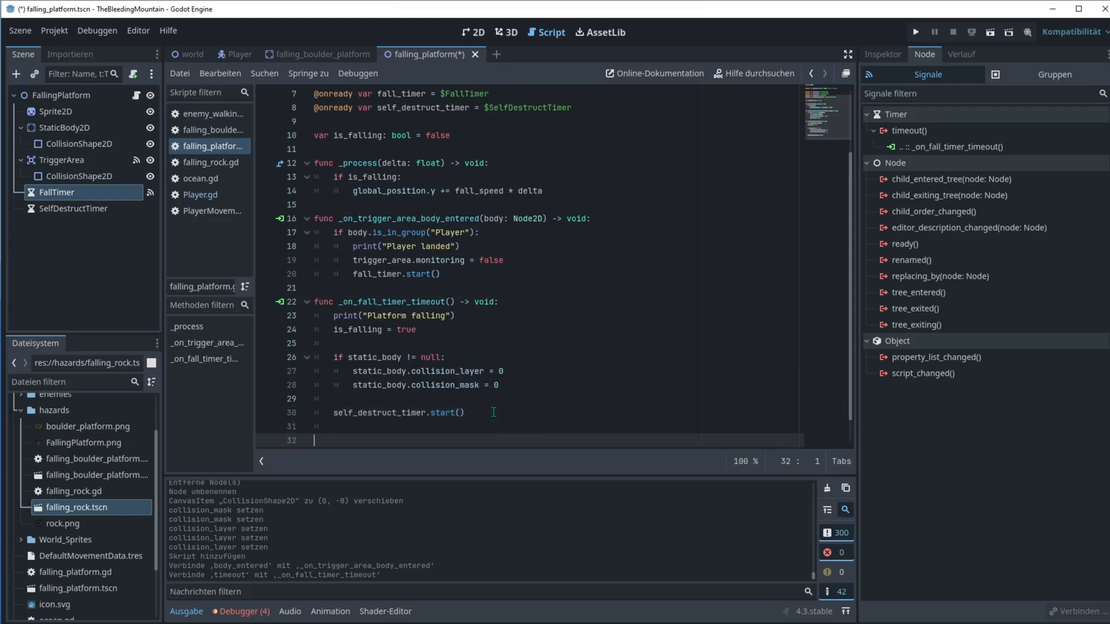
mouse_move(516, 357)
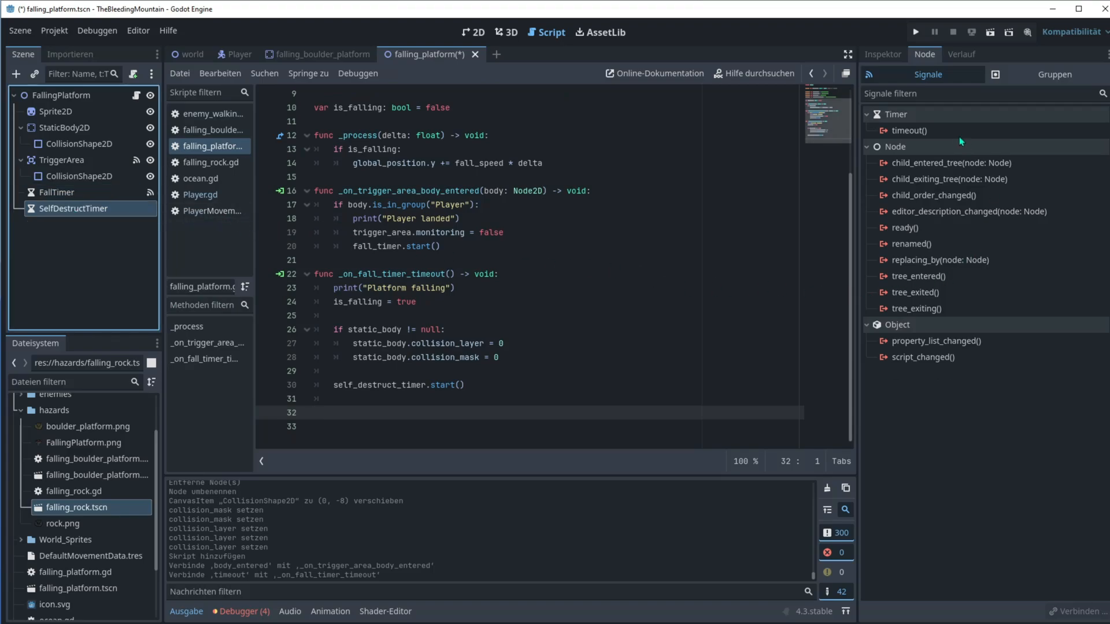
Connect SelfDestructTimer's timeout signal to a new _on_self_destruct_timer_timeout() handler
left_click(908, 131)
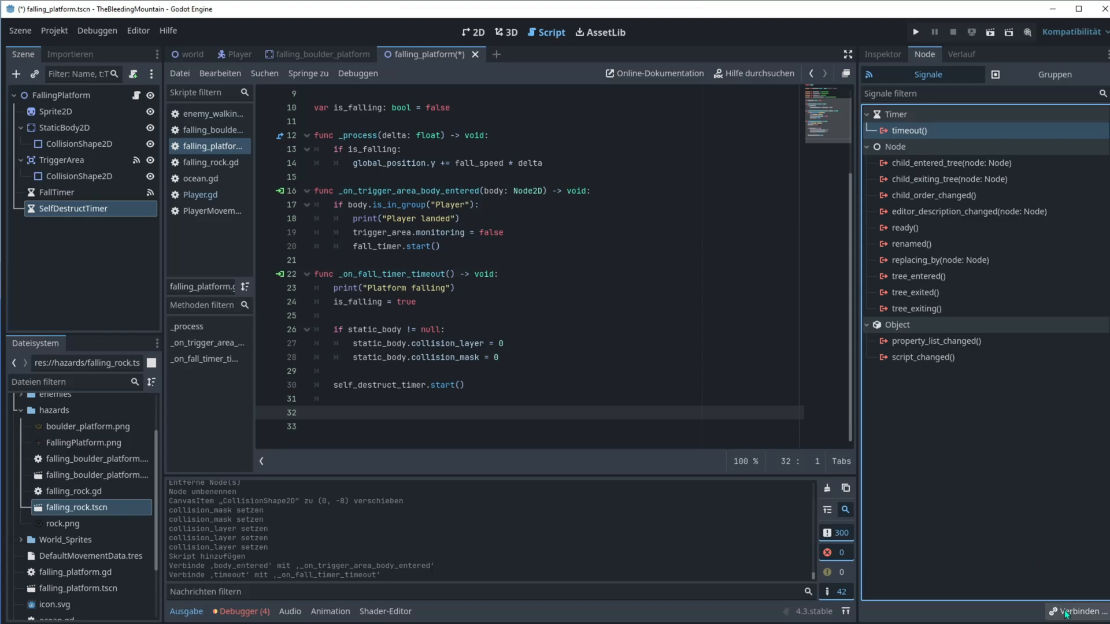
left_click(1075, 610)
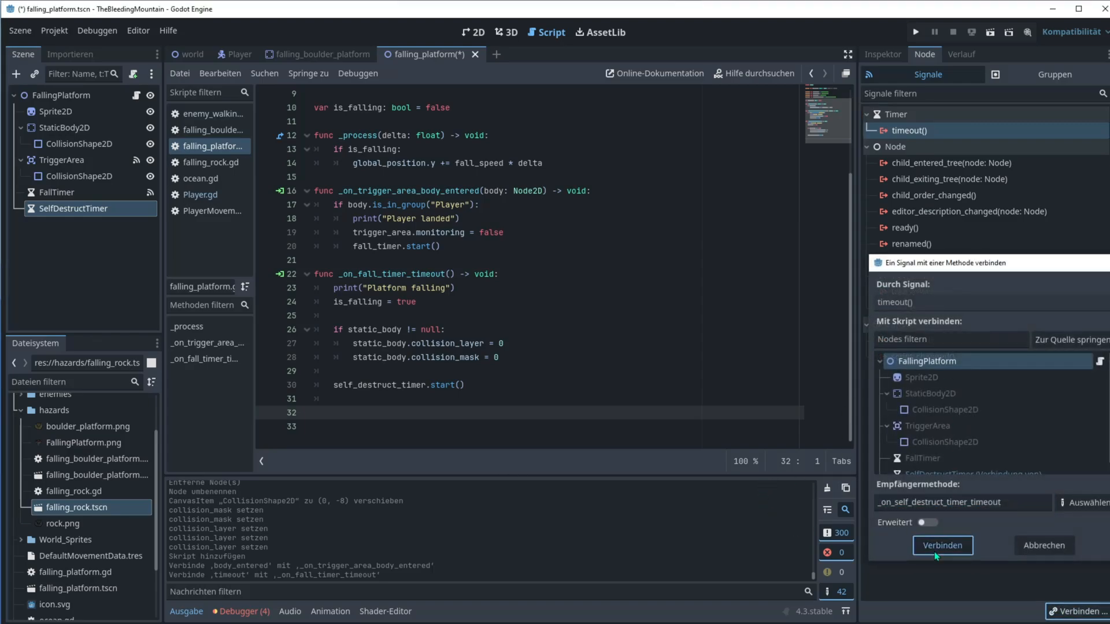
left_click(941, 545)
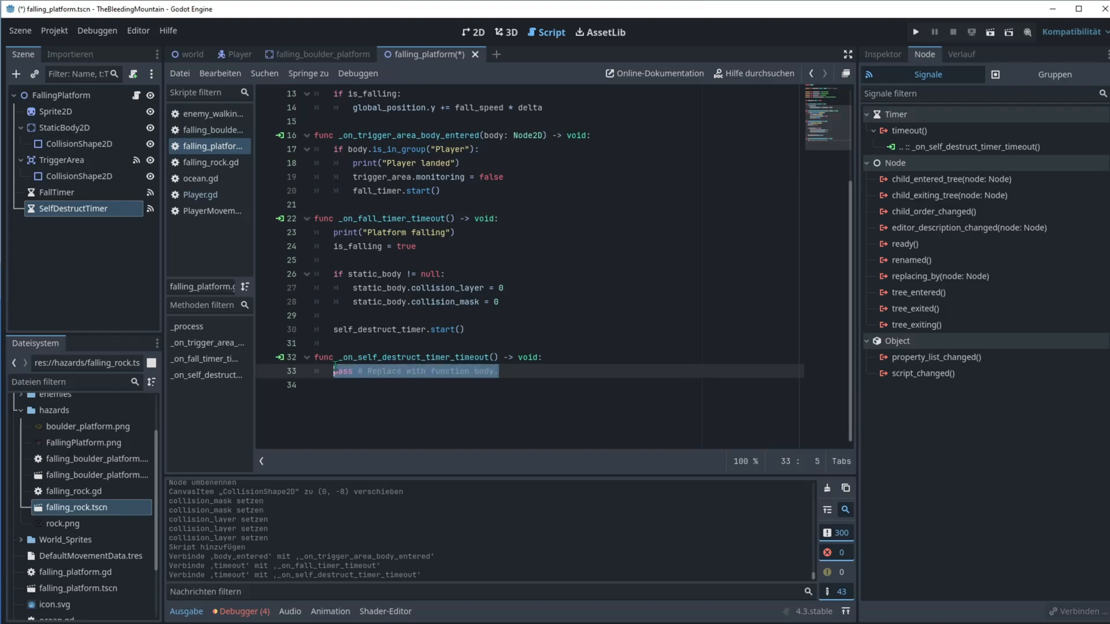
Replace the handler's pass with queue_free() and save falling_platform.gd
key("Delete")
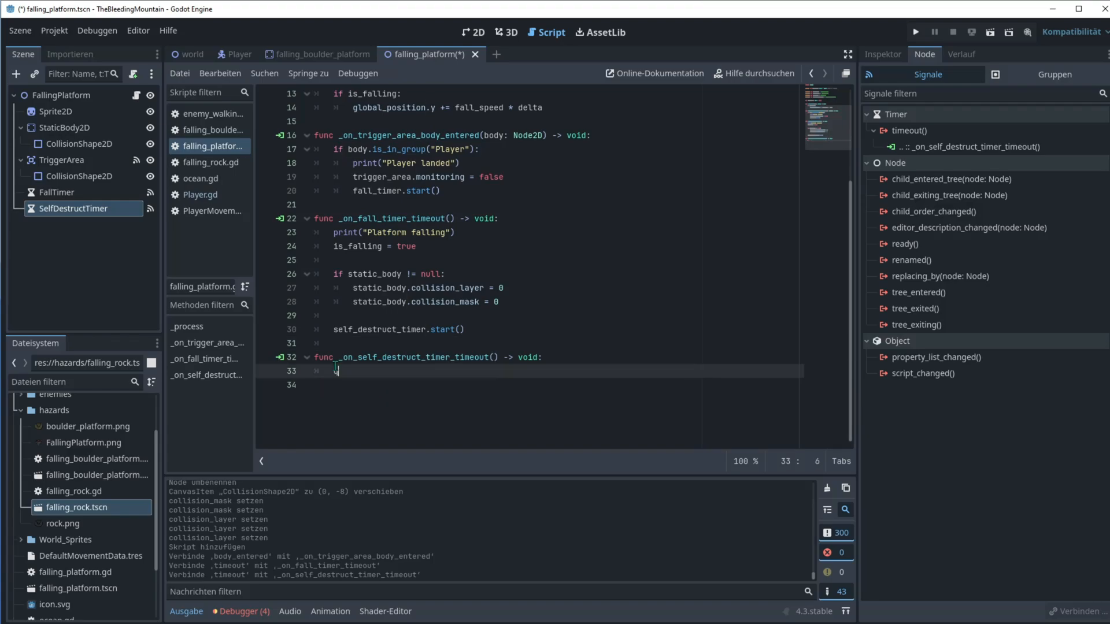
type("que")
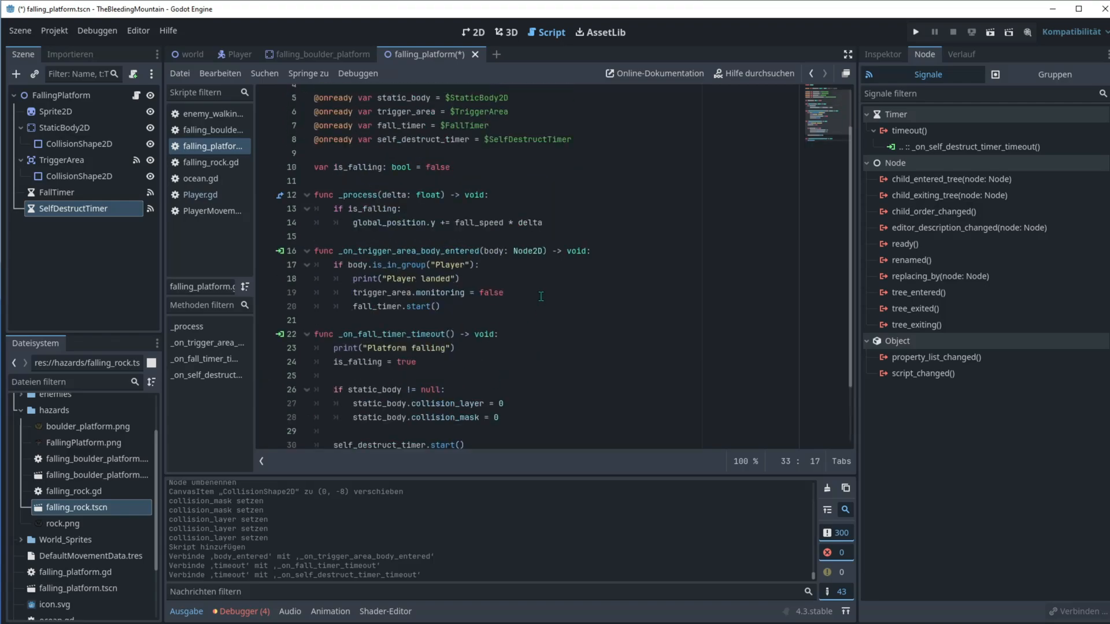
scroll("down", 3)
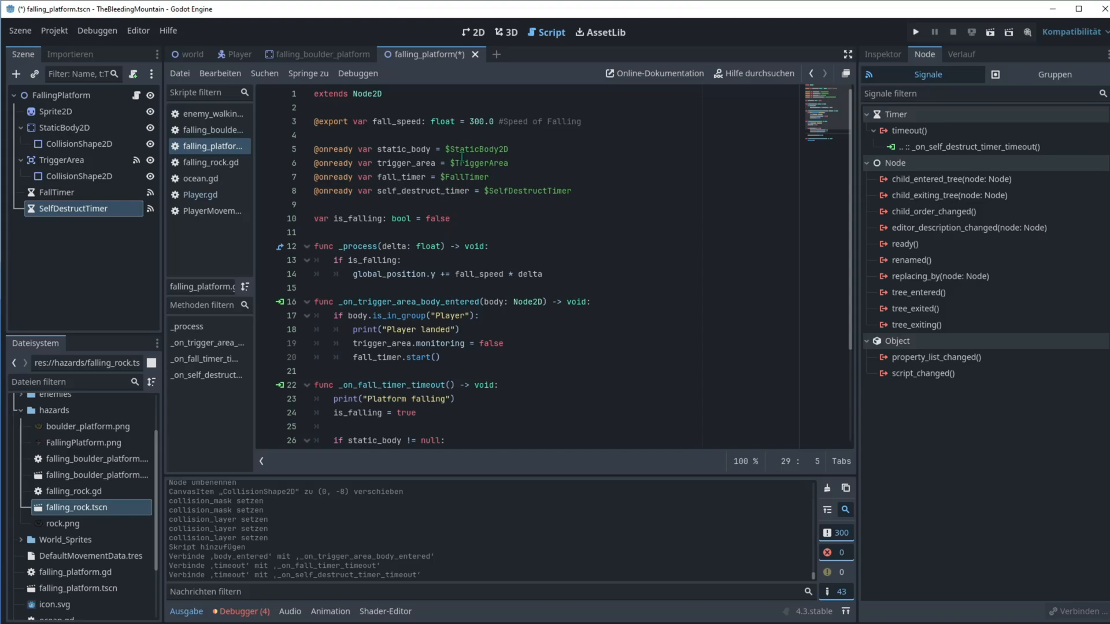
mouse_move(511, 264)
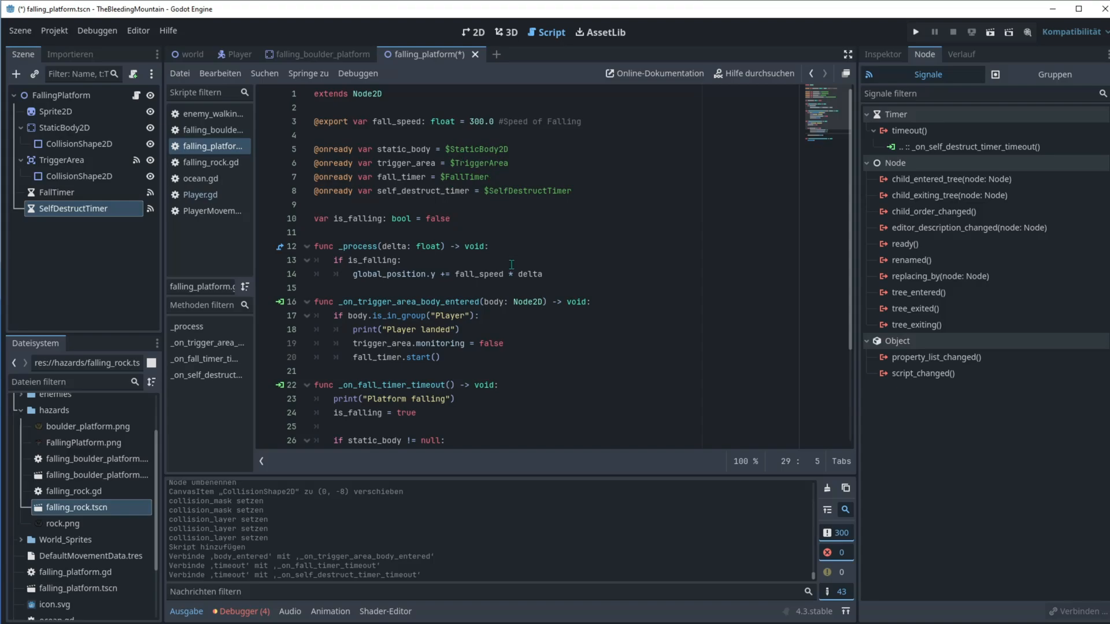
scroll("down", 3)
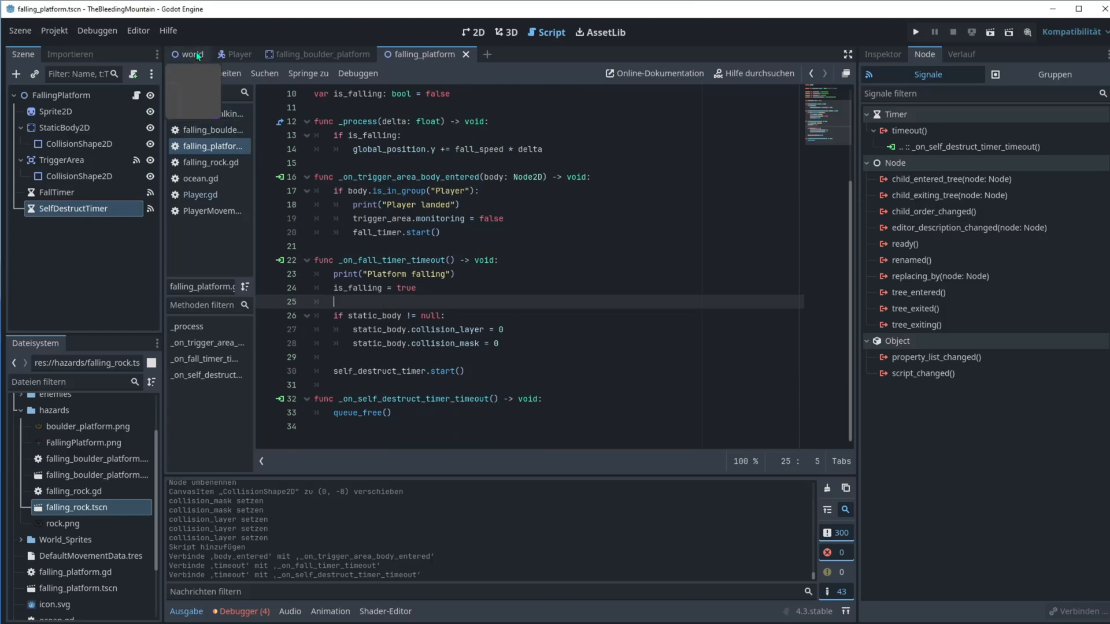
Switch to the world scene tab to show the TestScene level layout
left_click(189, 54)
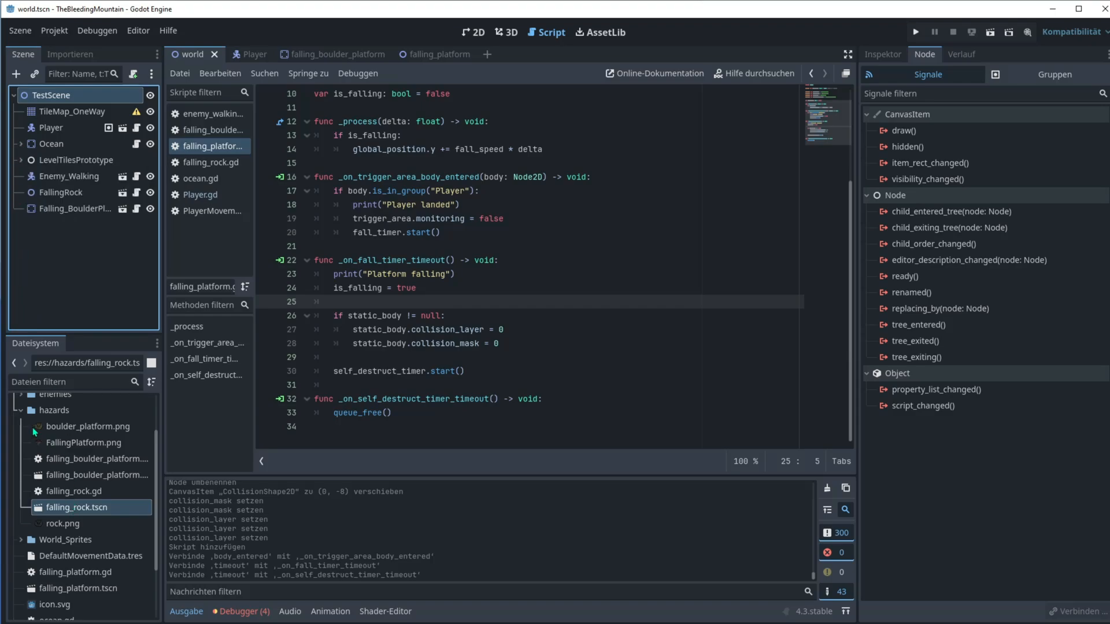
mouse_move(77, 468)
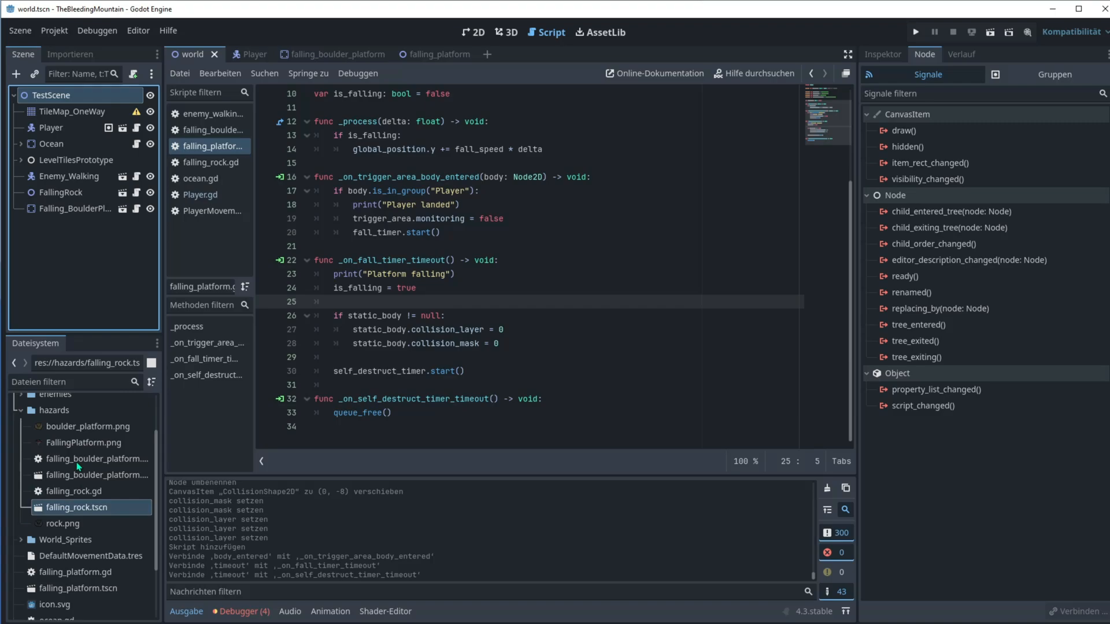
mouse_move(96, 475)
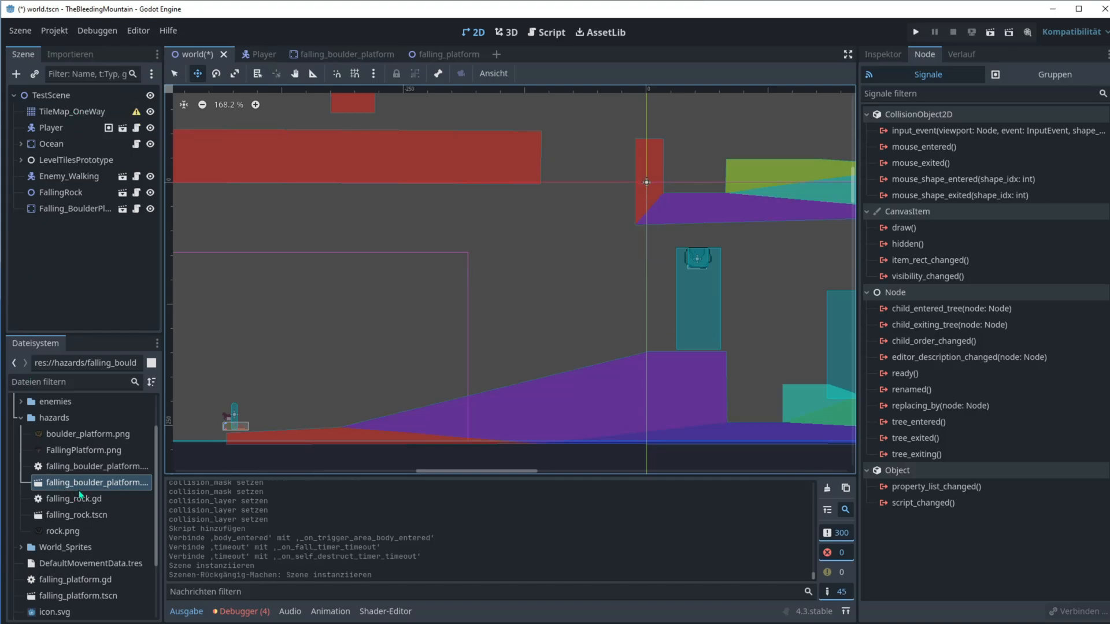
mouse_move(83, 452)
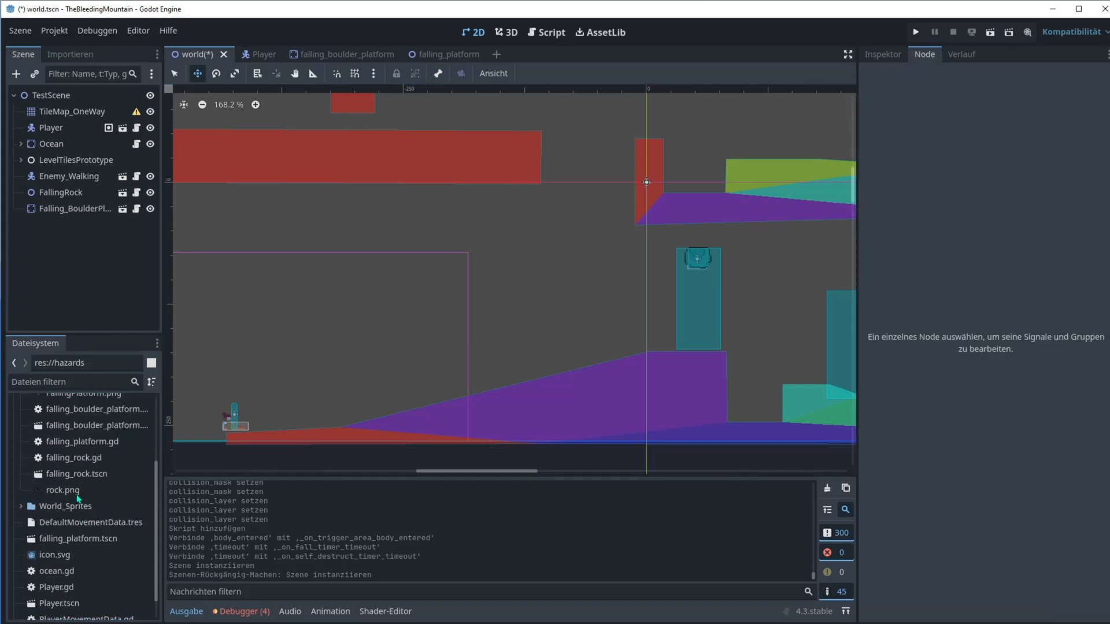
Place falling_platform.tscn into the world scene low near the player's start and save
left_click(78, 537)
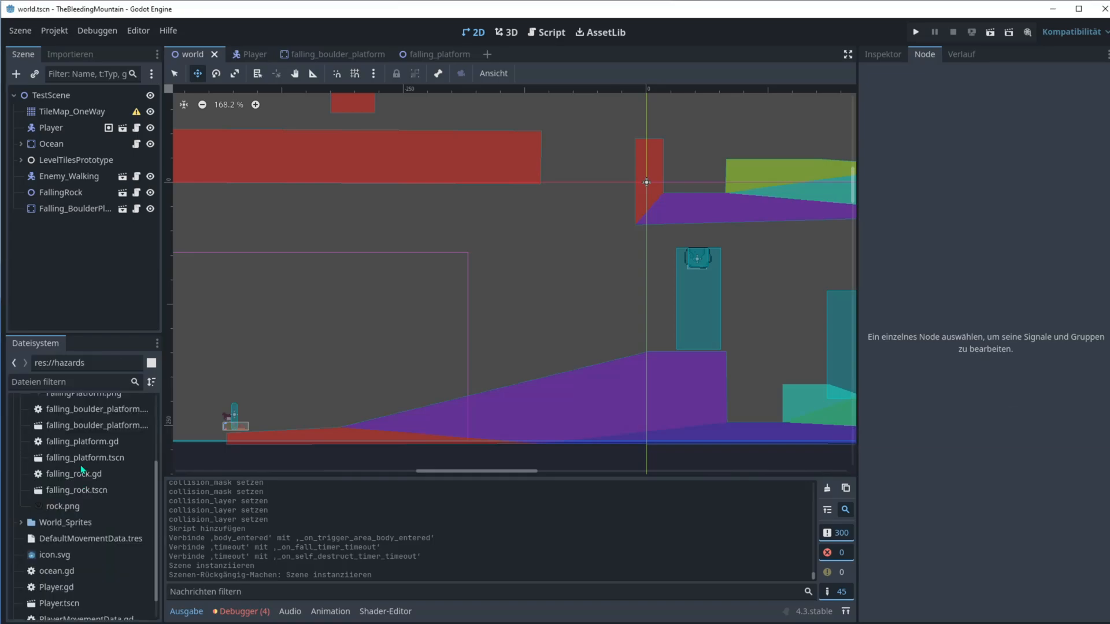
left_click(87, 468)
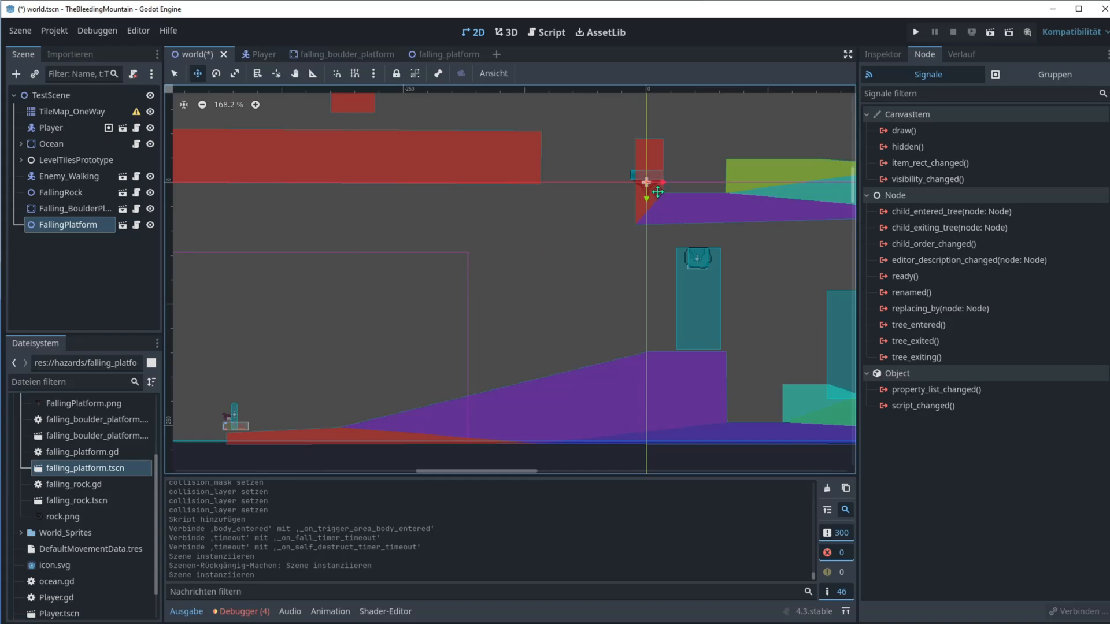
left_click_drag(646, 176, 640, 310)
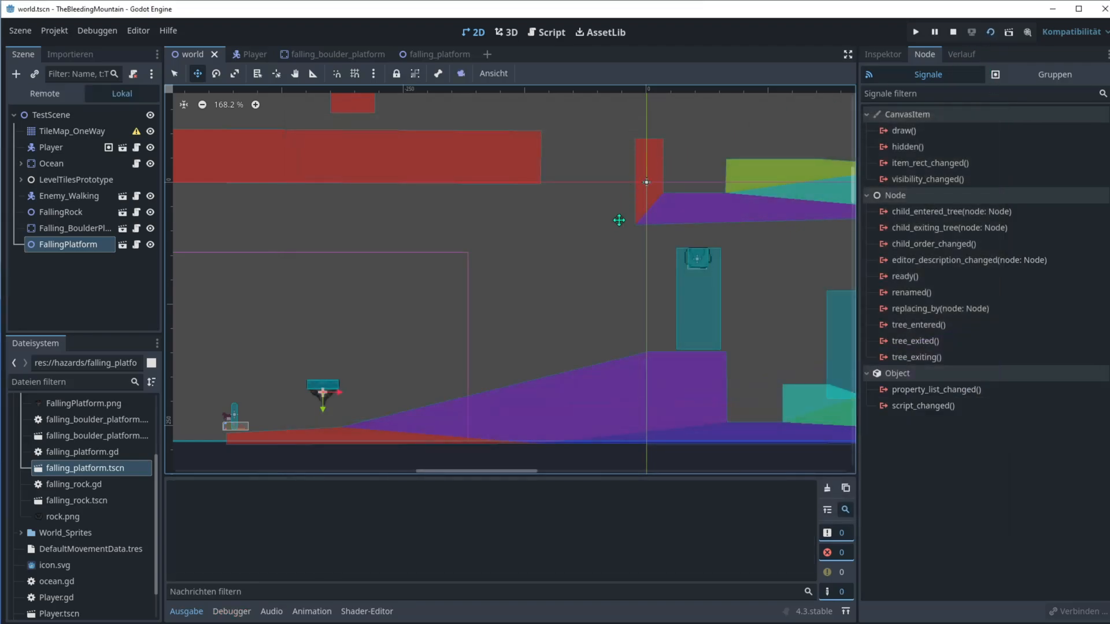
Run the world to see 'Platform falling' printed, then close the game window
left_click(916, 32)
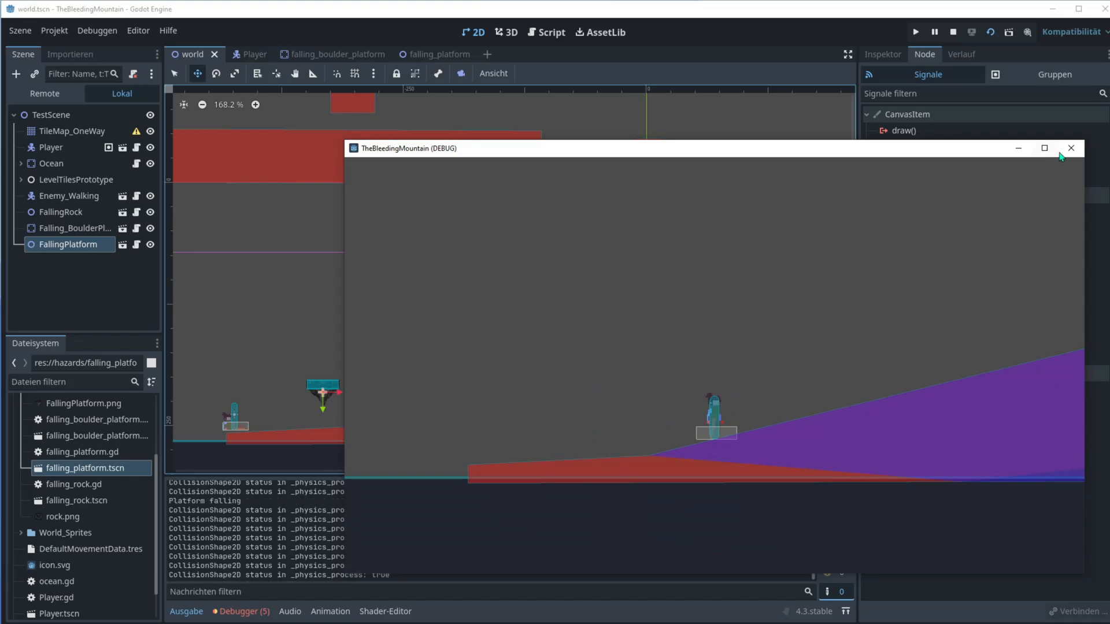
left_click(1071, 148)
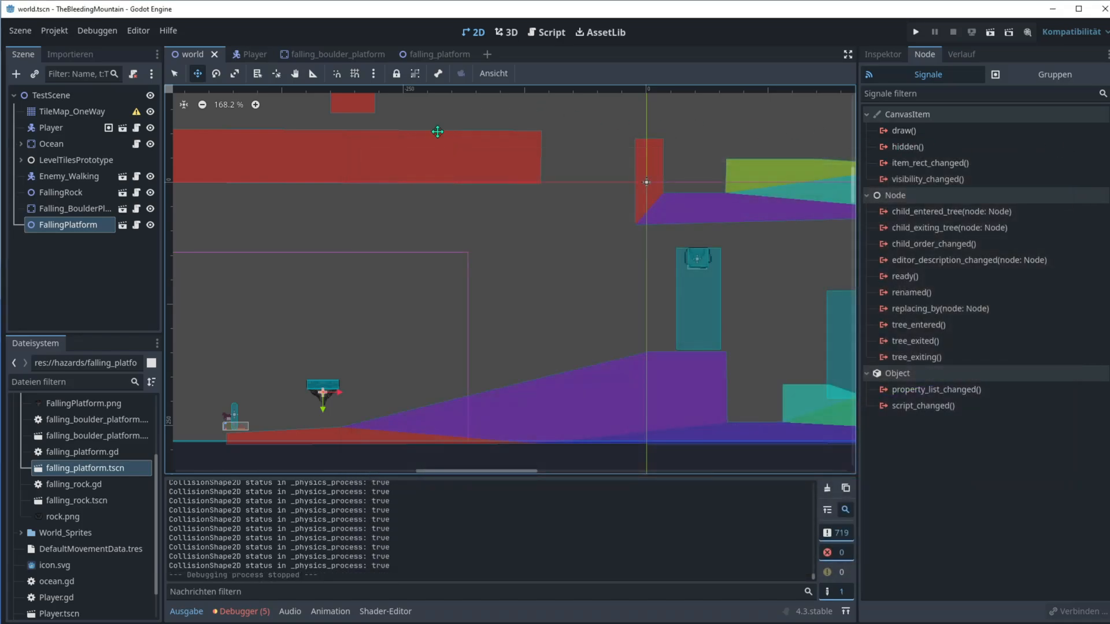